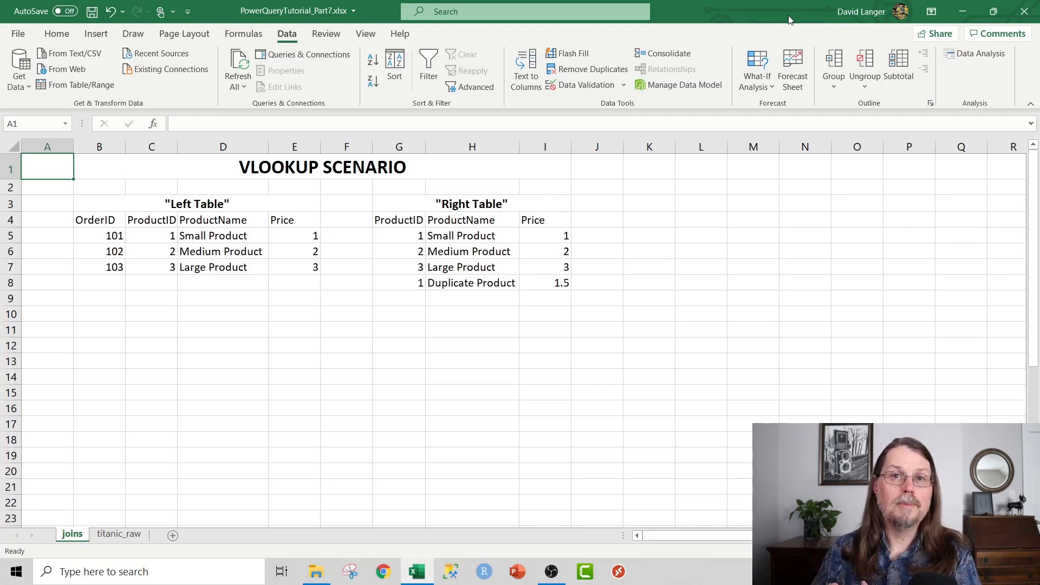
{"action": "mouse_move", "coordinate": [206, 251]}
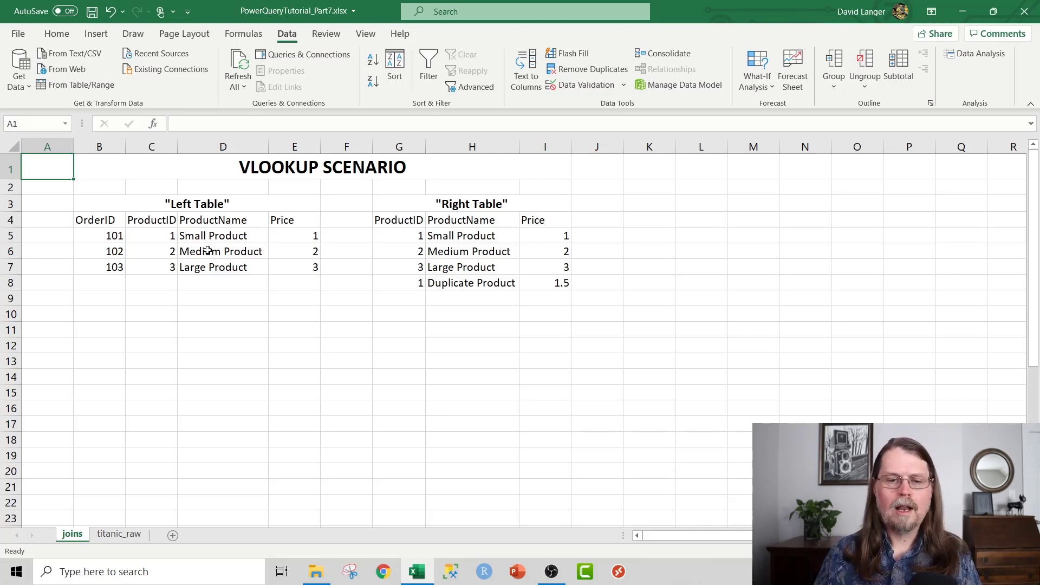
{"action": "mouse_move", "coordinate": [215, 229]}
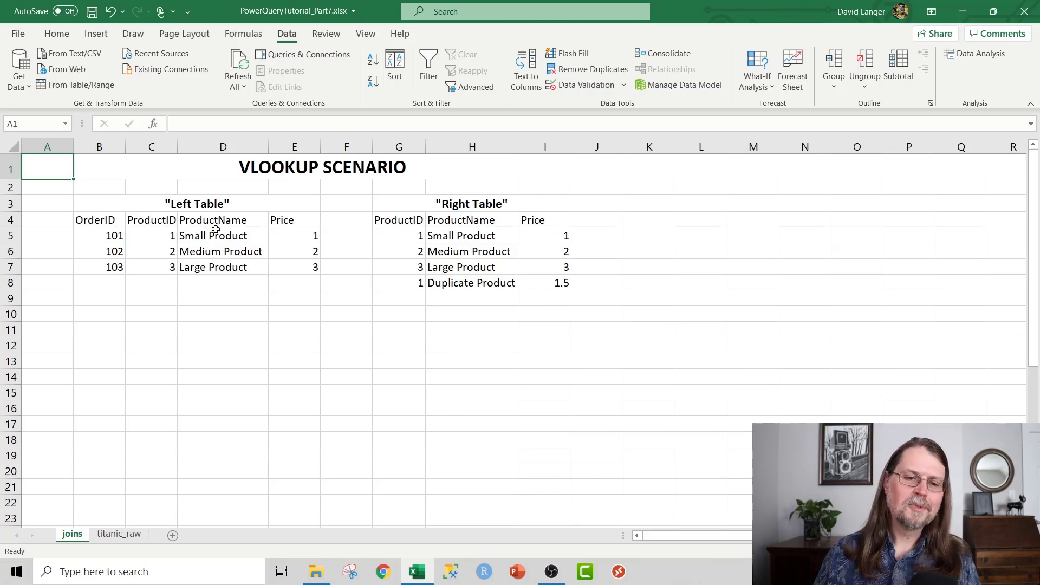
{"action": "mouse_move", "coordinate": [134, 234]}
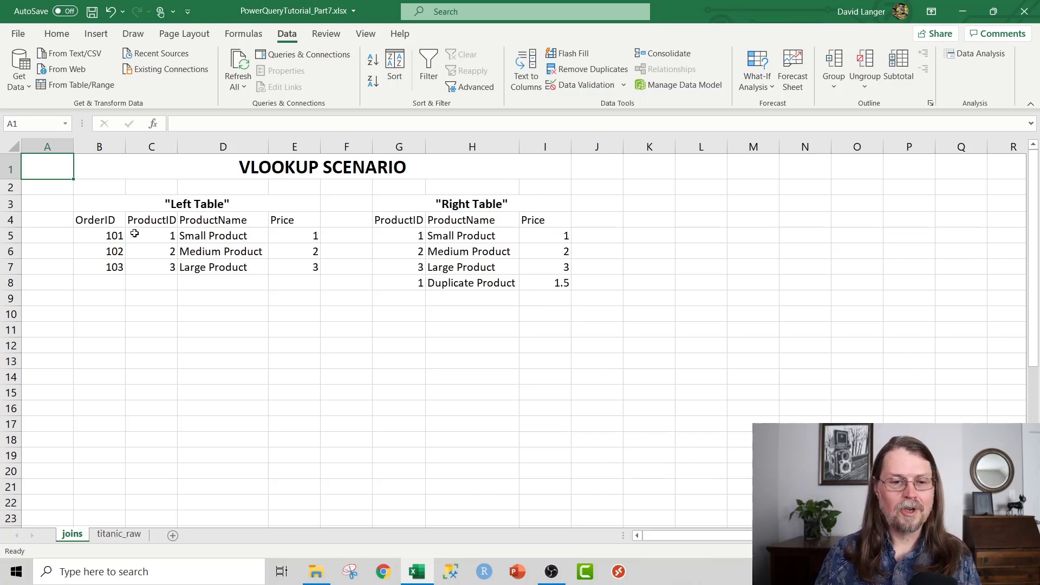
- Walk through the left table's OrderID, ProductID, ProductName and Price columns and the right table heading
{"action": "left_click", "coordinate": [96, 220]}
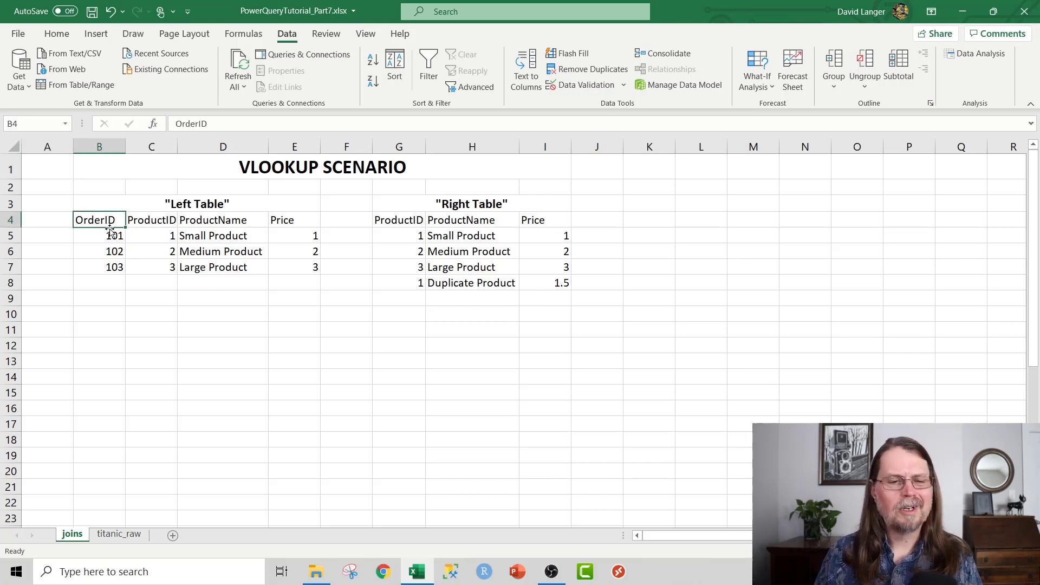
{"action": "left_click", "coordinate": [151, 236]}
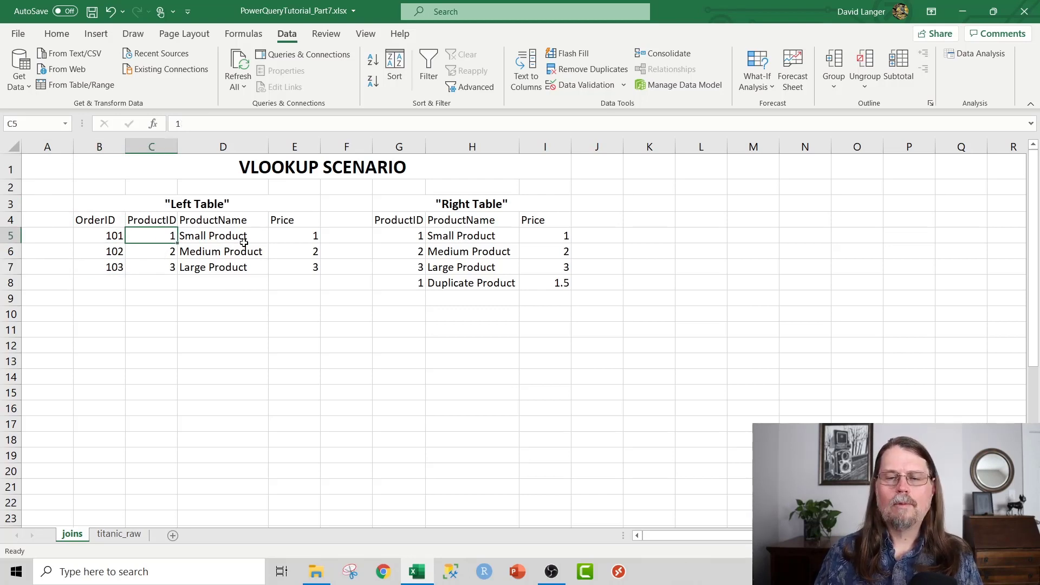
{"action": "left_click", "coordinate": [223, 220]}
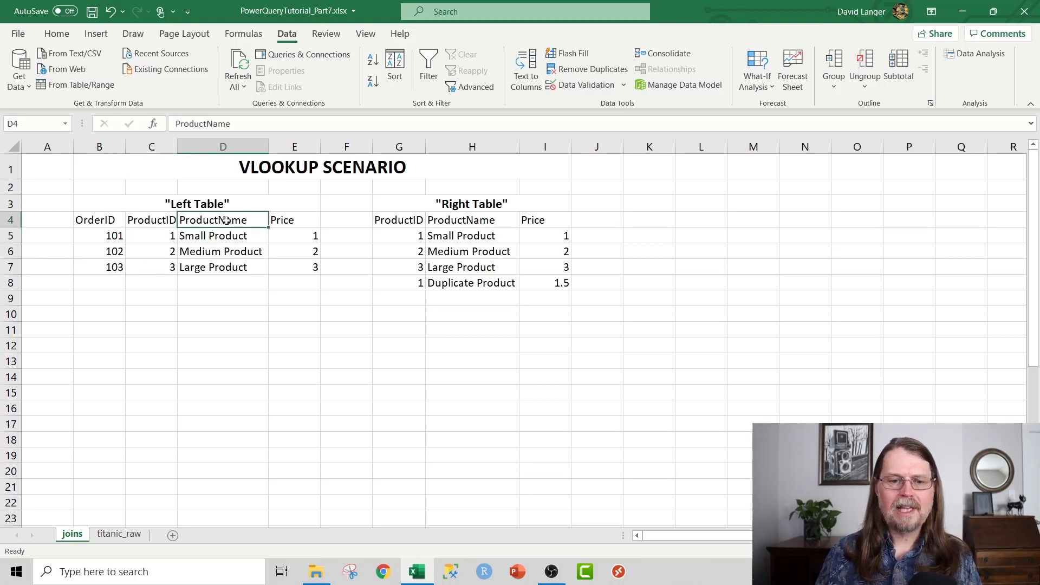
{"action": "left_click", "coordinate": [293, 219]}
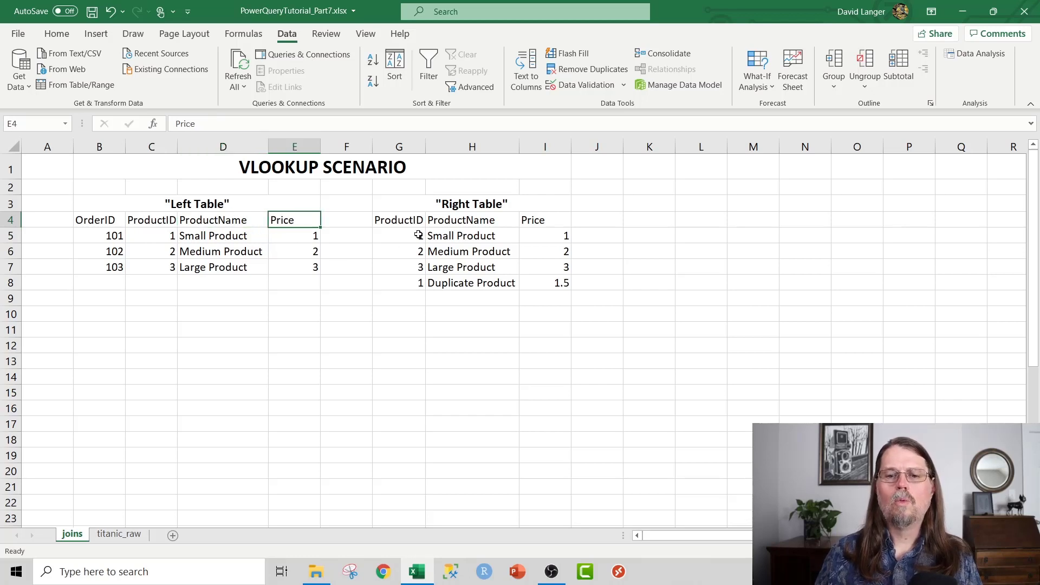
{"action": "left_click", "coordinate": [399, 220]}
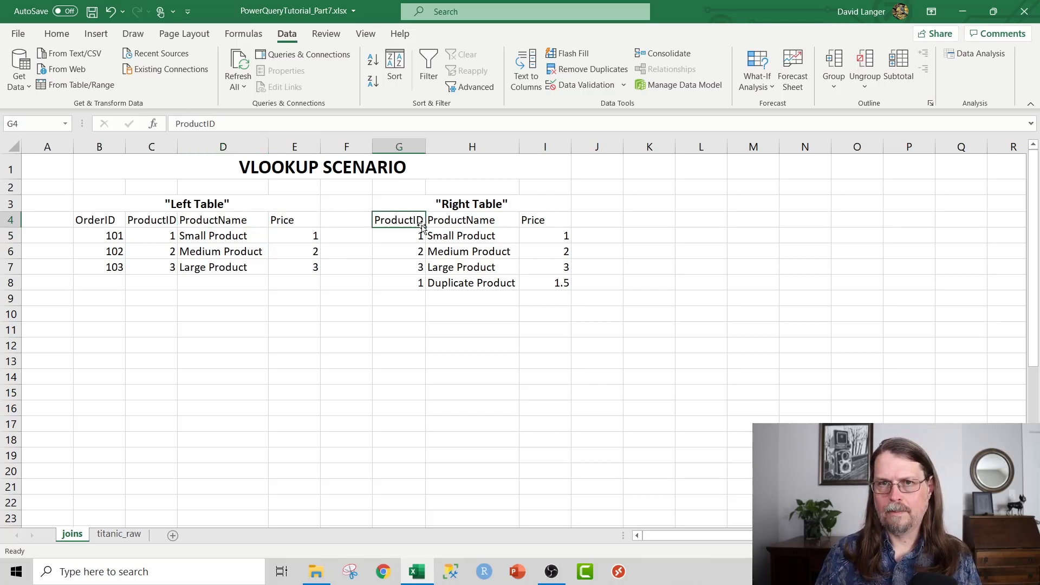
{"action": "left_click", "coordinate": [203, 203]}
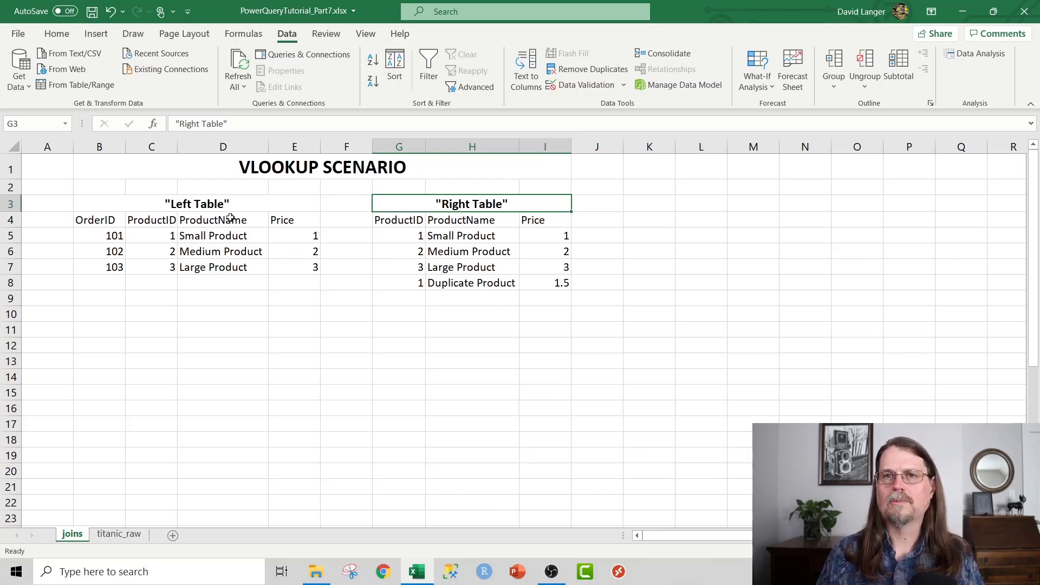
{"action": "mouse_move", "coordinate": [481, 237]}
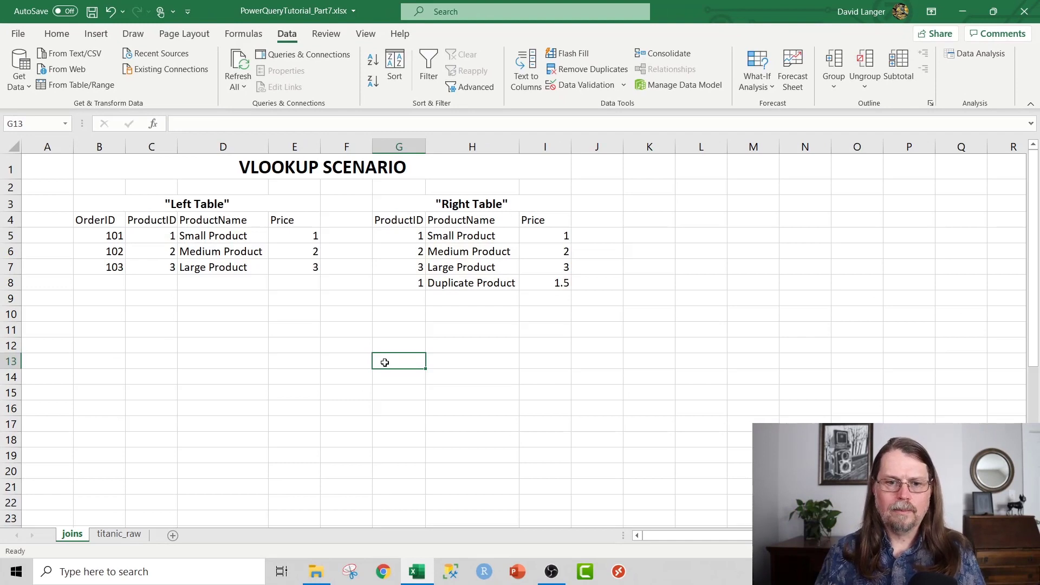
{"action": "mouse_move", "coordinate": [229, 236]}
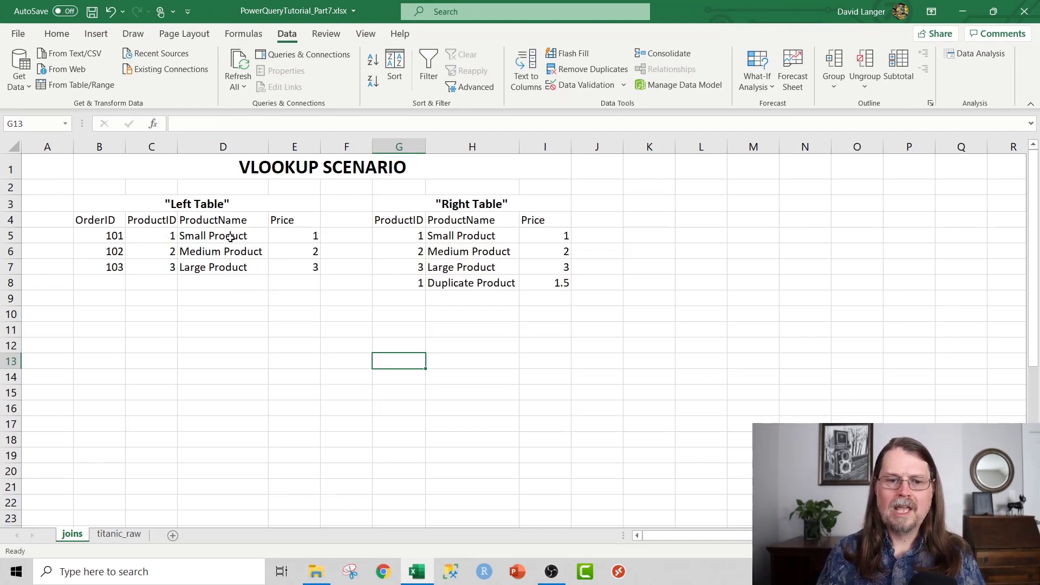
{"action": "mouse_move", "coordinate": [433, 243]}
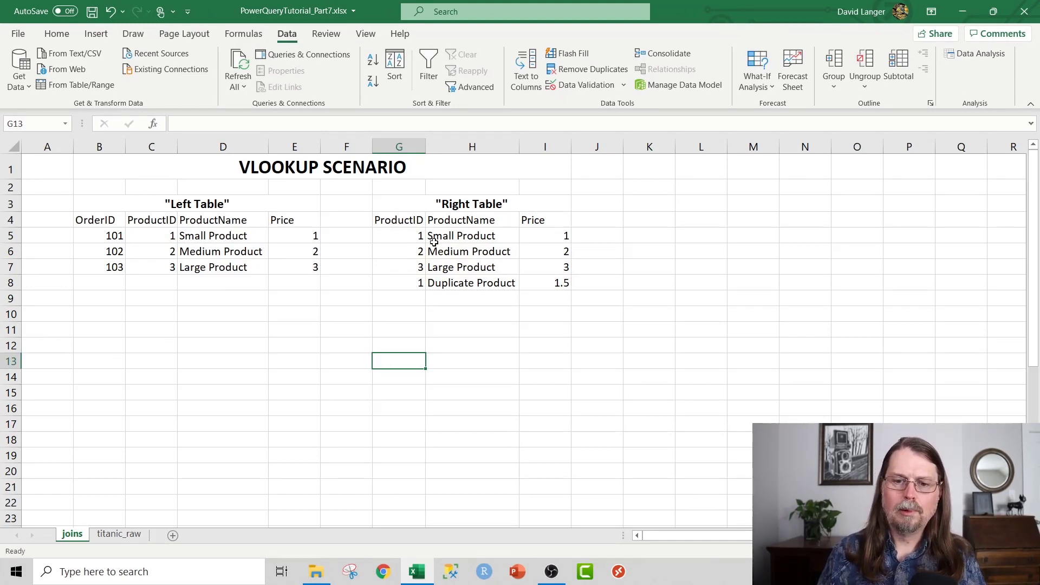
{"action": "mouse_move", "coordinate": [361, 236]}
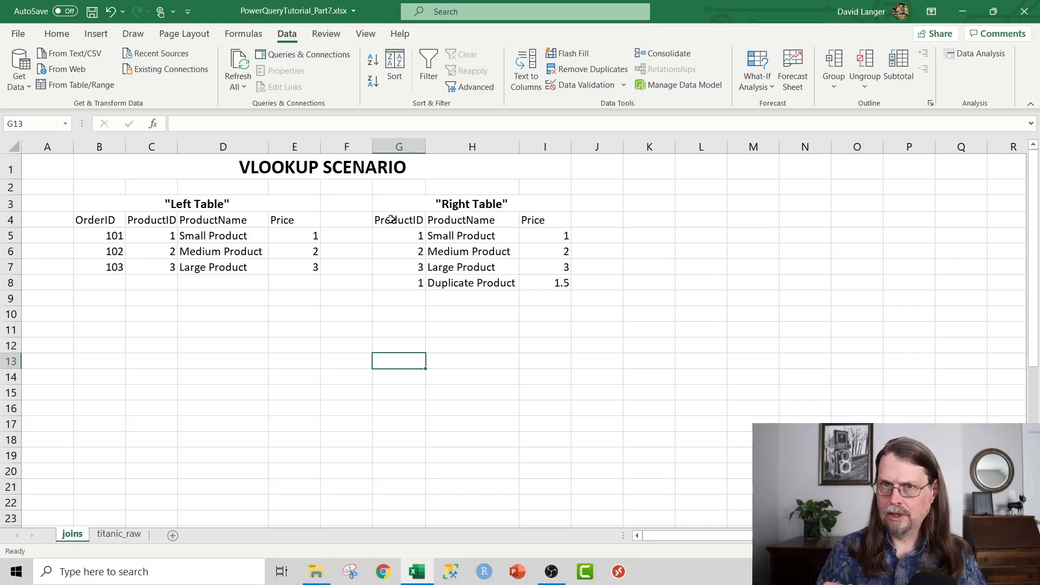
{"action": "mouse_move", "coordinate": [394, 204]}
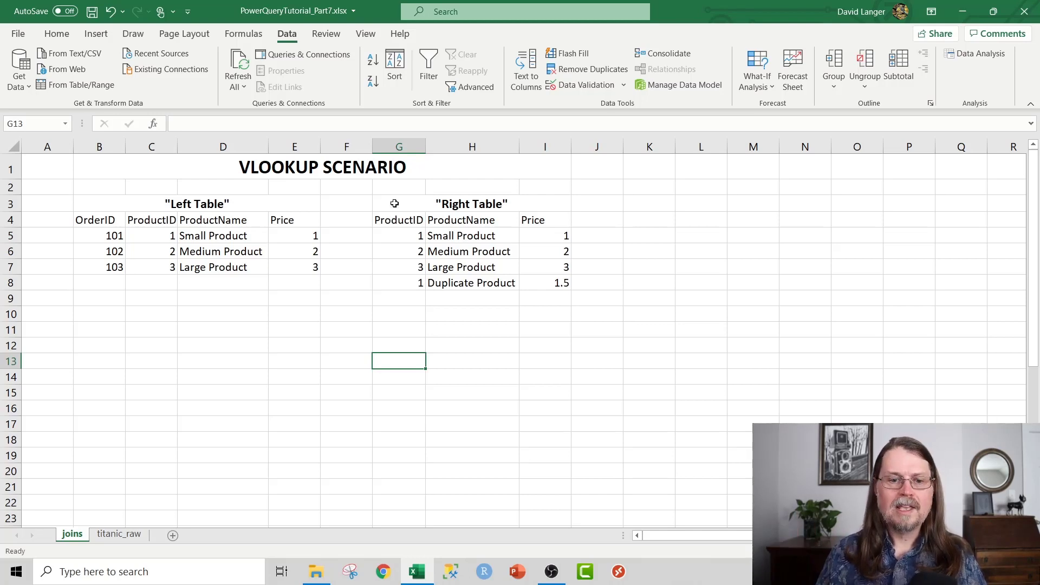
- Point out the repeated ProductID 1 and the Duplicate Product row in the right table
{"action": "left_click", "coordinate": [399, 236]}
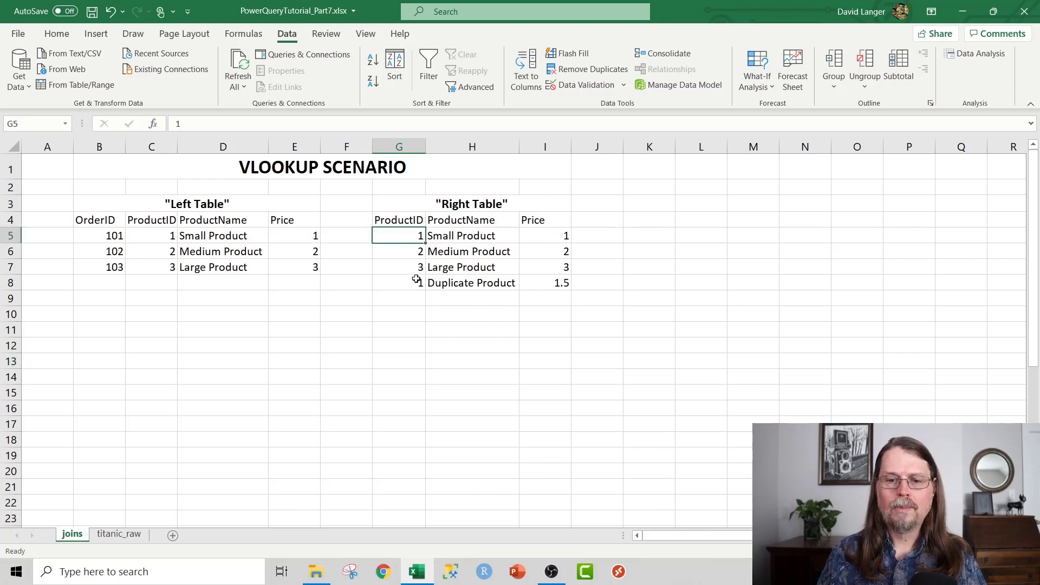
{"action": "left_click", "coordinate": [398, 282]}
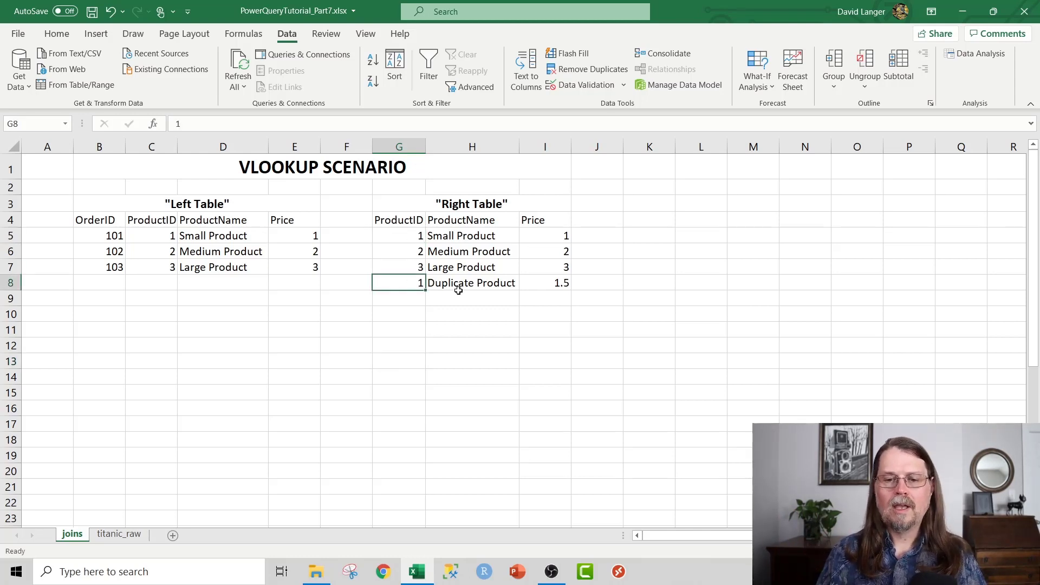
{"action": "left_click", "coordinate": [472, 282]}
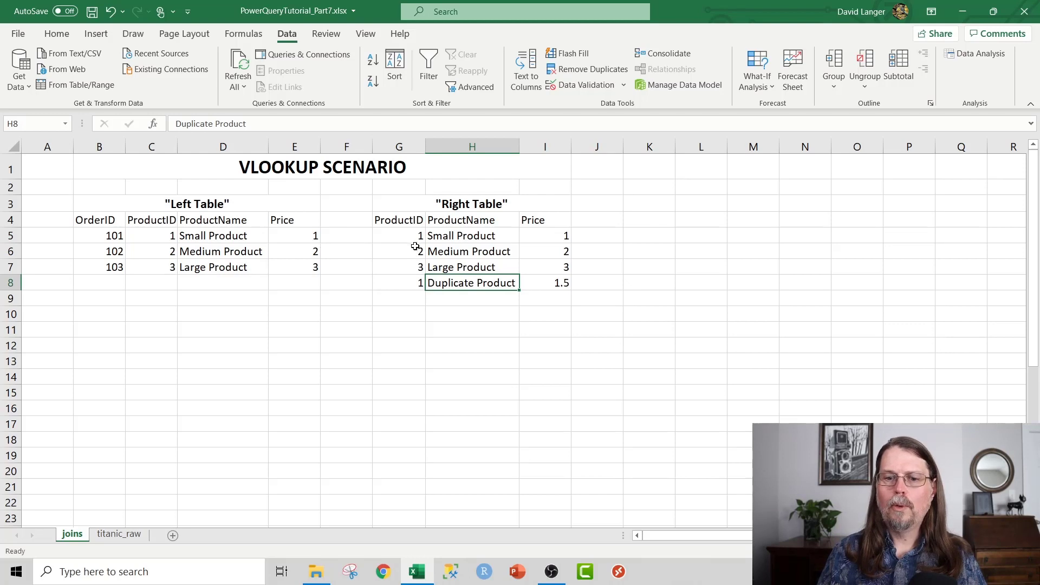
{"action": "left_click", "coordinate": [150, 235]}
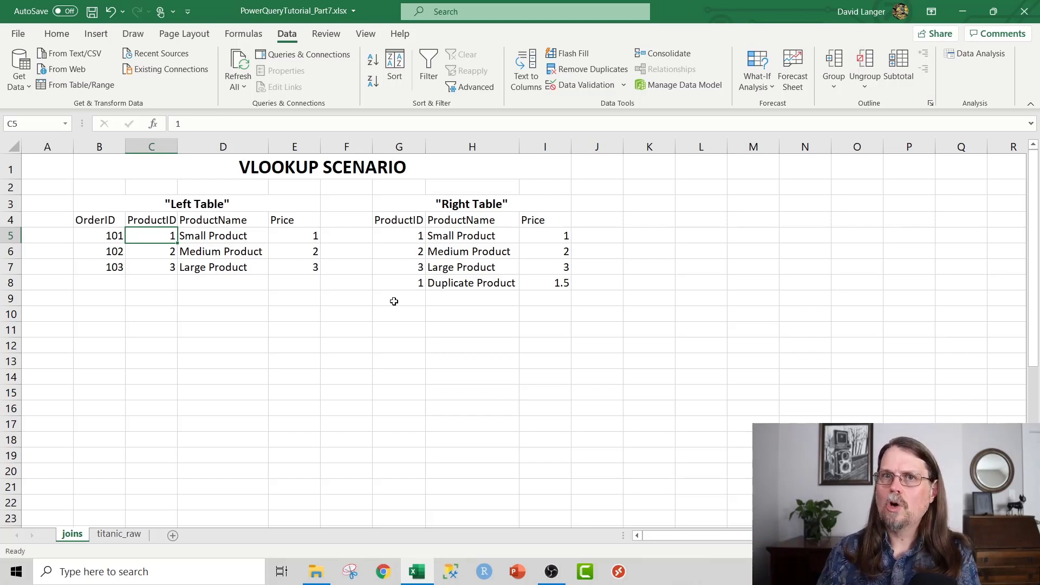
{"action": "mouse_move", "coordinate": [466, 310]}
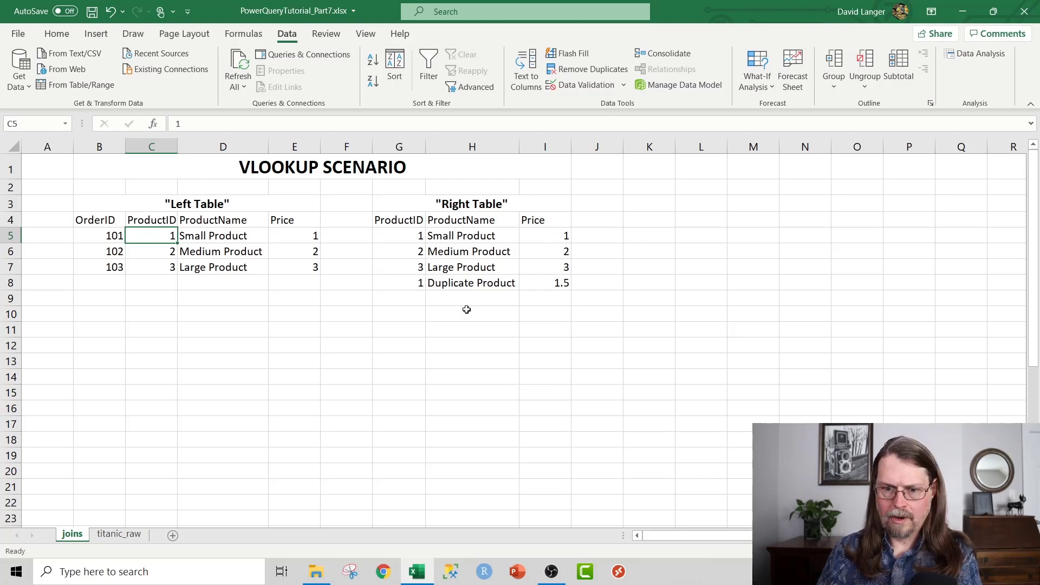
- Bring the left join scenario into view showing the extra OrderID 101 row from the duplicate
{"action": "scroll", "scroll_direction": "down", "scroll_amount": 3}
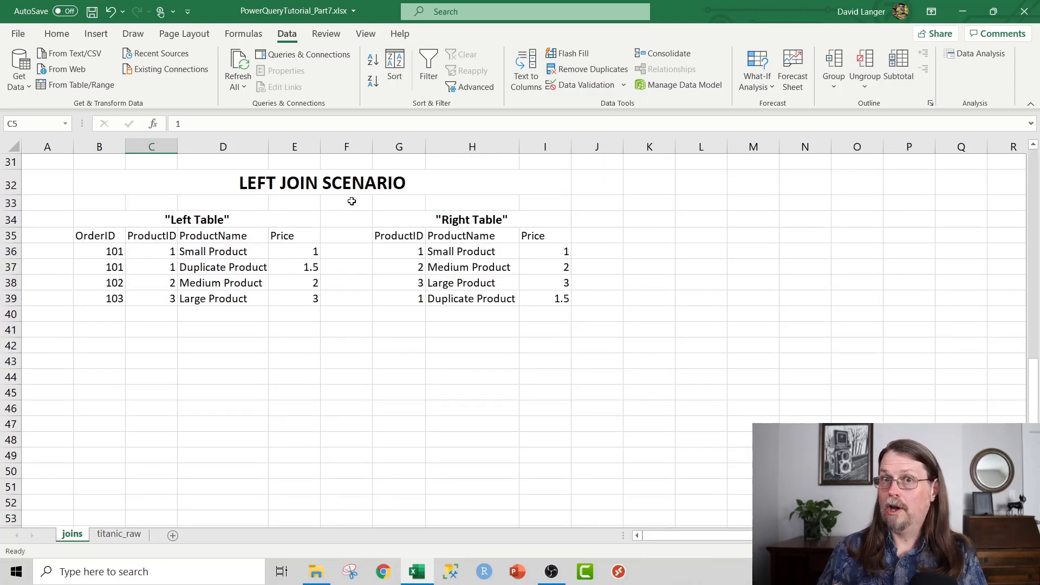
{"action": "mouse_move", "coordinate": [469, 267]}
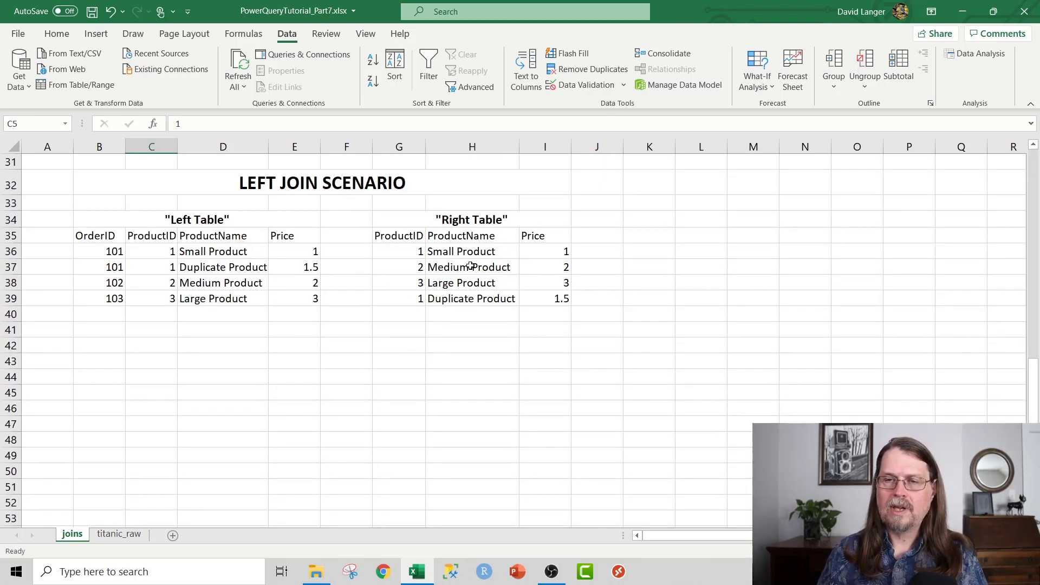
{"action": "left_click", "coordinate": [99, 267]}
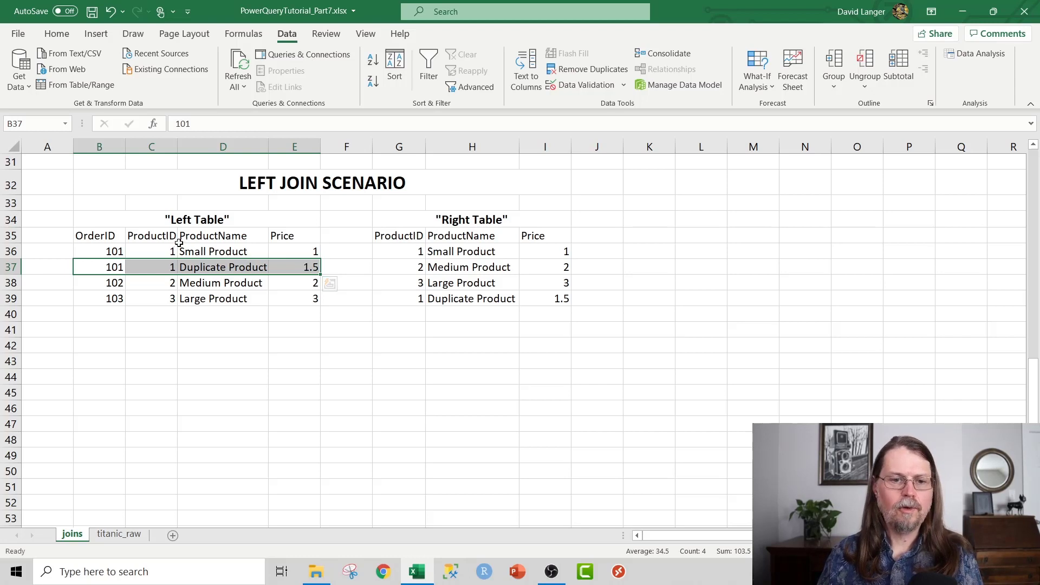
{"action": "left_click", "coordinate": [152, 252]}
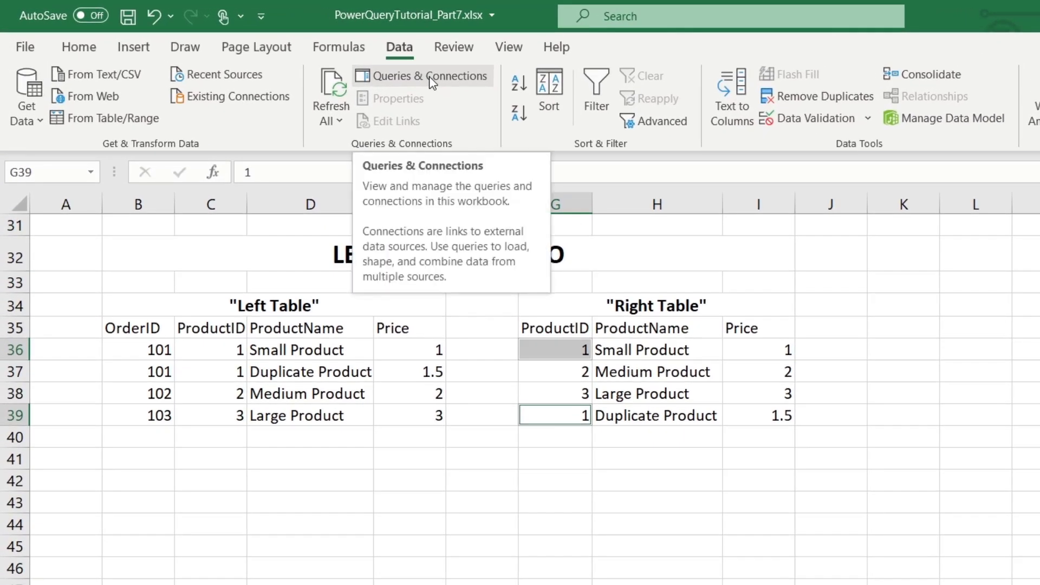
{"action": "mouse_move", "coordinate": [441, 83]}
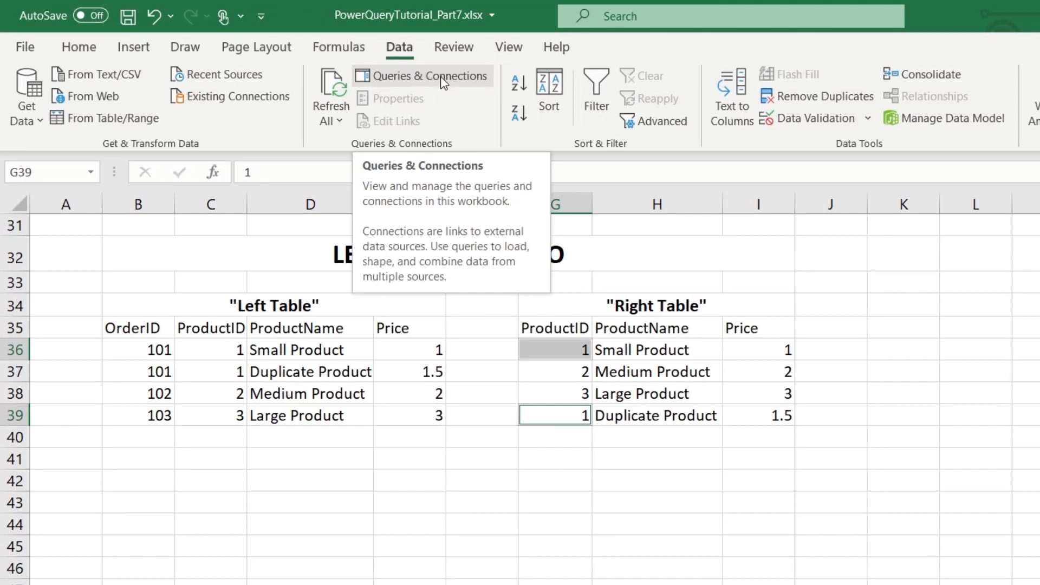
{"action": "mouse_move", "coordinate": [444, 90]}
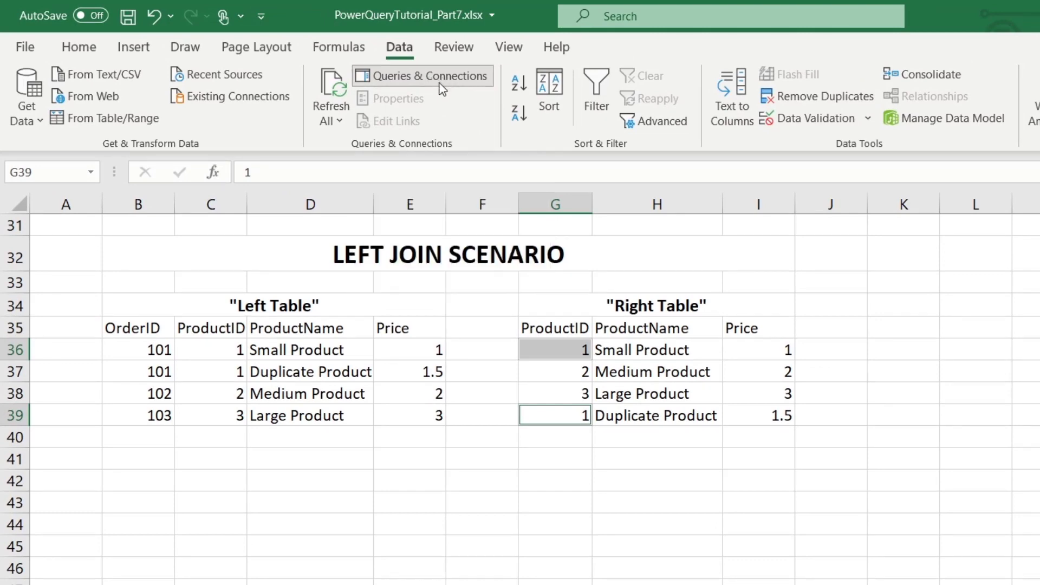
- Show the workbook's Queries & Connections pane listing MainETL and TicketGroup
{"action": "left_click", "coordinate": [422, 76]}
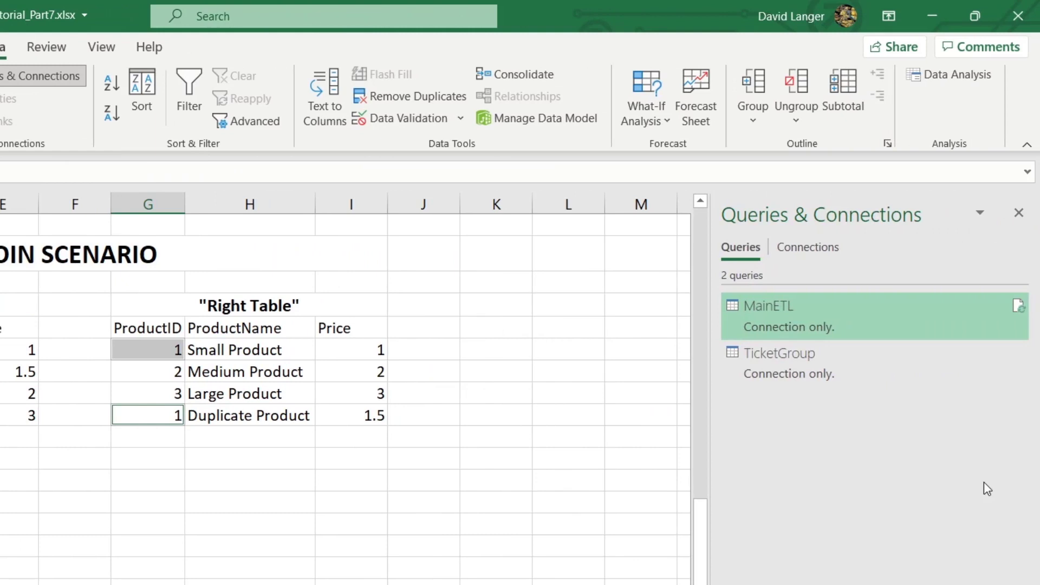
{"action": "mouse_move", "coordinate": [921, 424]}
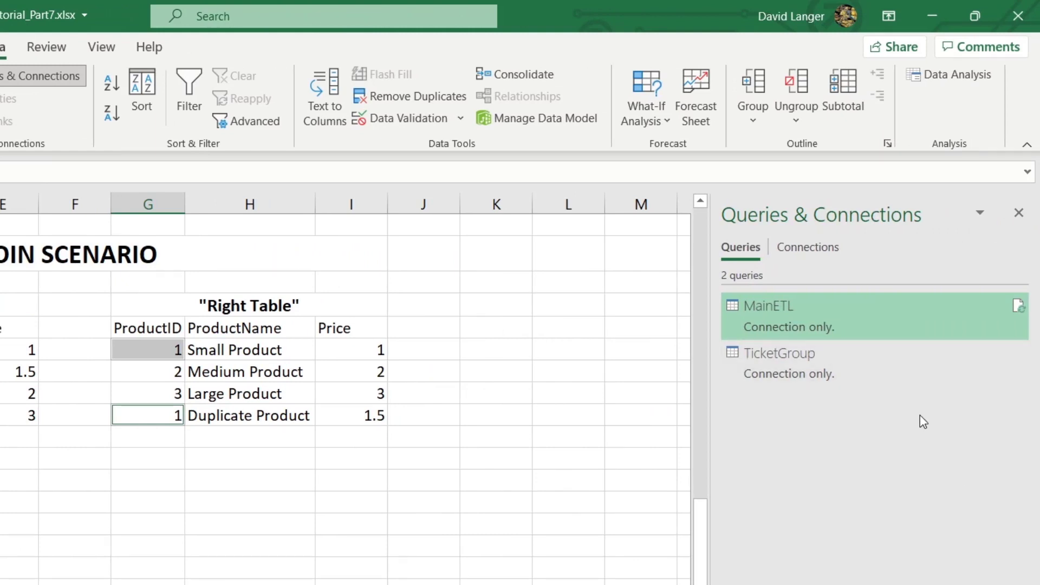
{"action": "mouse_move", "coordinate": [912, 477]}
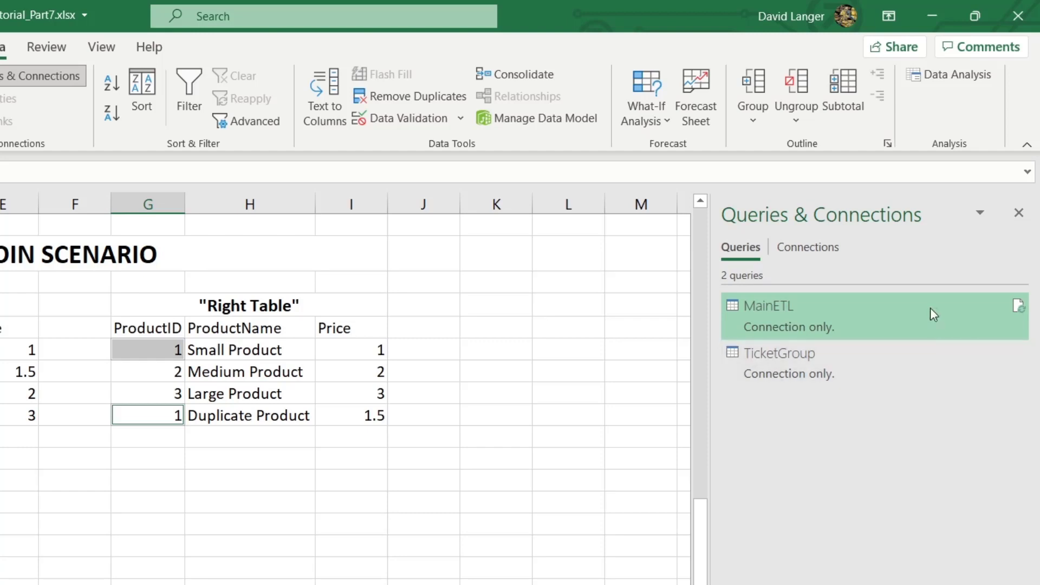
{"action": "mouse_move", "coordinate": [872, 351]}
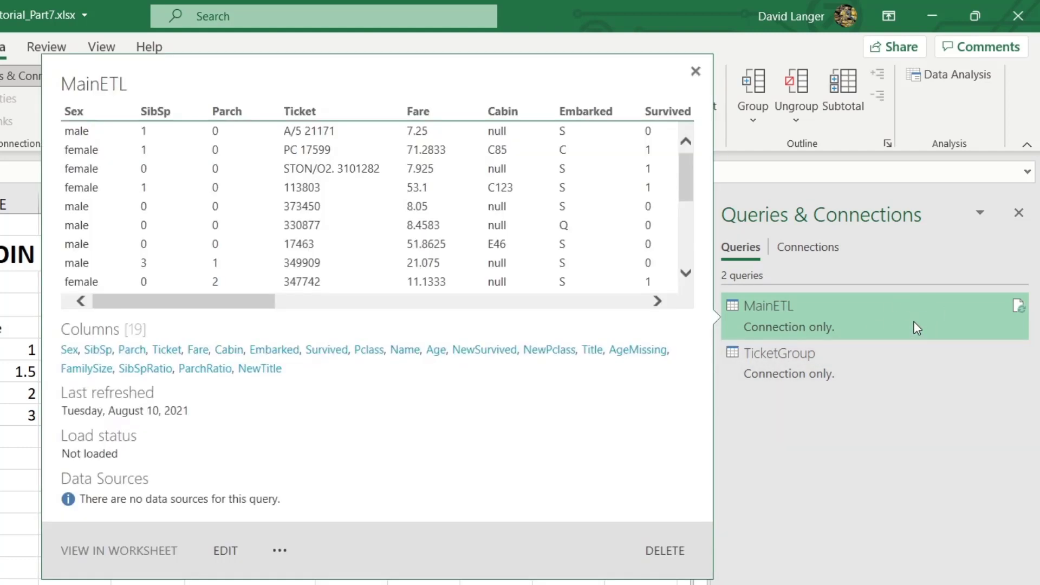
{"action": "mouse_move", "coordinate": [437, 209]}
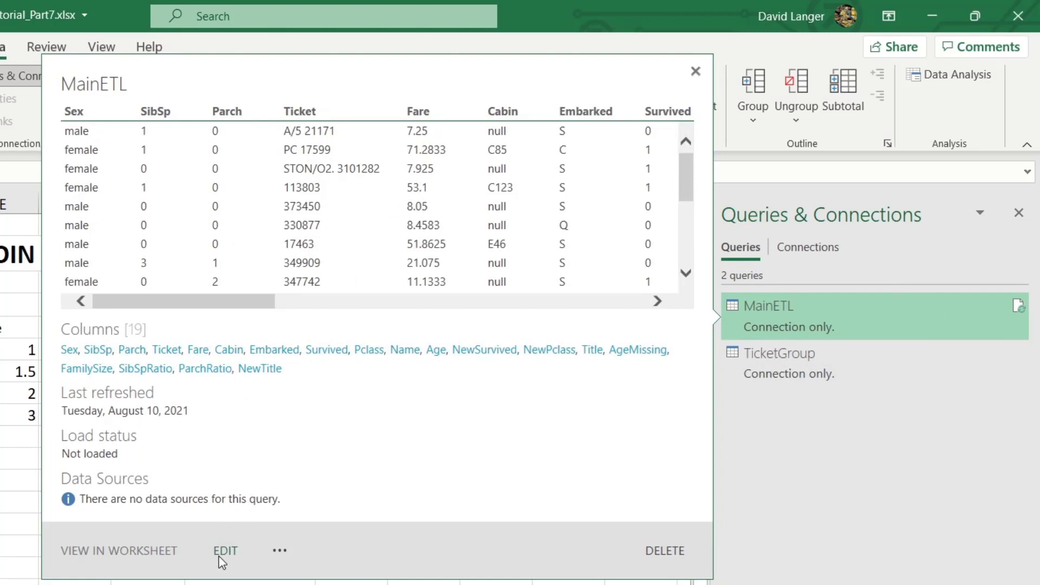
- Edit the MainETL query in Power Query Editor and bring up the Merge Queries options
{"action": "left_click", "coordinate": [225, 550]}
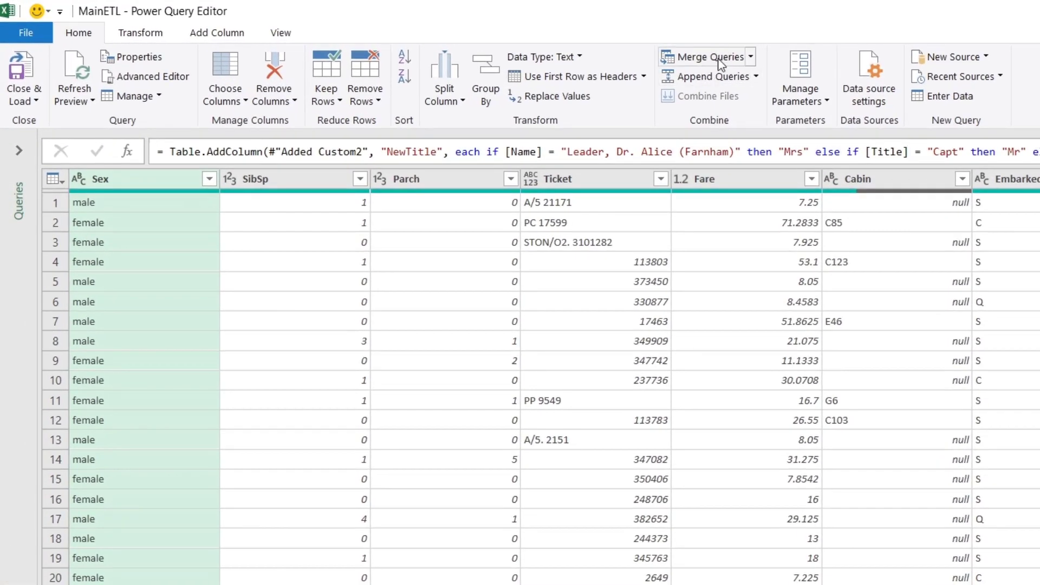
{"action": "left_click", "coordinate": [749, 57]}
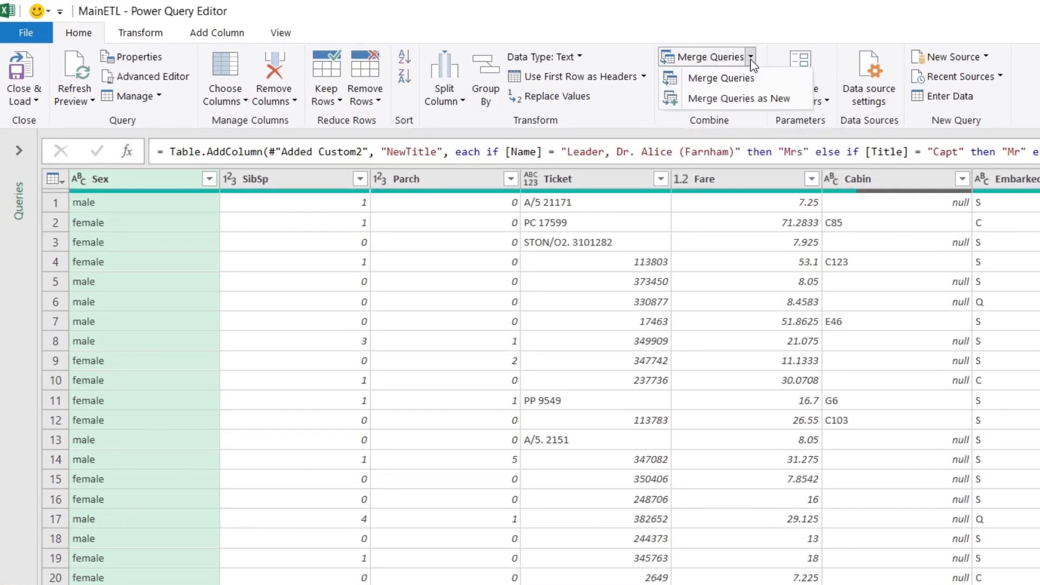
{"action": "mouse_move", "coordinate": [768, 107]}
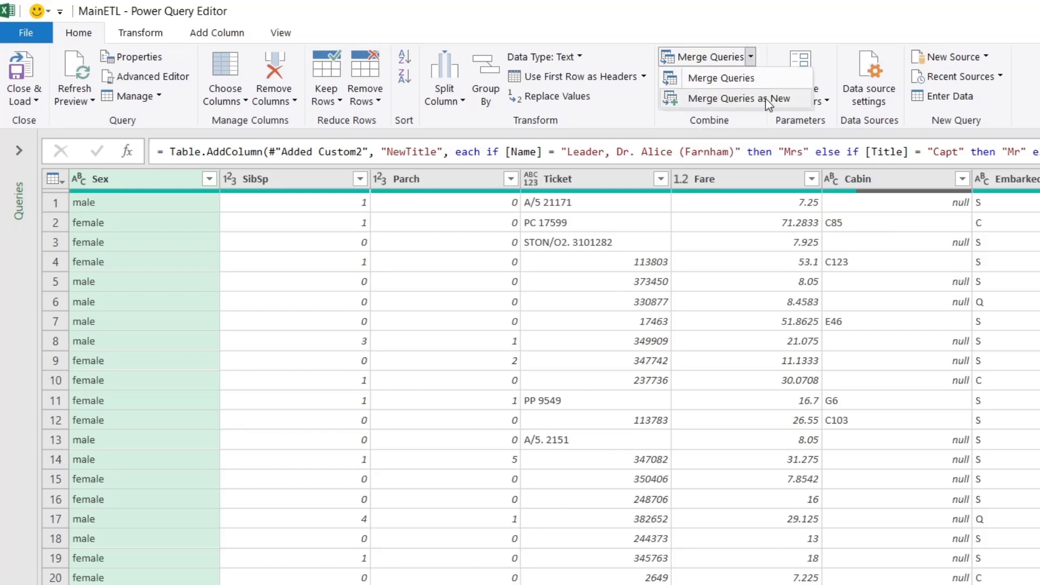
{"action": "mouse_move", "coordinate": [767, 106]}
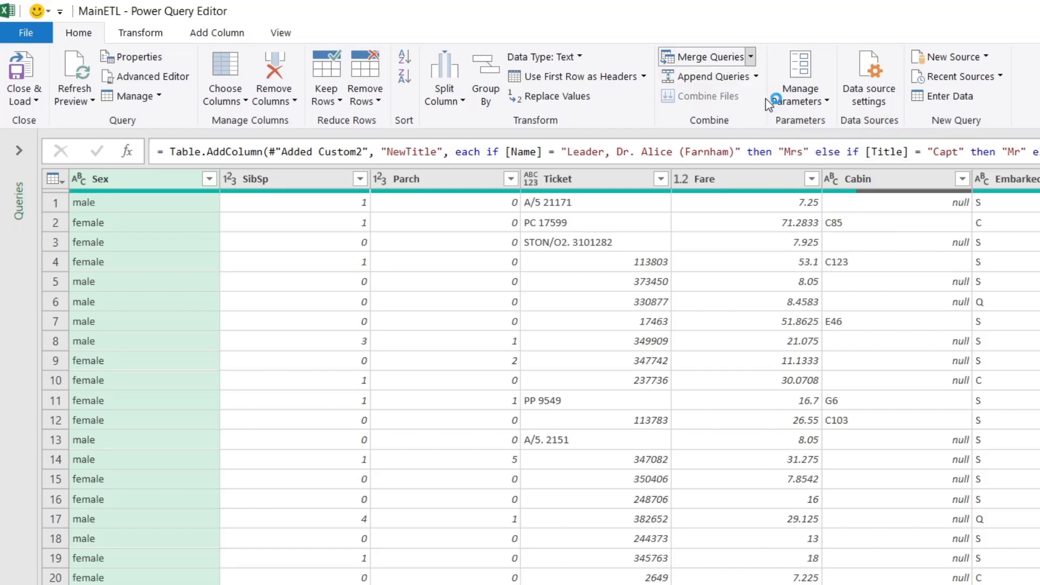
- Start Merge Queries as New pairing MainETL with TicketGroup as the second table
{"action": "left_click", "coordinate": [704, 56]}
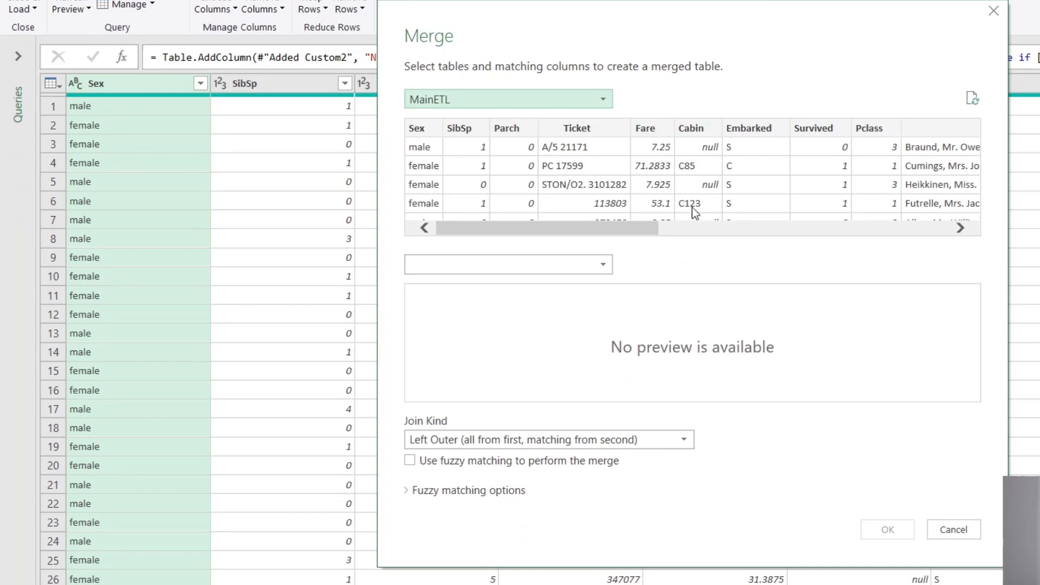
{"action": "mouse_move", "coordinate": [492, 104]}
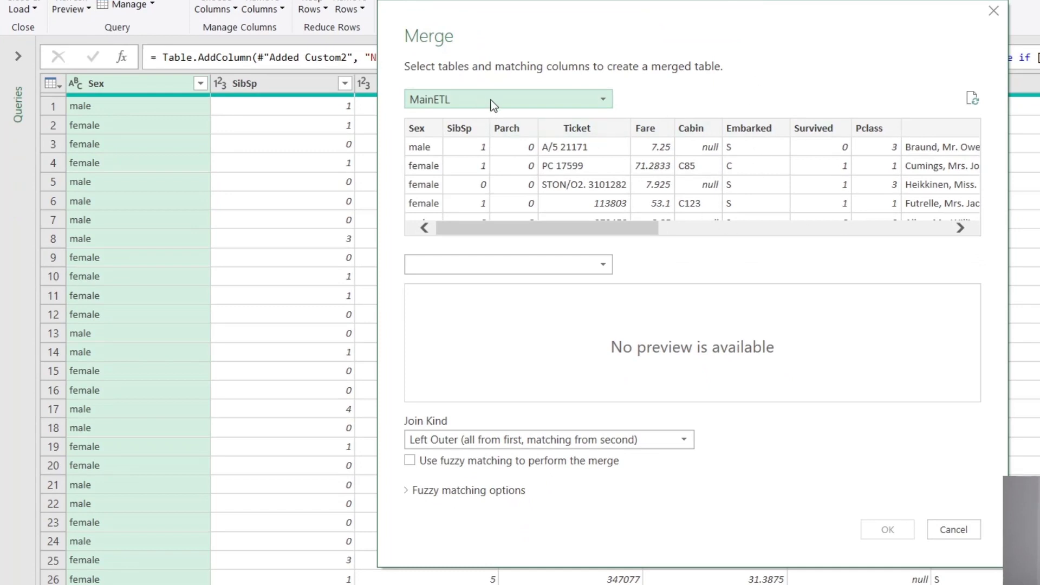
{"action": "mouse_move", "coordinate": [608, 104]}
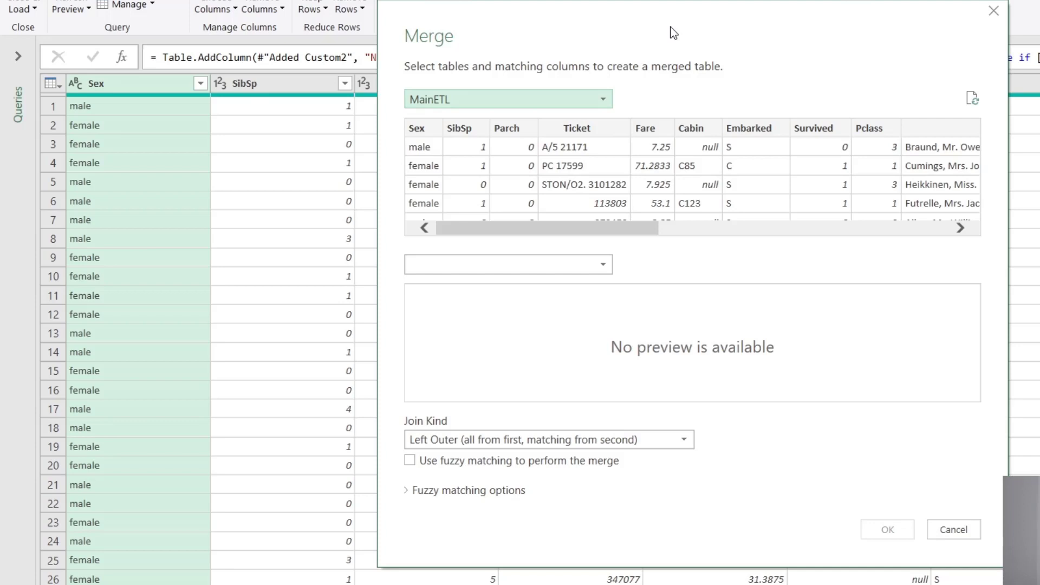
{"action": "mouse_move", "coordinate": [454, 106]}
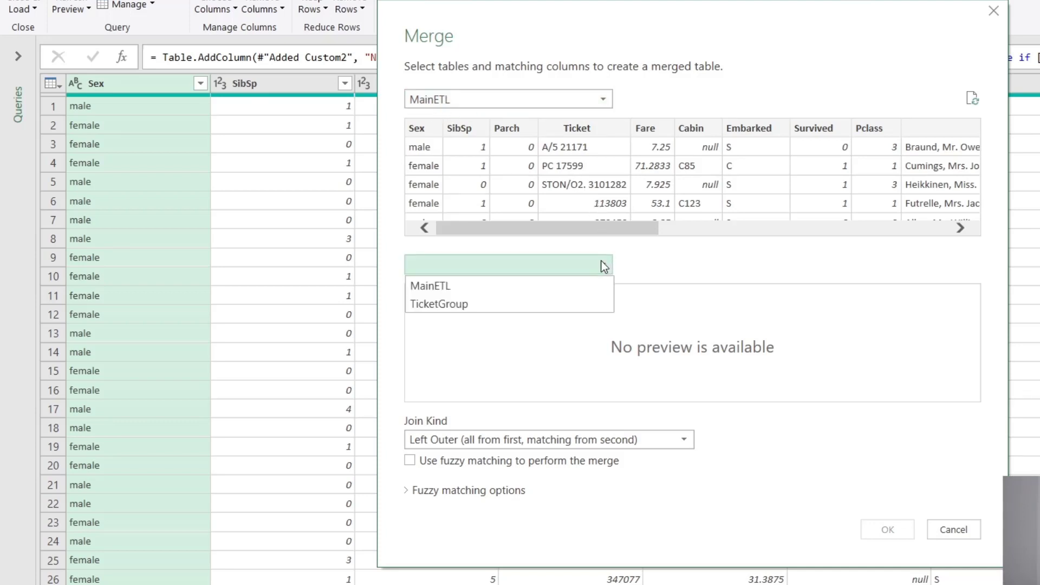
{"action": "mouse_move", "coordinate": [448, 313]}
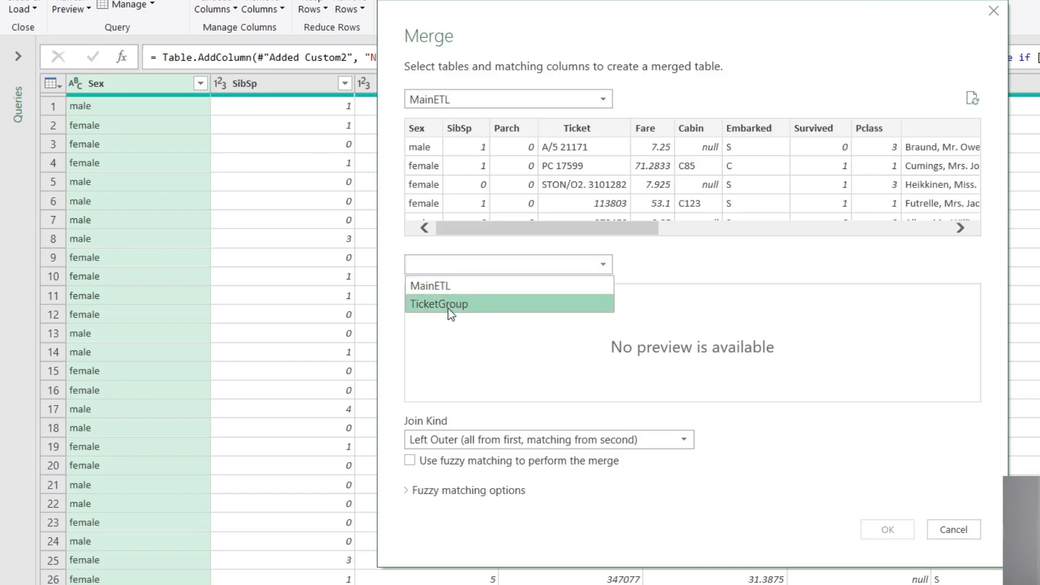
{"action": "left_click", "coordinate": [439, 303]}
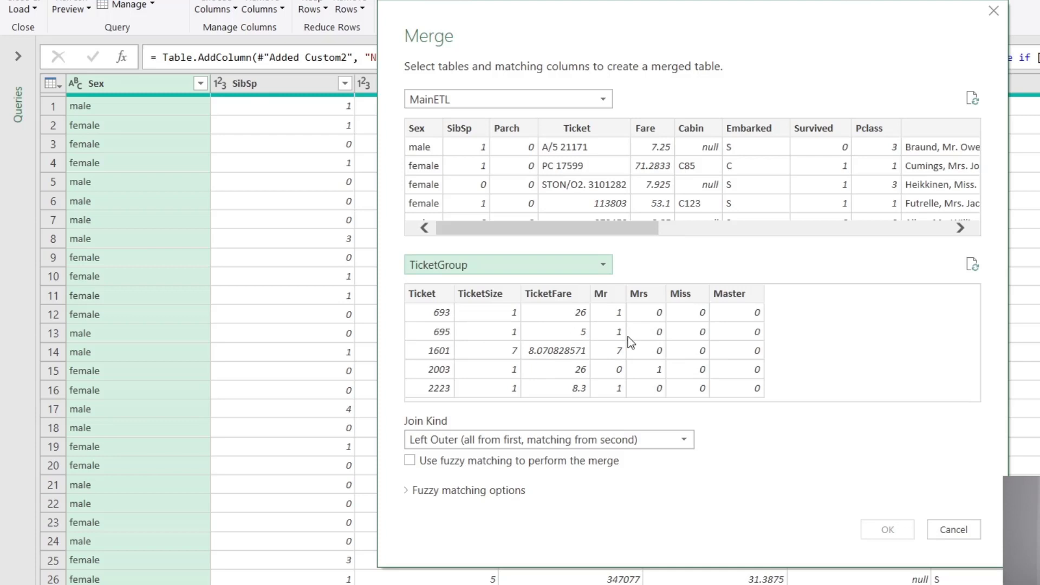
{"action": "mouse_move", "coordinate": [530, 268]}
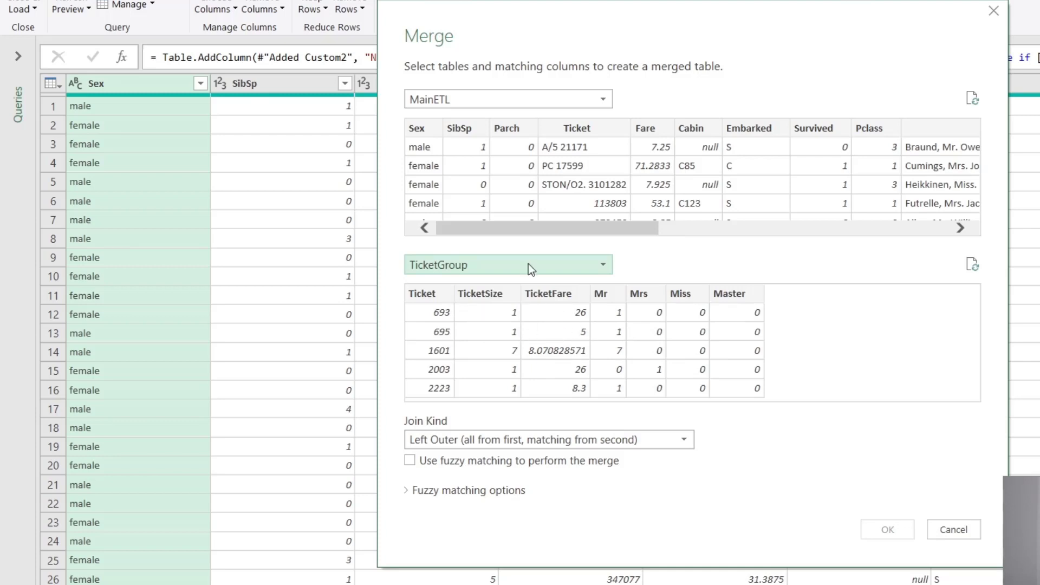
{"action": "mouse_move", "coordinate": [567, 326]}
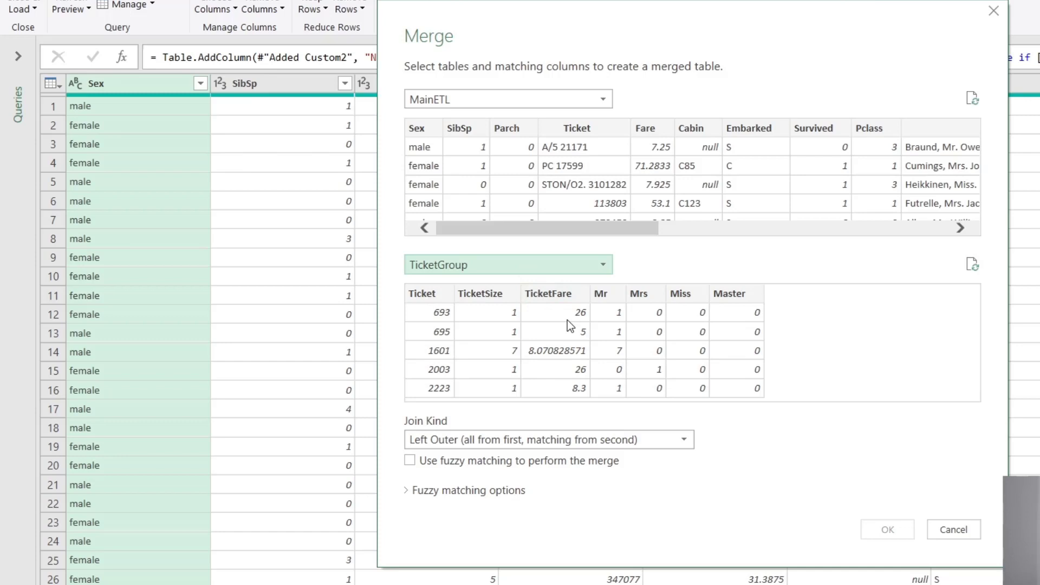
{"action": "mouse_move", "coordinate": [413, 371]}
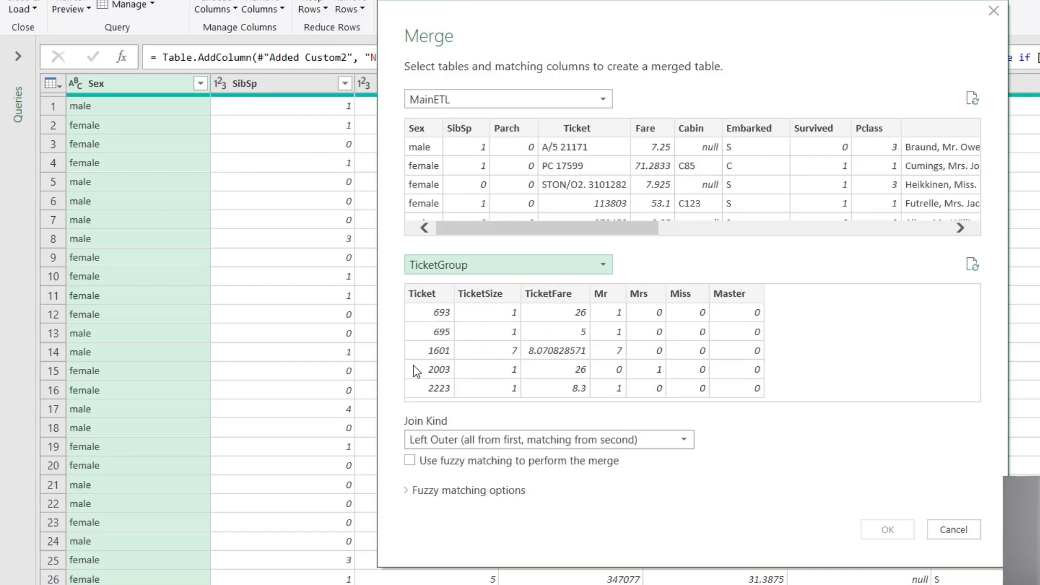
{"action": "mouse_move", "coordinate": [617, 338]}
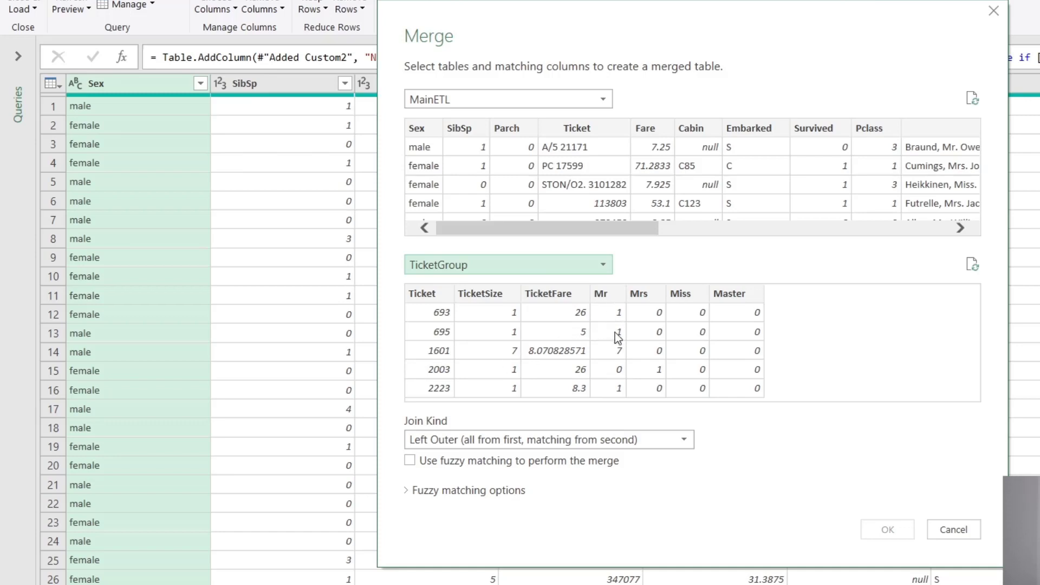
{"action": "mouse_move", "coordinate": [637, 320]}
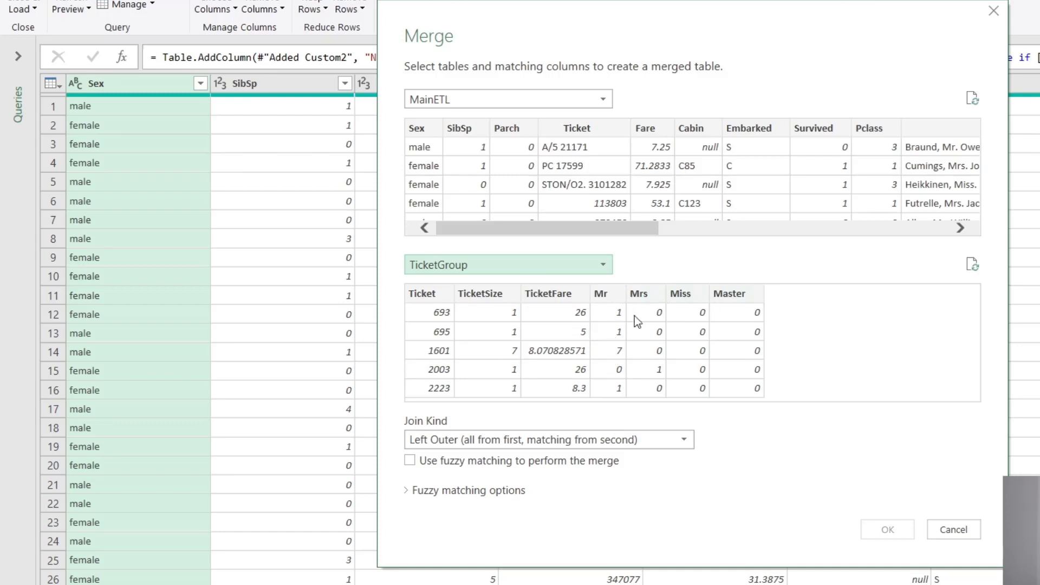
{"action": "mouse_move", "coordinate": [710, 333]}
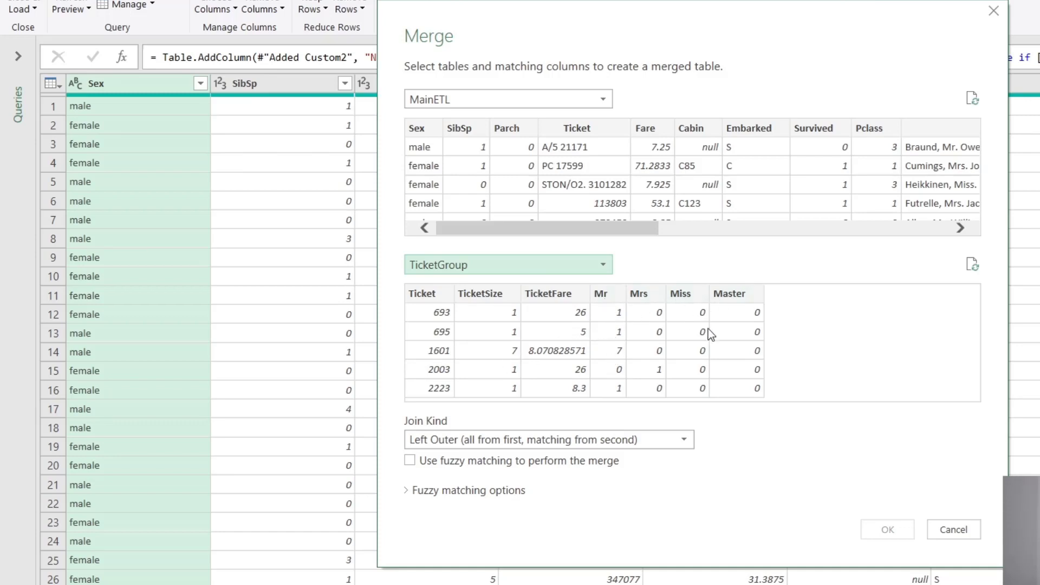
{"action": "mouse_move", "coordinate": [494, 315]}
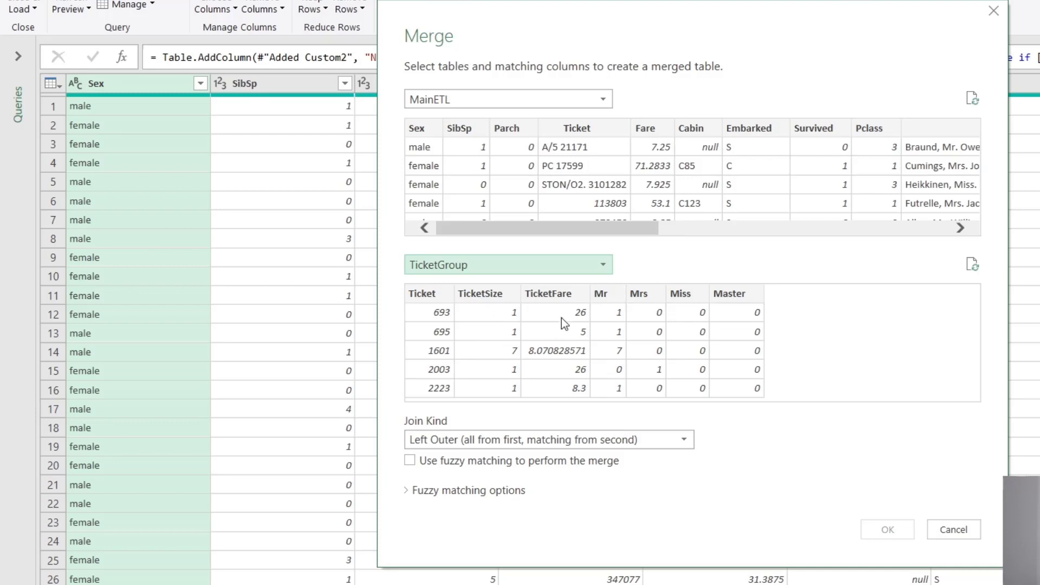
{"action": "mouse_move", "coordinate": [558, 361]}
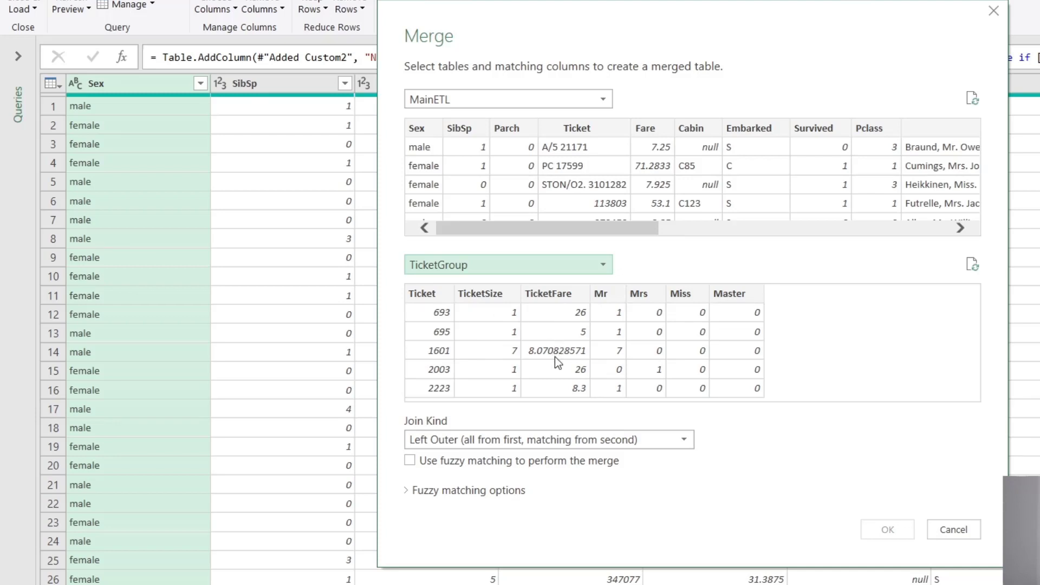
{"action": "mouse_move", "coordinate": [498, 405]}
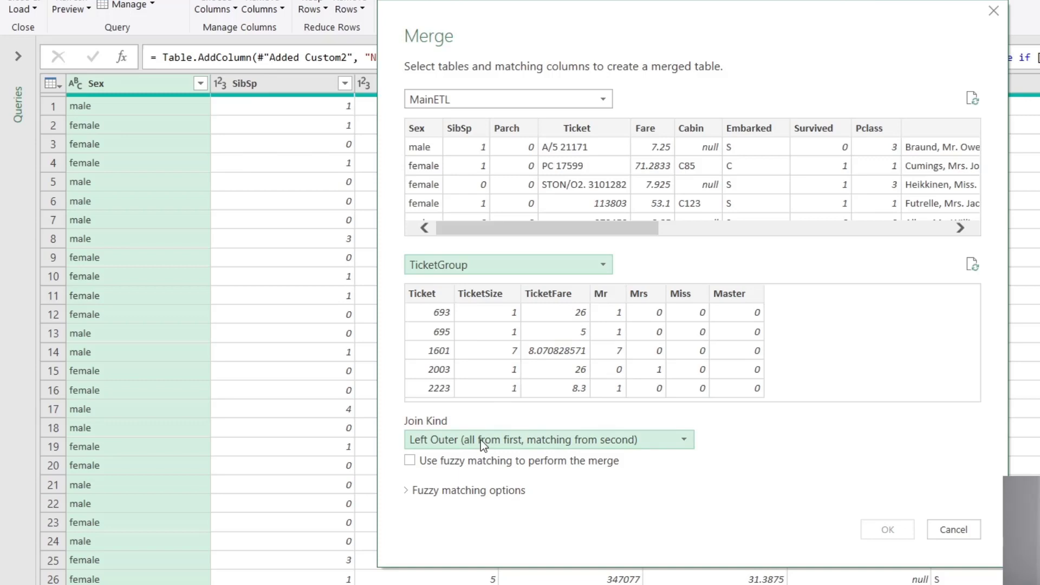
{"action": "mouse_move", "coordinate": [651, 459]}
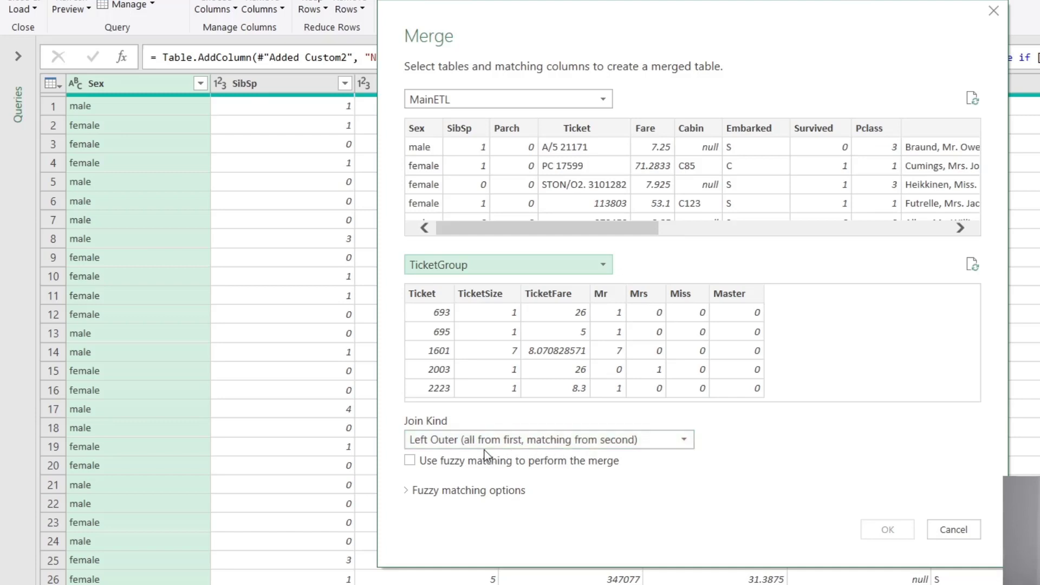
{"action": "mouse_move", "coordinate": [511, 455]}
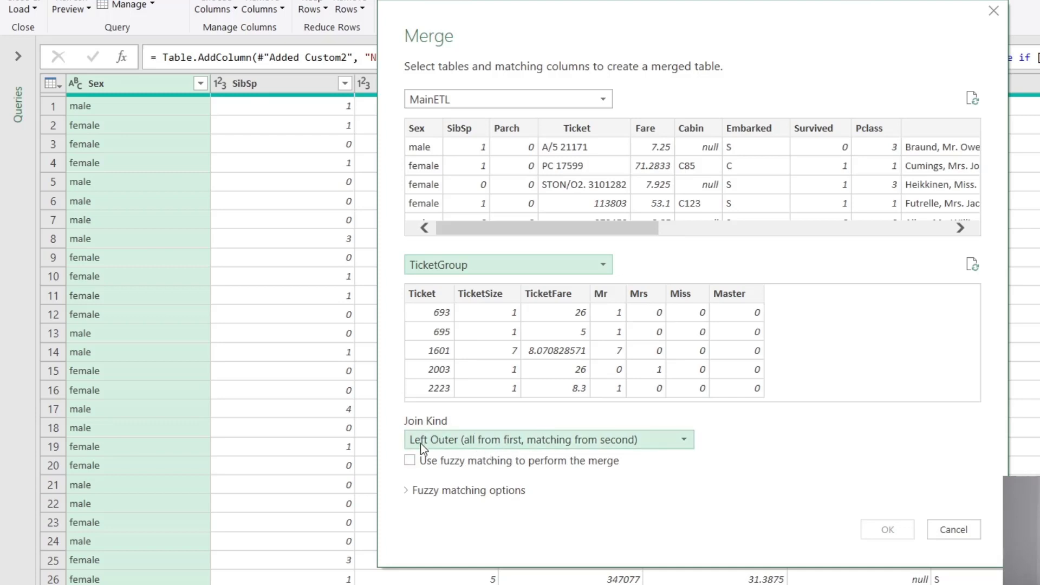
{"action": "mouse_move", "coordinate": [431, 467]}
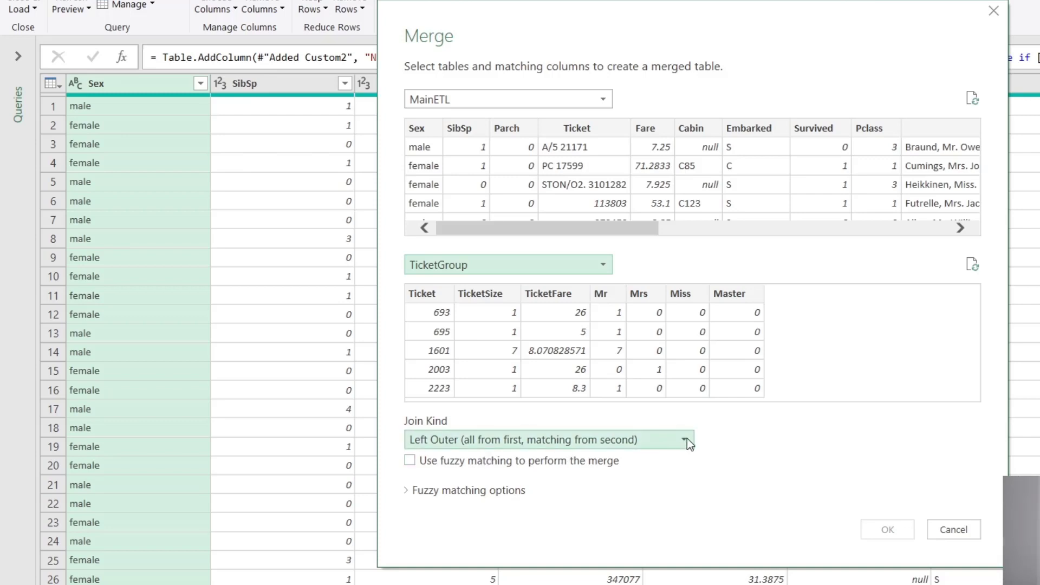
{"action": "left_click", "coordinate": [682, 440]}
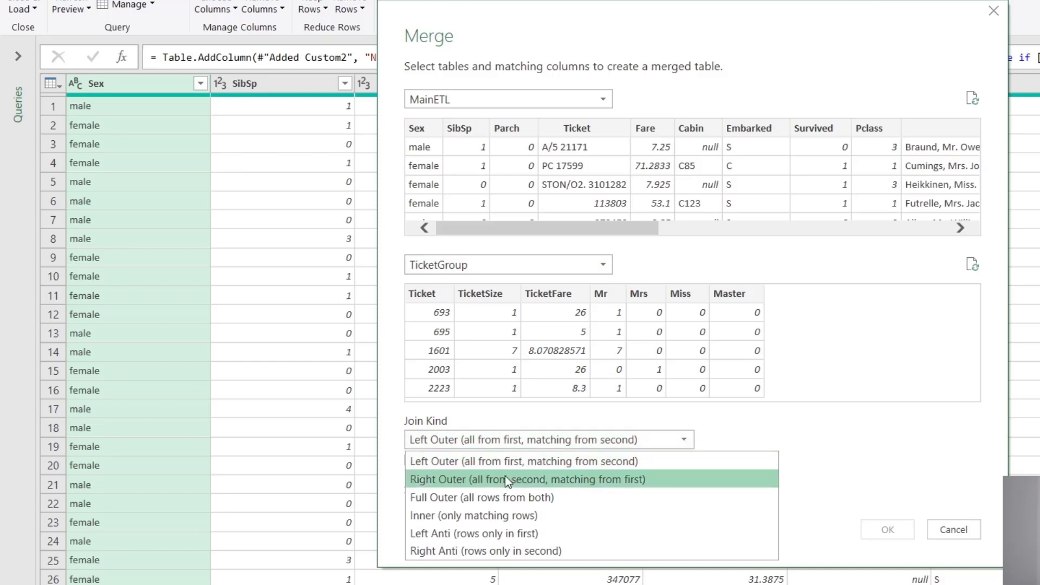
{"action": "mouse_move", "coordinate": [574, 489]}
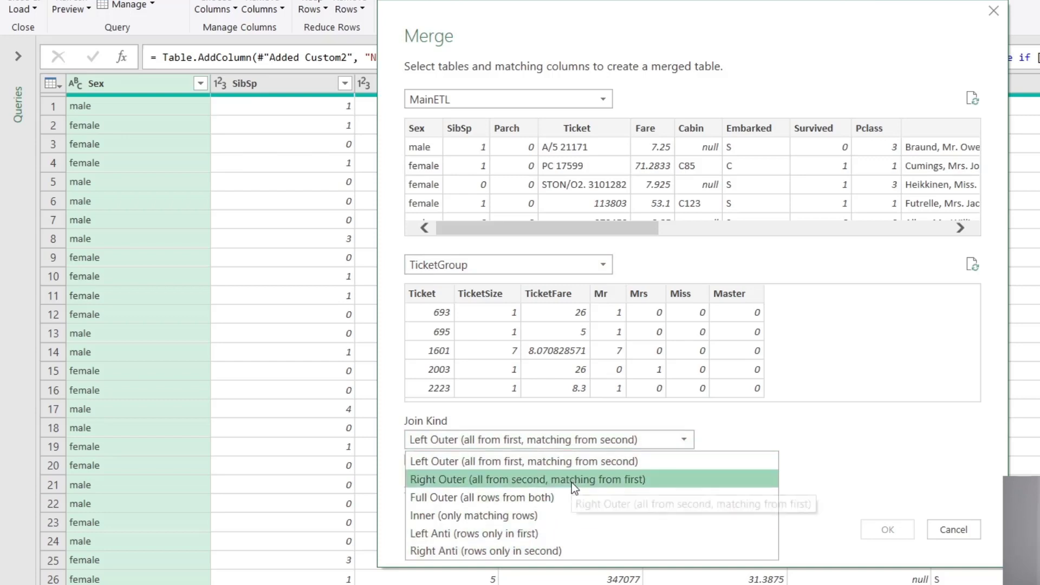
{"action": "mouse_move", "coordinate": [574, 488]}
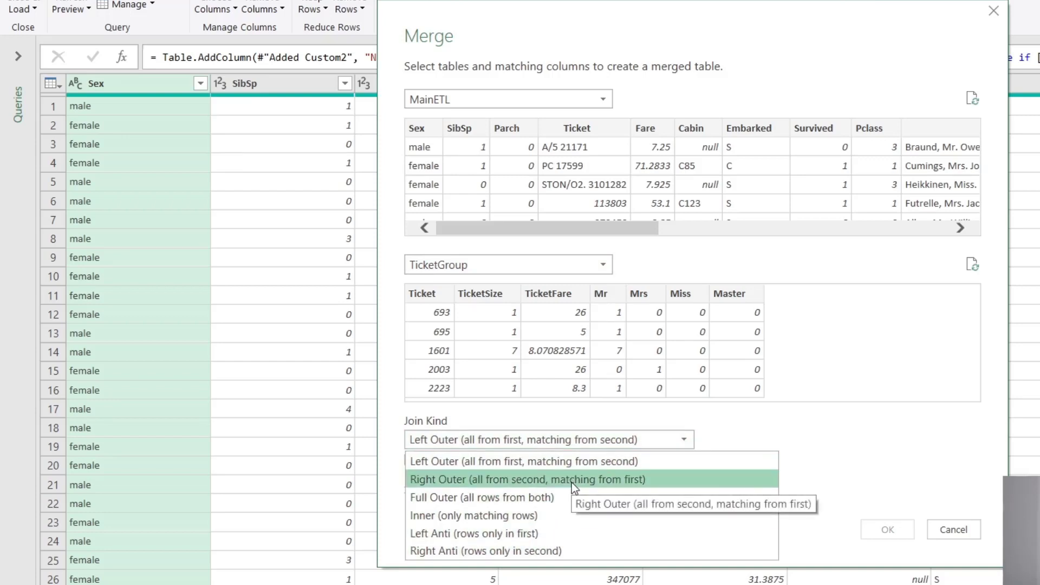
{"action": "mouse_move", "coordinate": [517, 461]}
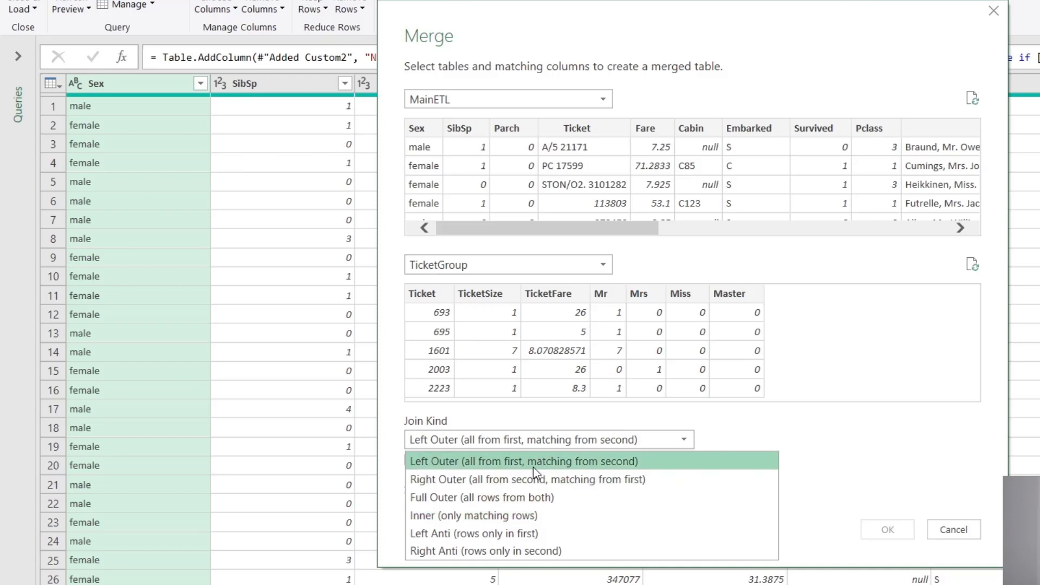
{"action": "left_click", "coordinate": [524, 461]}
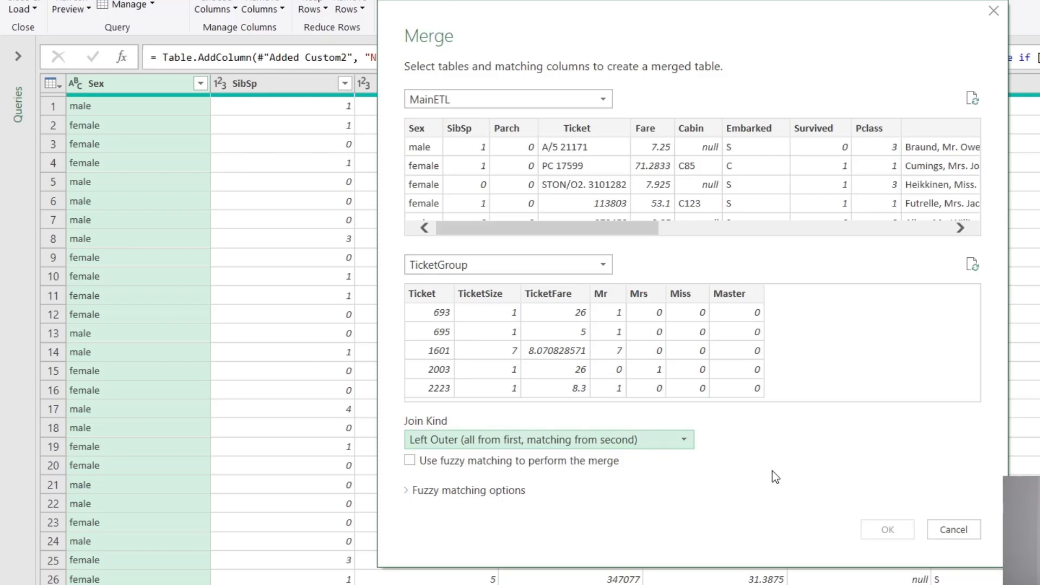
{"action": "mouse_move", "coordinate": [649, 253]}
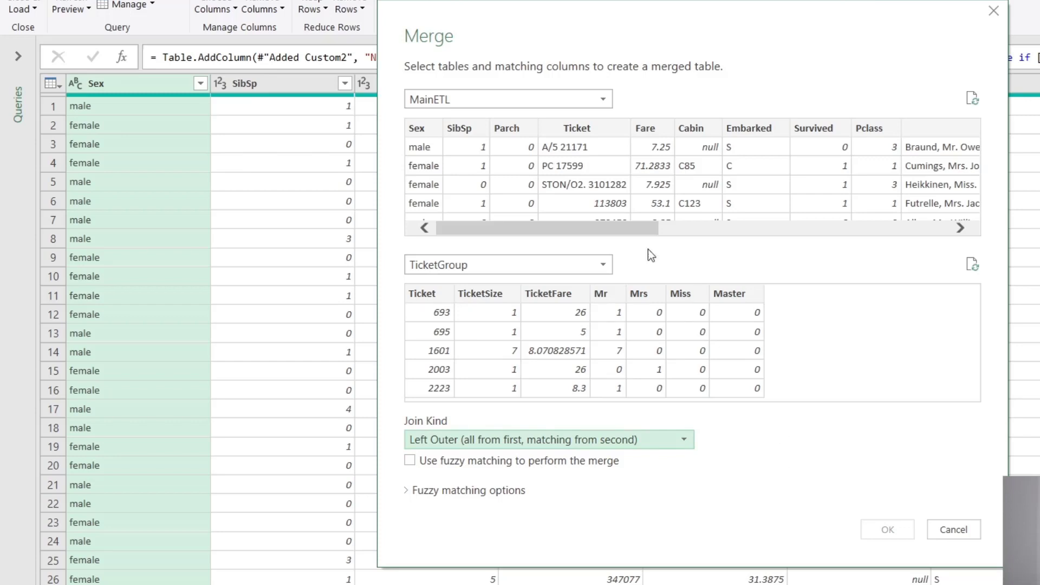
{"action": "mouse_move", "coordinate": [505, 95]}
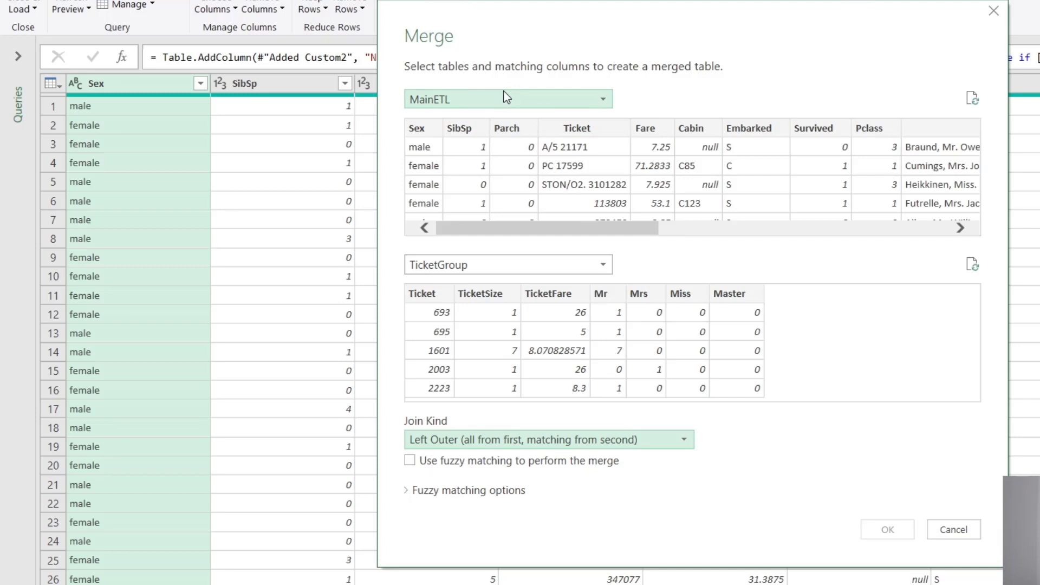
{"action": "mouse_move", "coordinate": [507, 143]}
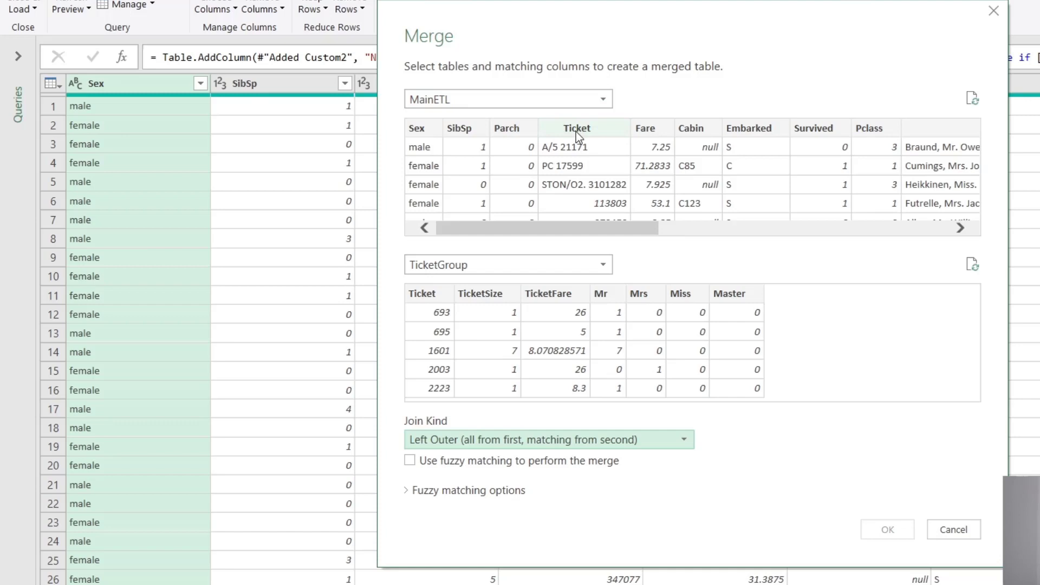
- Match MainETL and TicketGroup on the Ticket column, keeping a Left Outer join
{"action": "left_click", "coordinate": [576, 128]}
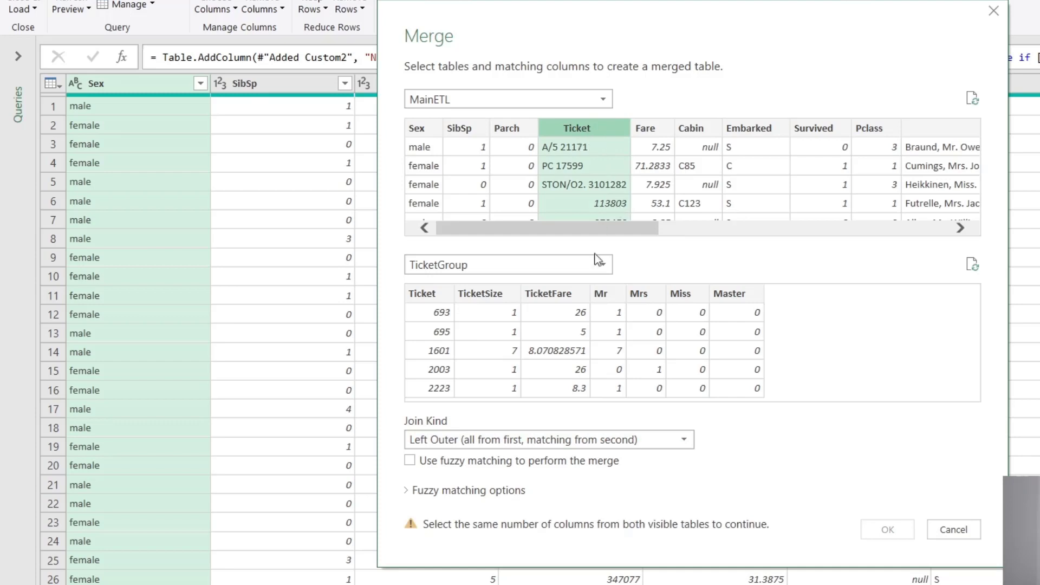
{"action": "left_click", "coordinate": [421, 293]}
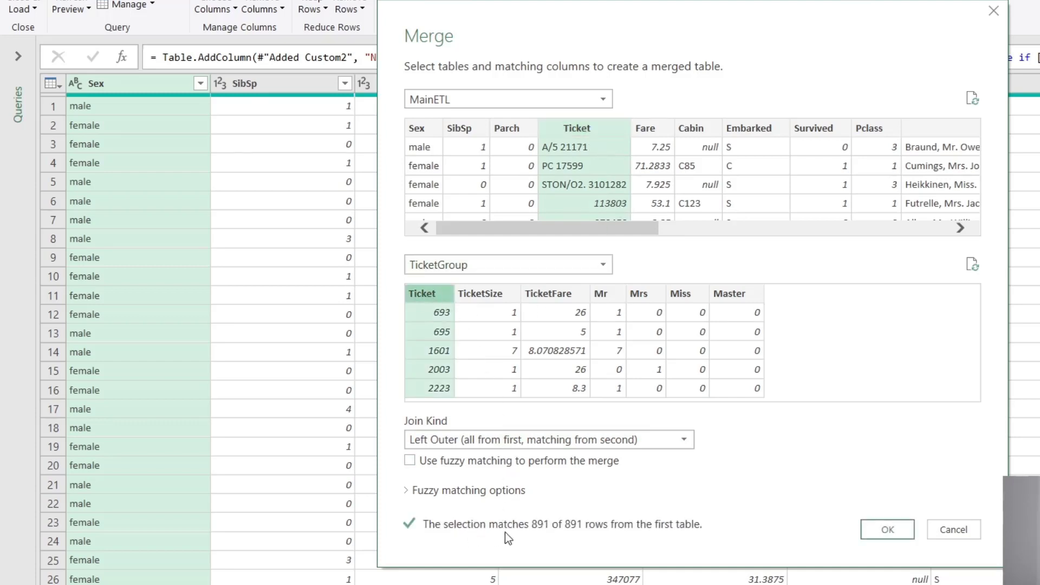
{"action": "mouse_move", "coordinate": [559, 550]}
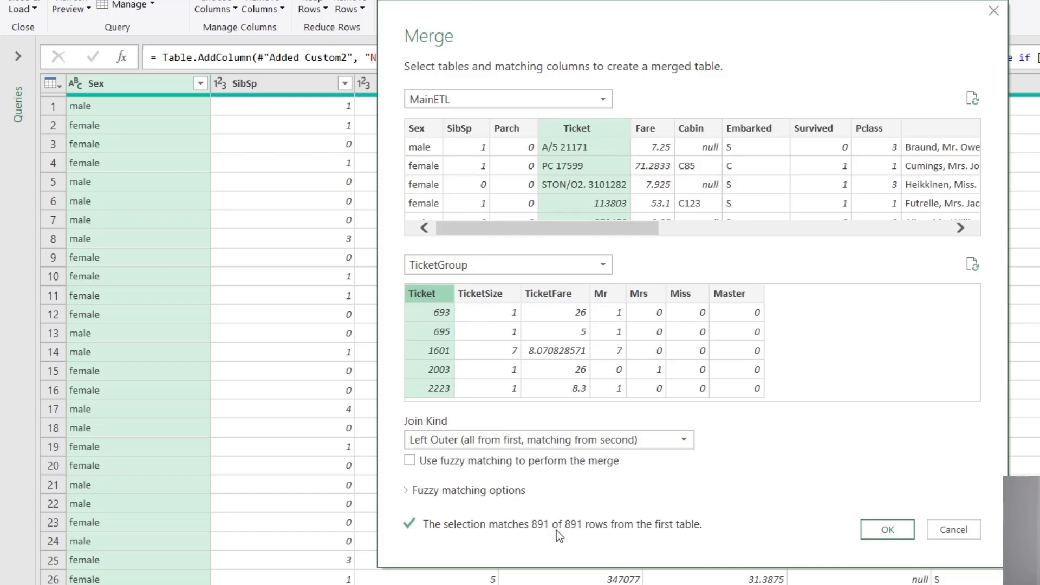
{"action": "mouse_move", "coordinate": [654, 547]}
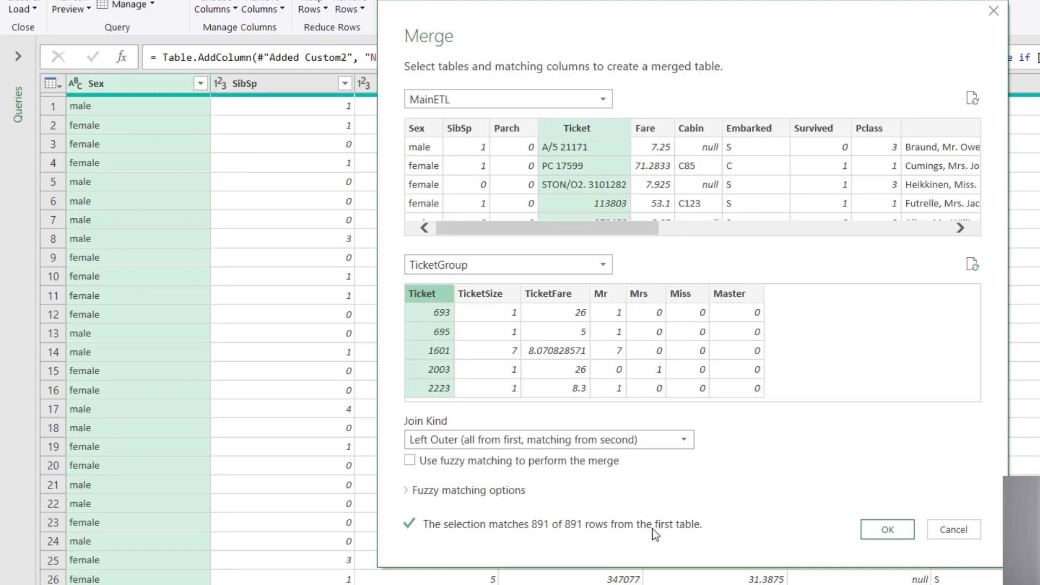
{"action": "mouse_move", "coordinate": [527, 303]}
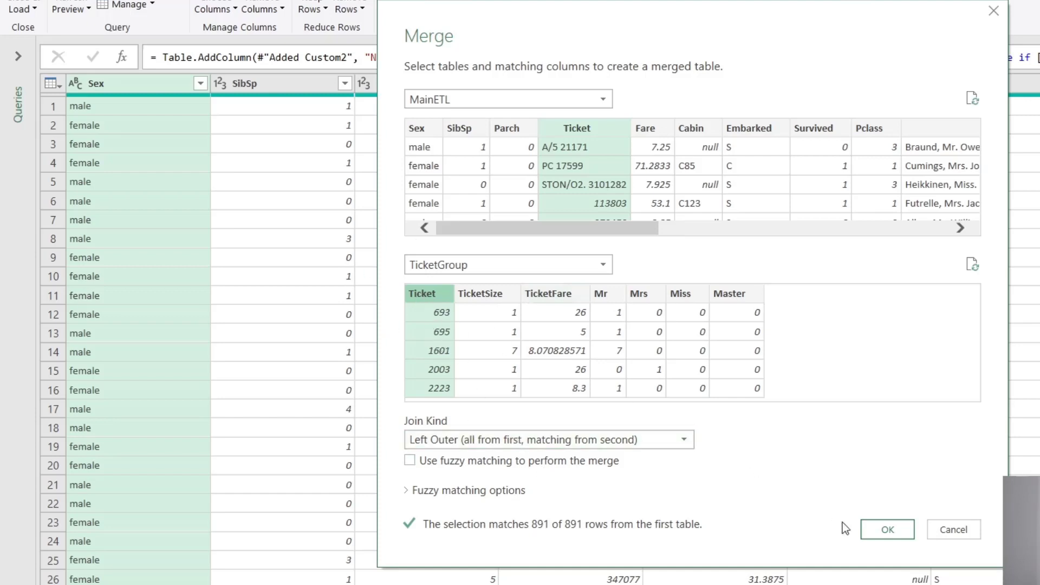
- Confirm the merge and rename the new Merge1 query to TicketGroupMerge
{"action": "left_click", "coordinate": [887, 530]}
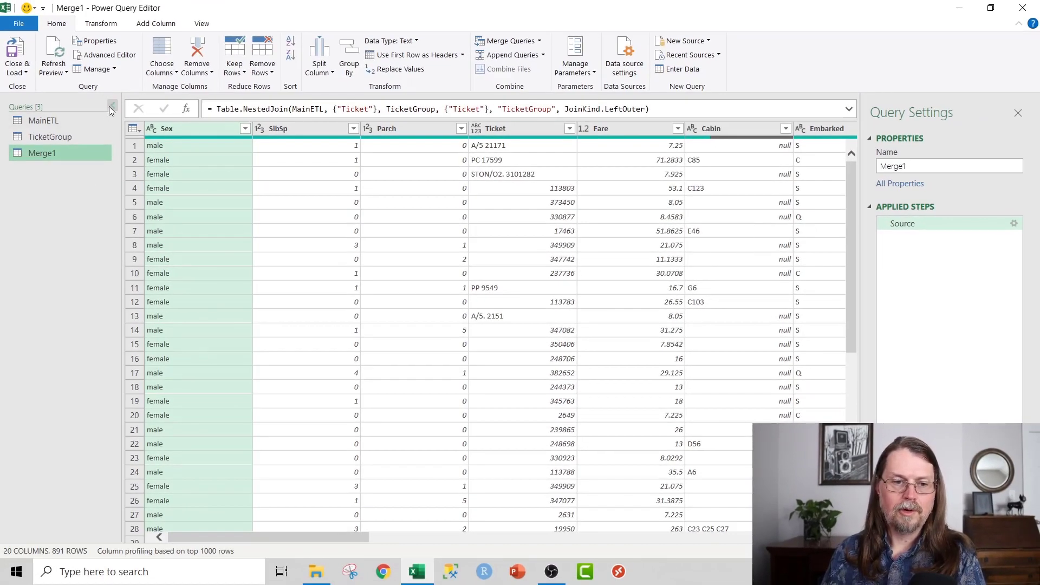
{"action": "left_click", "coordinate": [112, 107]}
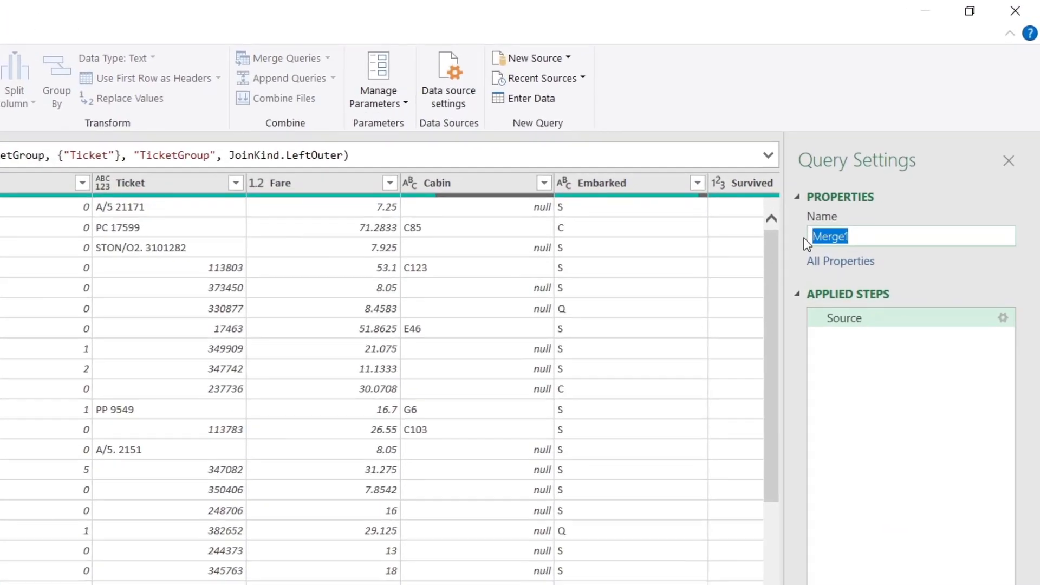
{"action": "type", "text": "Ticket"}
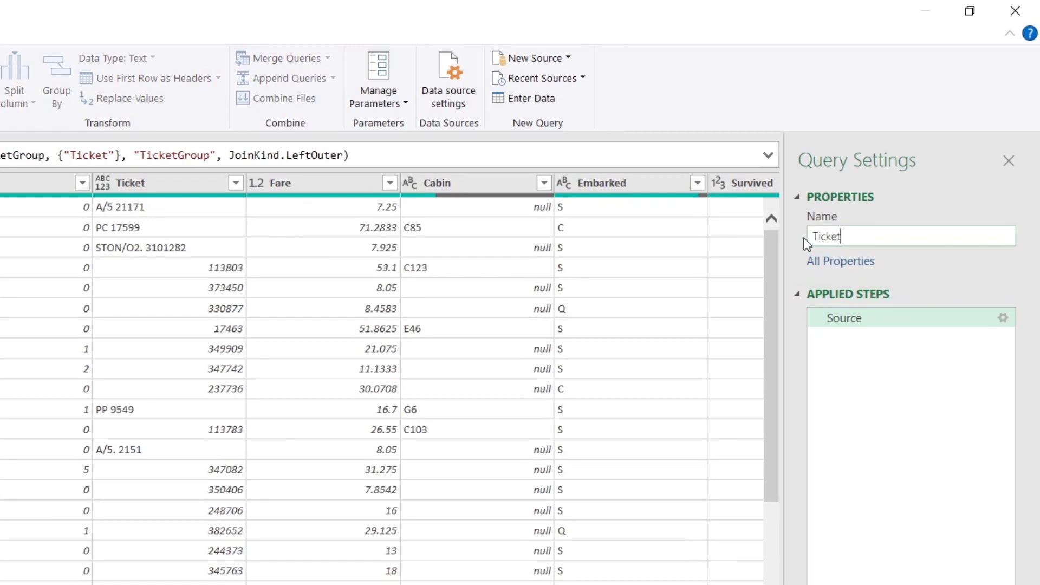
{"action": "type", "text": "TicketGroupMerge"}
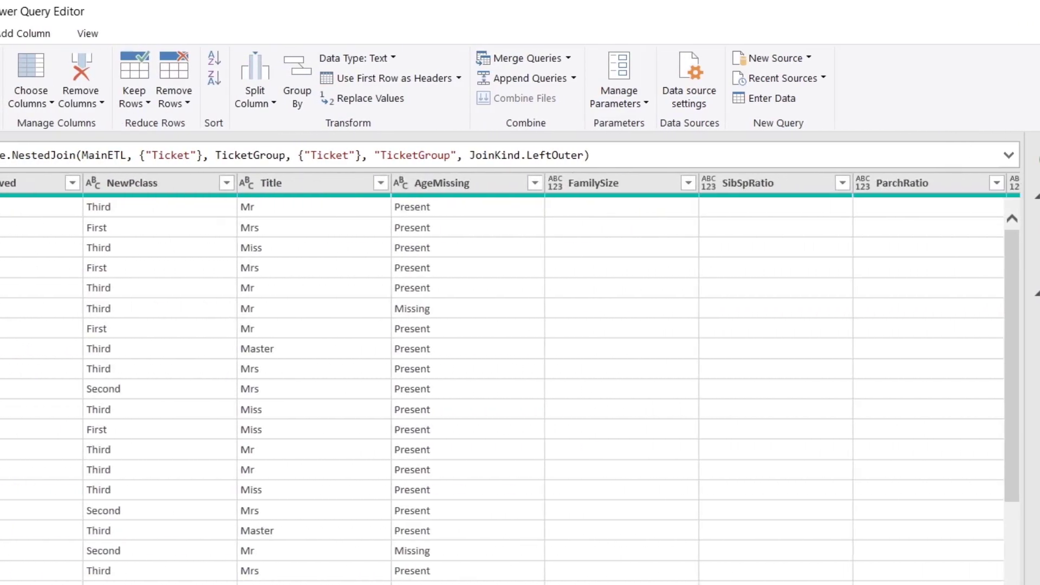
{"action": "scroll", "scroll_direction": "right", "scroll_amount": 3}
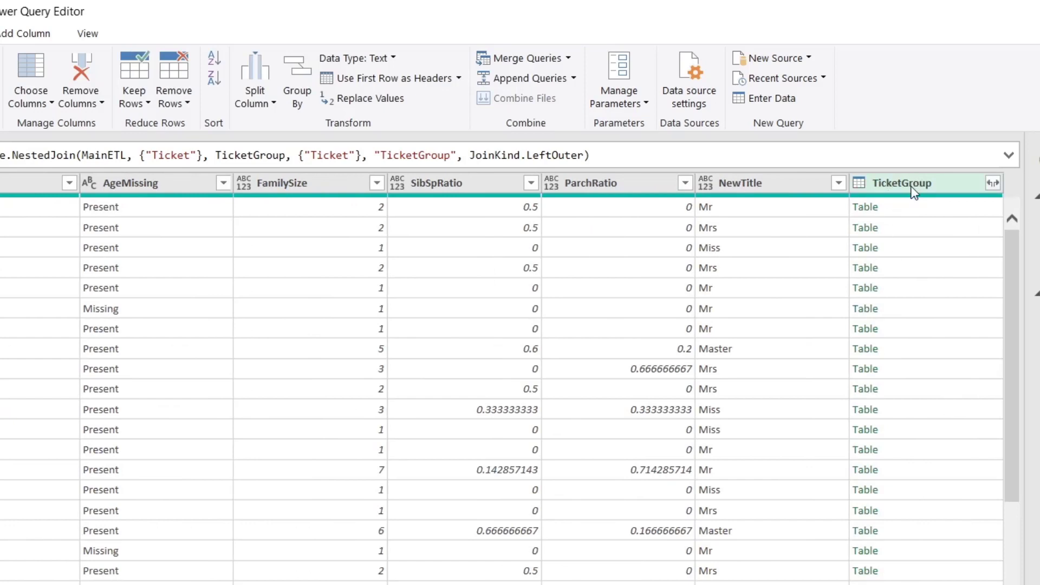
{"action": "mouse_move", "coordinate": [947, 223]}
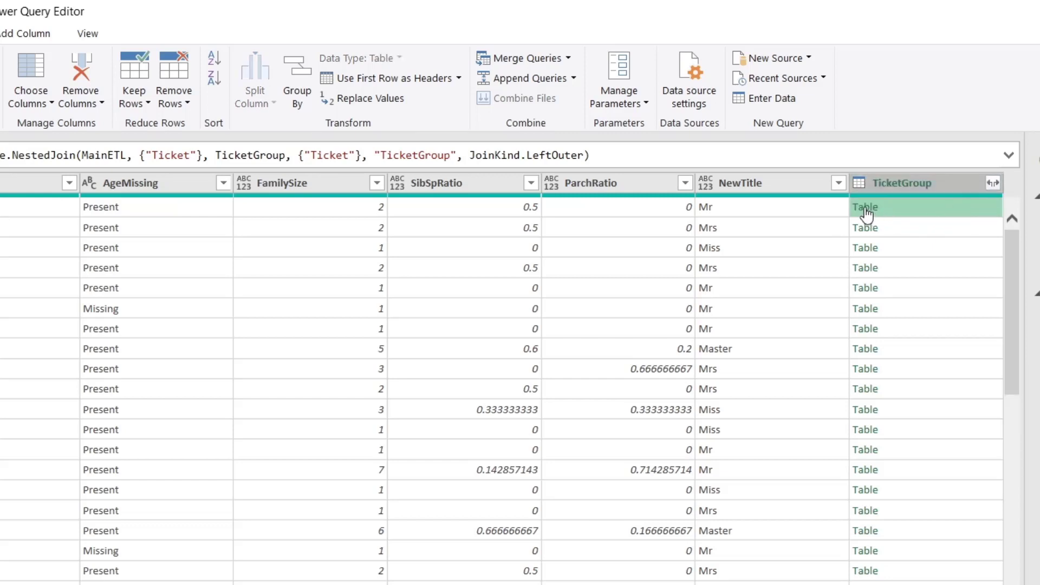
{"action": "mouse_move", "coordinate": [959, 212]}
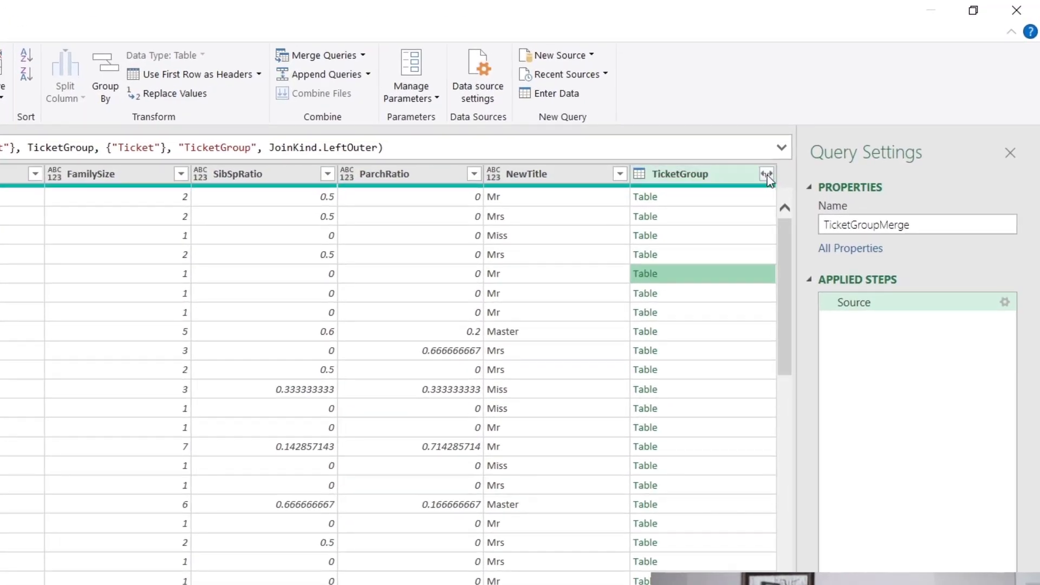
- Expand TicketGroup into TicketSize, TicketFare, Mr, Mrs, Miss and Master without name prefixes
{"action": "left_click", "coordinate": [766, 173]}
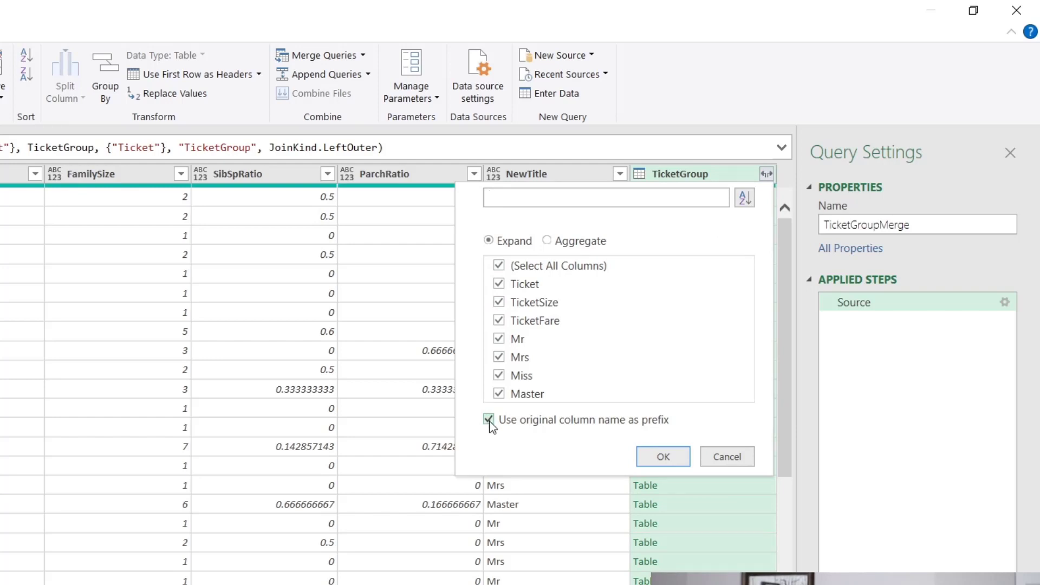
{"action": "left_click", "coordinate": [488, 420]}
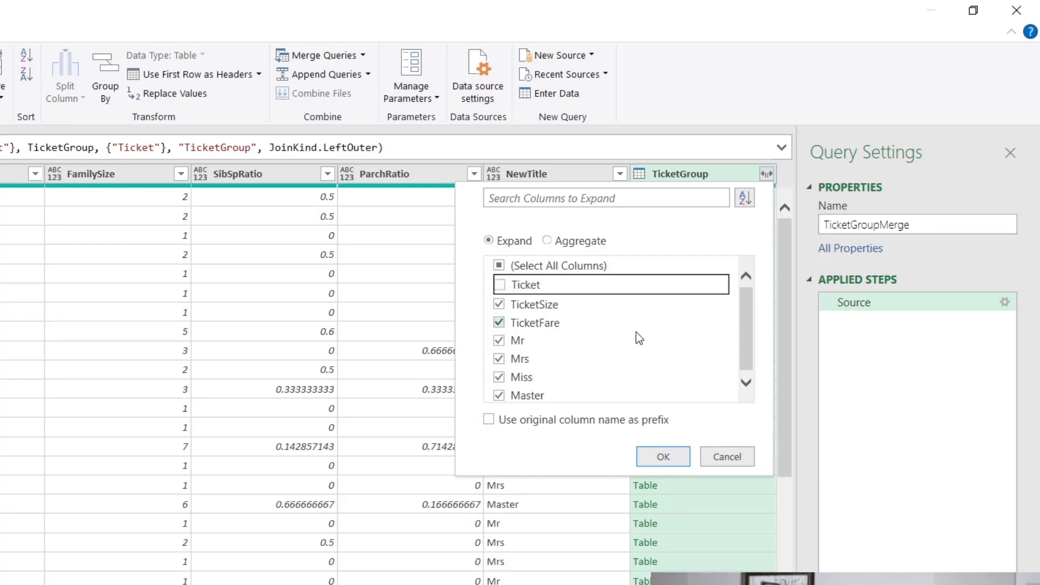
{"action": "left_click", "coordinate": [663, 456]}
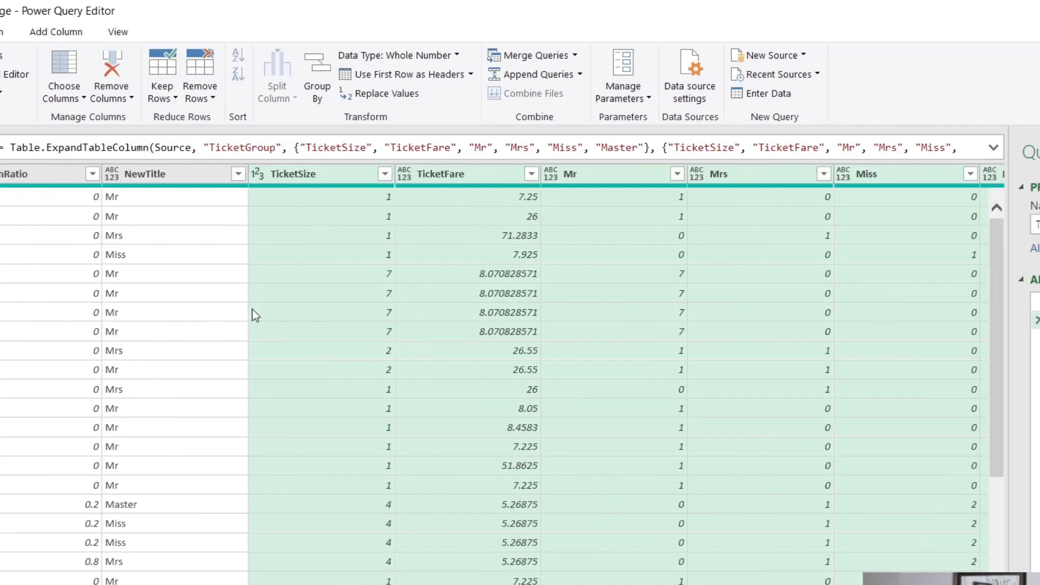
{"action": "mouse_move", "coordinate": [770, 277]}
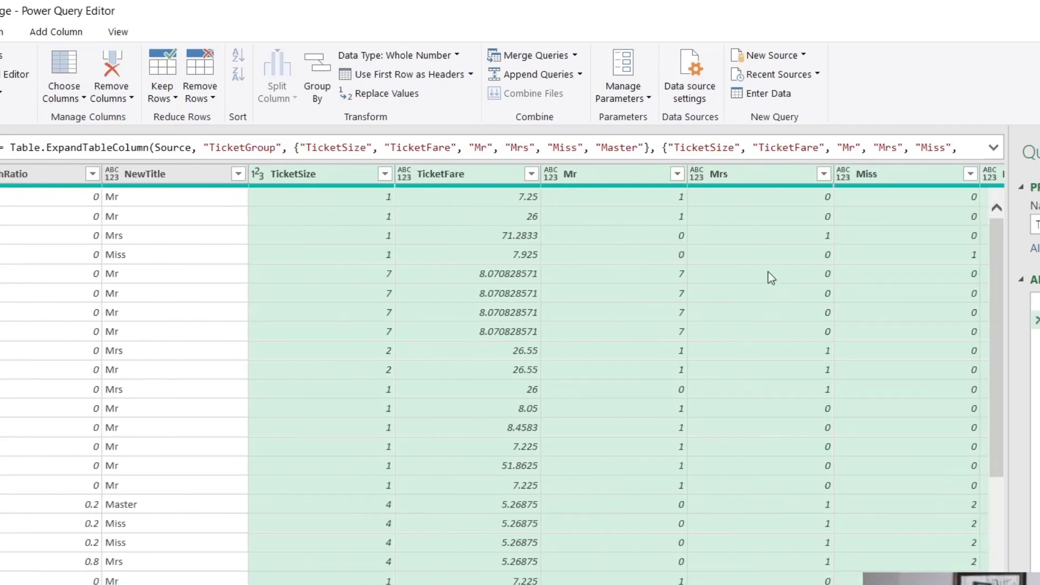
{"action": "mouse_move", "coordinate": [679, 327]}
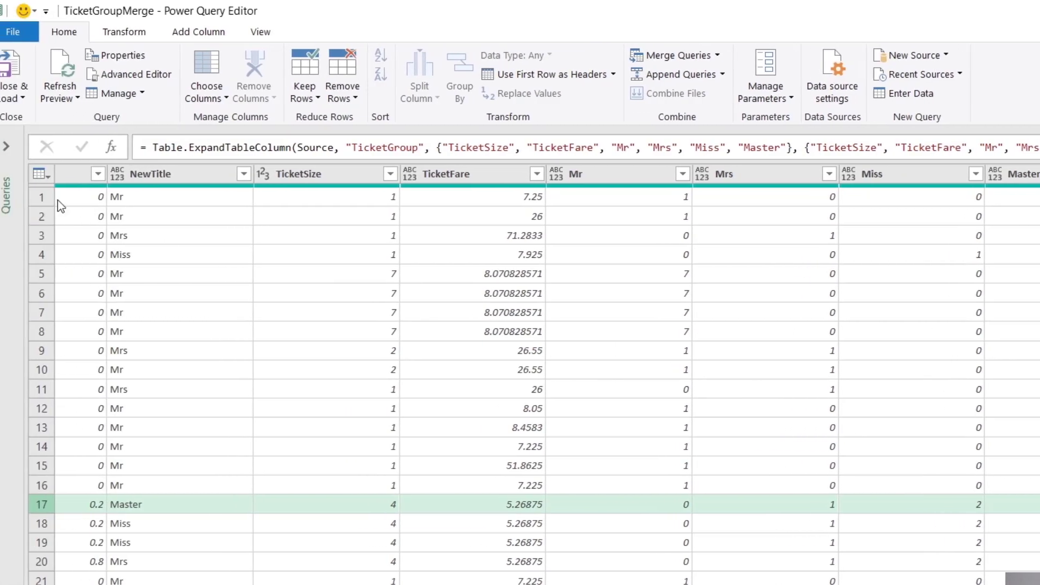
- Close & Load To with Only Create Connection, keeping TicketGroupMerge connection-only
{"action": "left_click", "coordinate": [18, 81]}
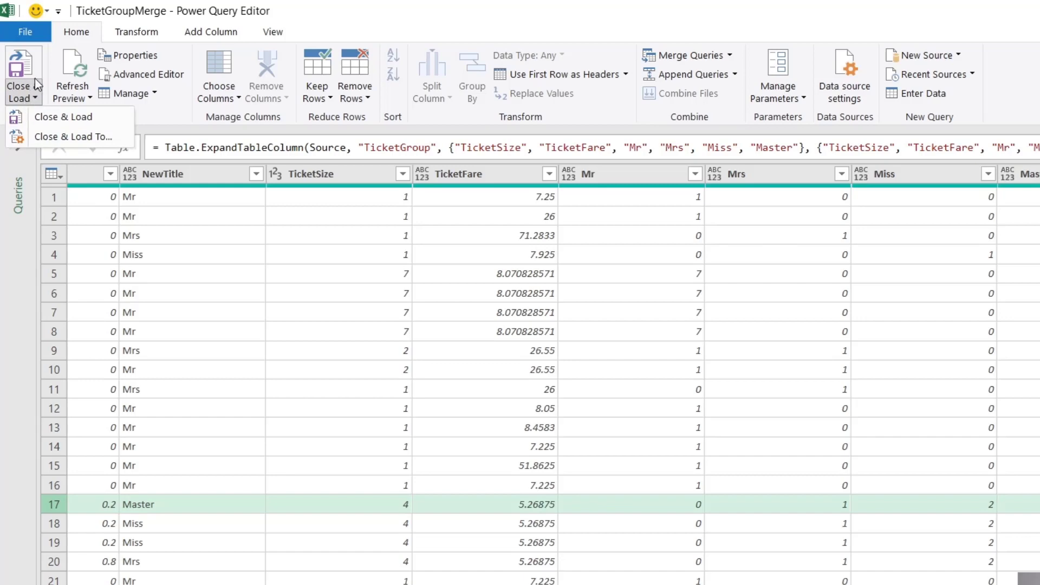
{"action": "mouse_move", "coordinate": [74, 139]}
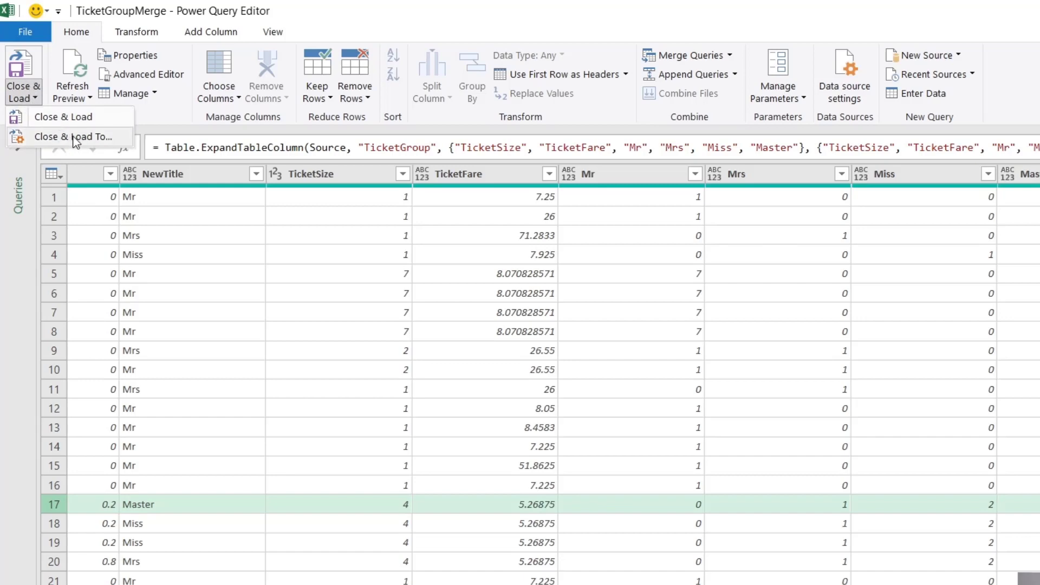
{"action": "left_click", "coordinate": [71, 137]}
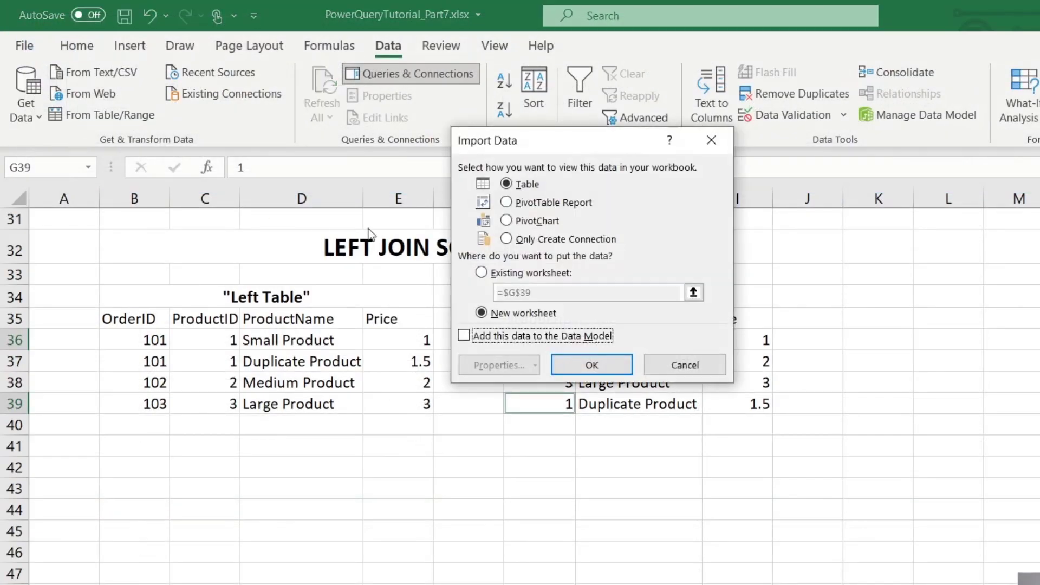
{"action": "left_click", "coordinate": [506, 239]}
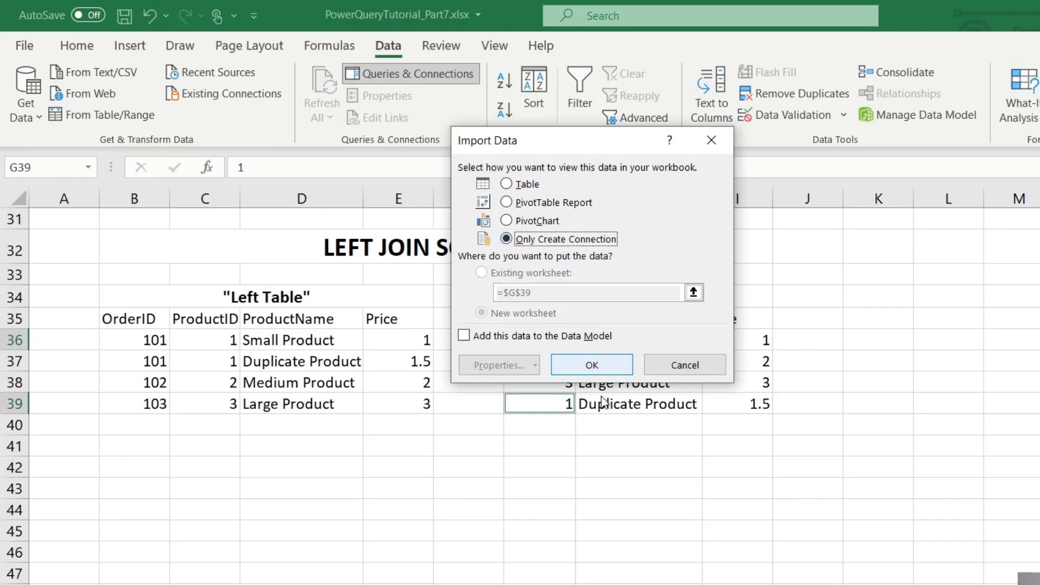
{"action": "left_click", "coordinate": [591, 364]}
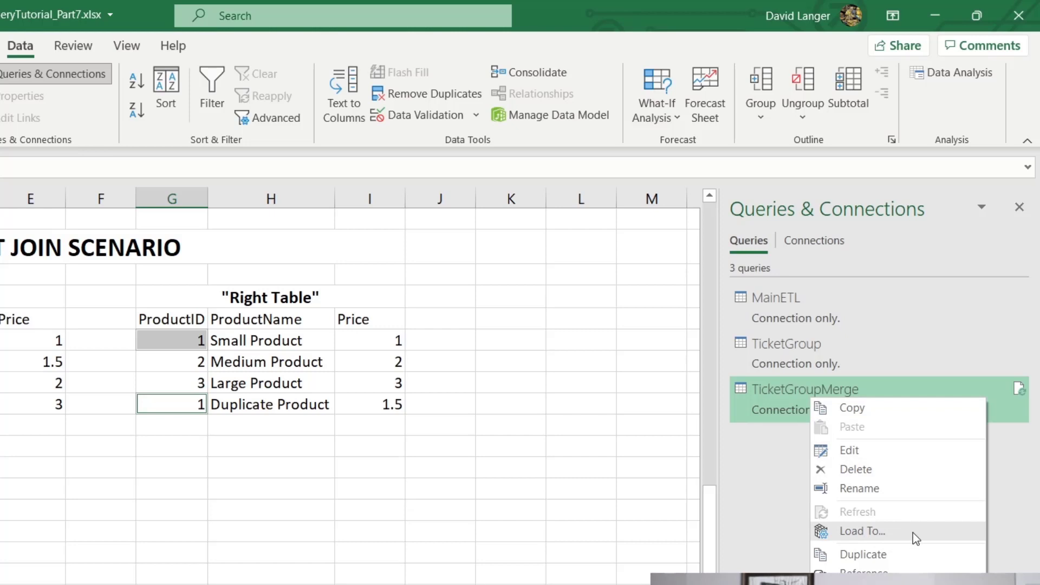
- Load TicketGroupMerge as a table on a new worksheet
{"action": "left_click", "coordinate": [862, 531]}
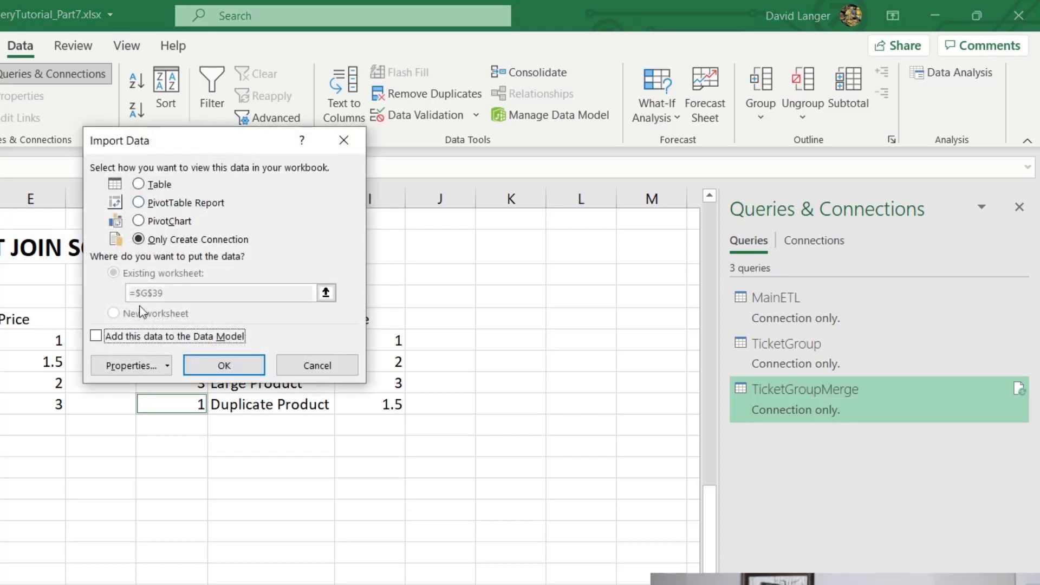
{"action": "left_click", "coordinate": [139, 185]}
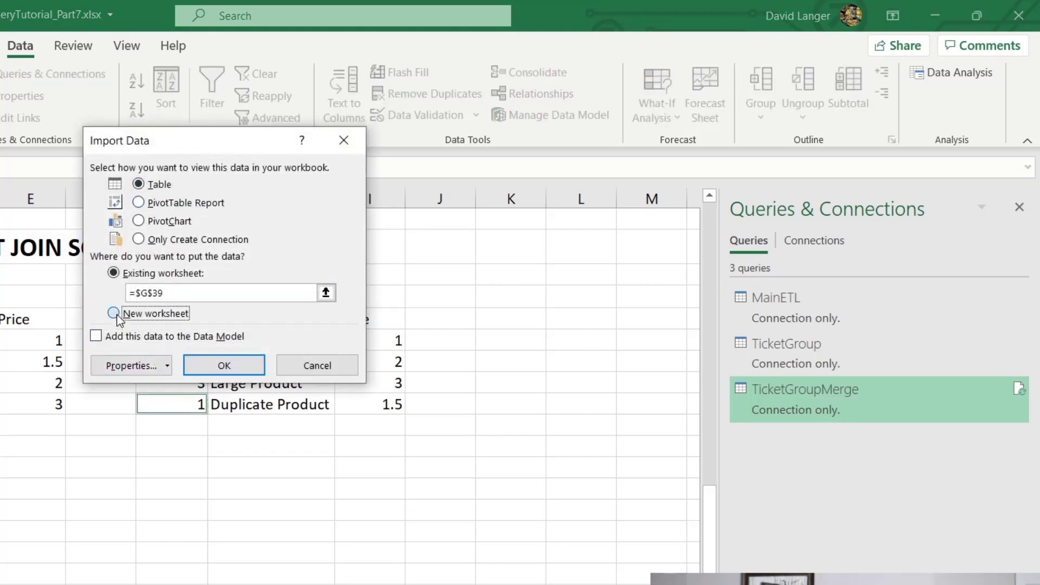
{"action": "left_click", "coordinate": [223, 365]}
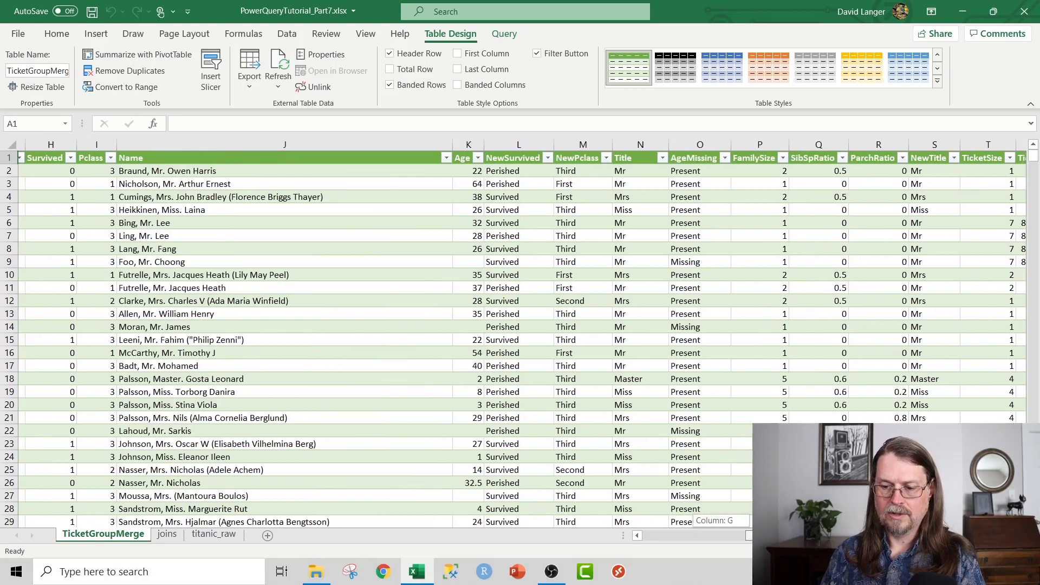
- Reveal the new ticket columns and switch to the Insert ribbon for PivotTable options
{"action": "scroll", "scroll_direction": "right", "scroll_amount": 3}
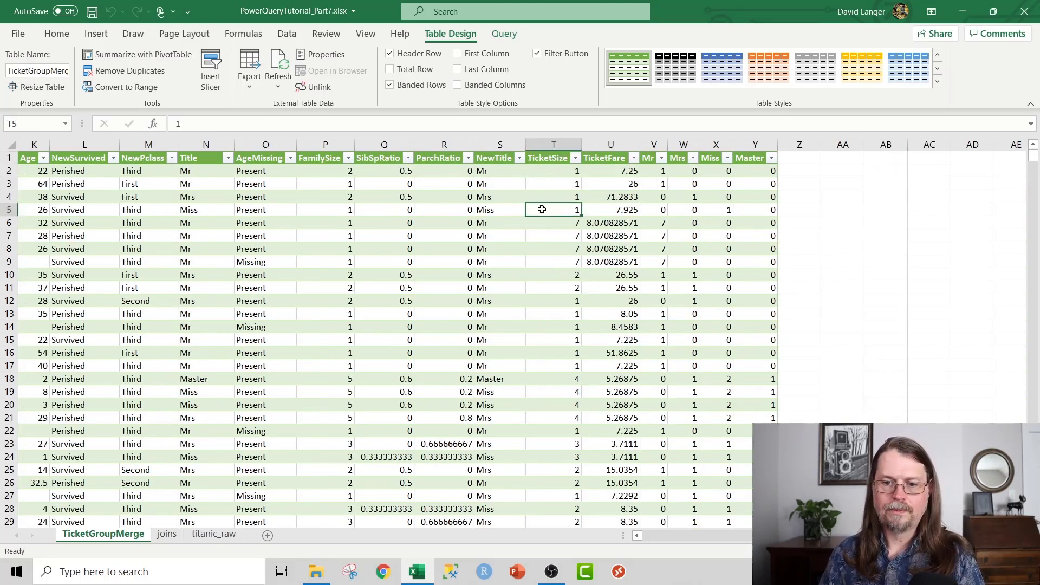
{"action": "left_click", "coordinate": [96, 33]}
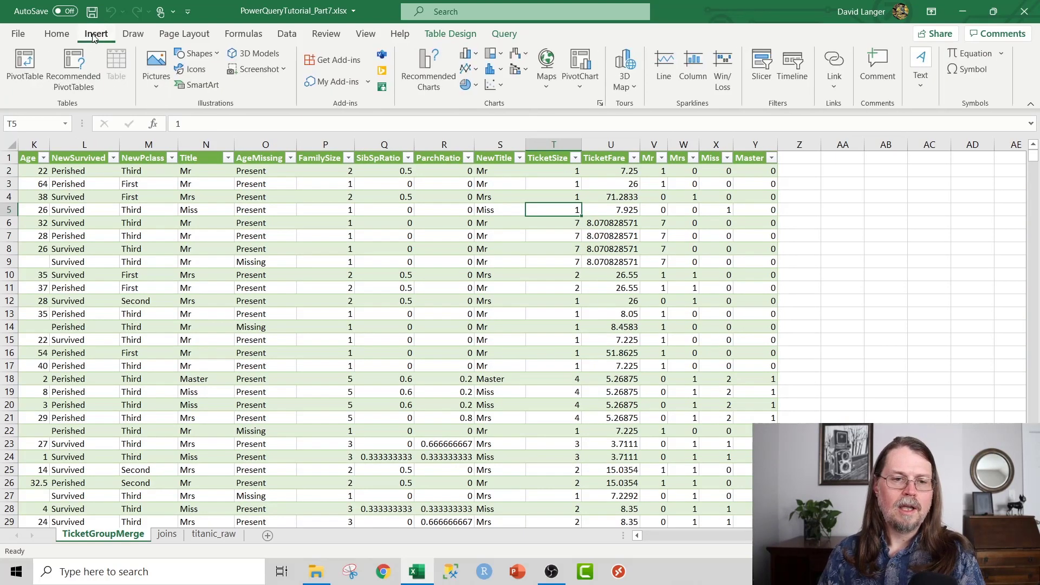
- Create a PivotTable from TicketGroupMerge with NewPclass then TicketSize as row fields
{"action": "left_click", "coordinate": [24, 60]}
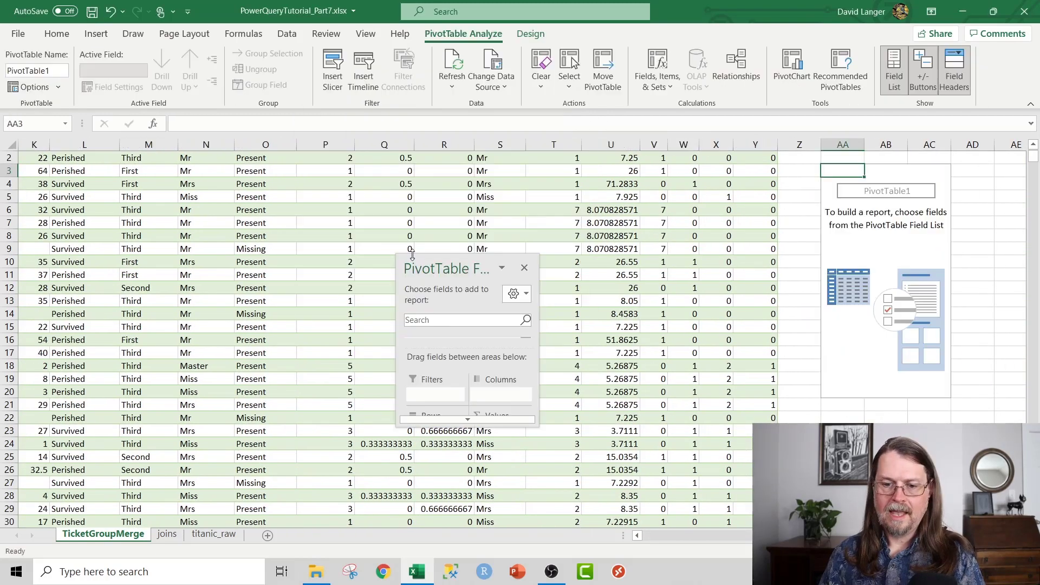
{"action": "mouse_move", "coordinate": [450, 258]}
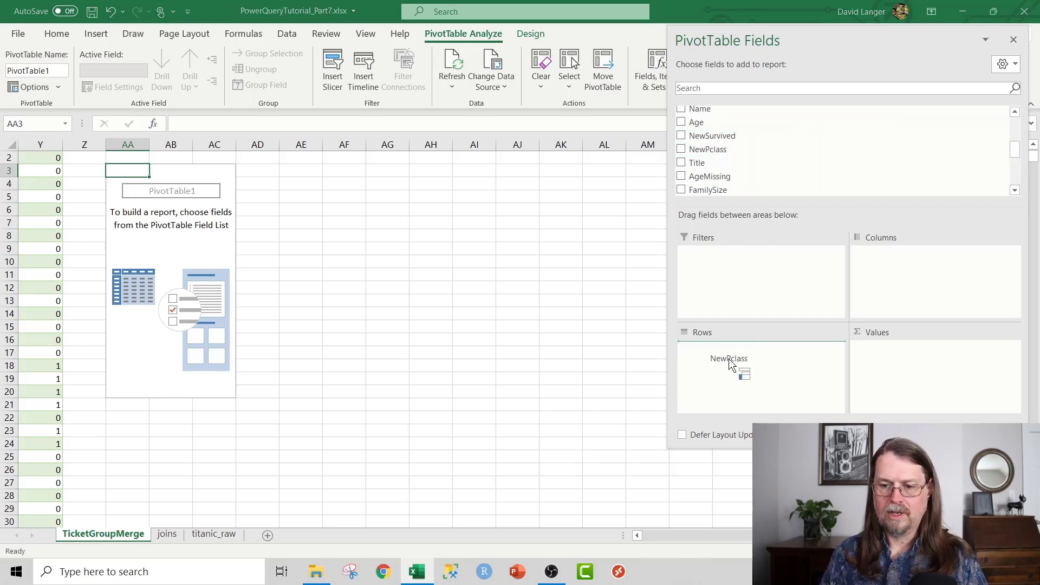
{"action": "left_click", "coordinate": [680, 148]}
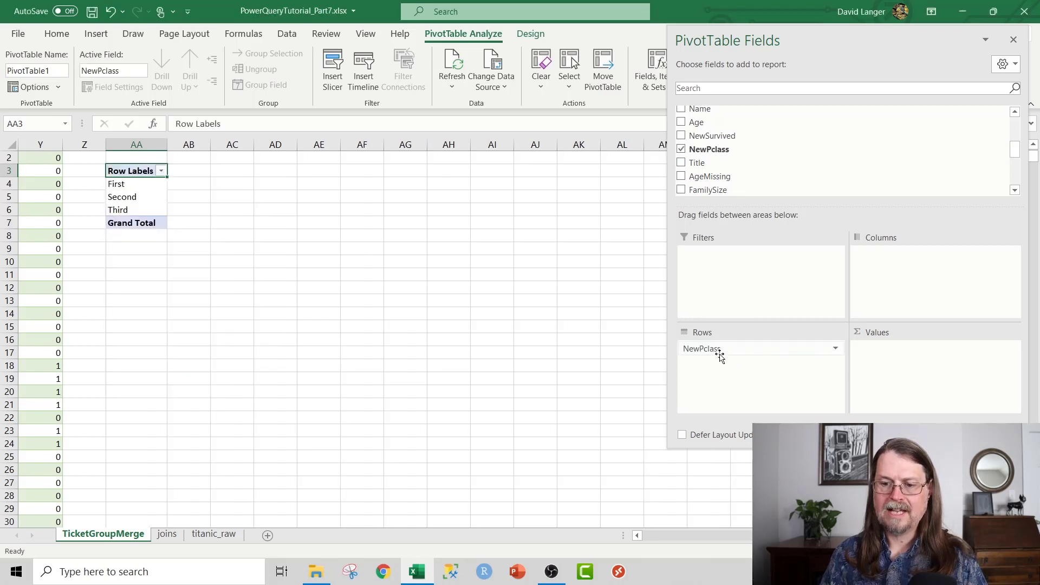
{"action": "mouse_move", "coordinate": [166, 195]}
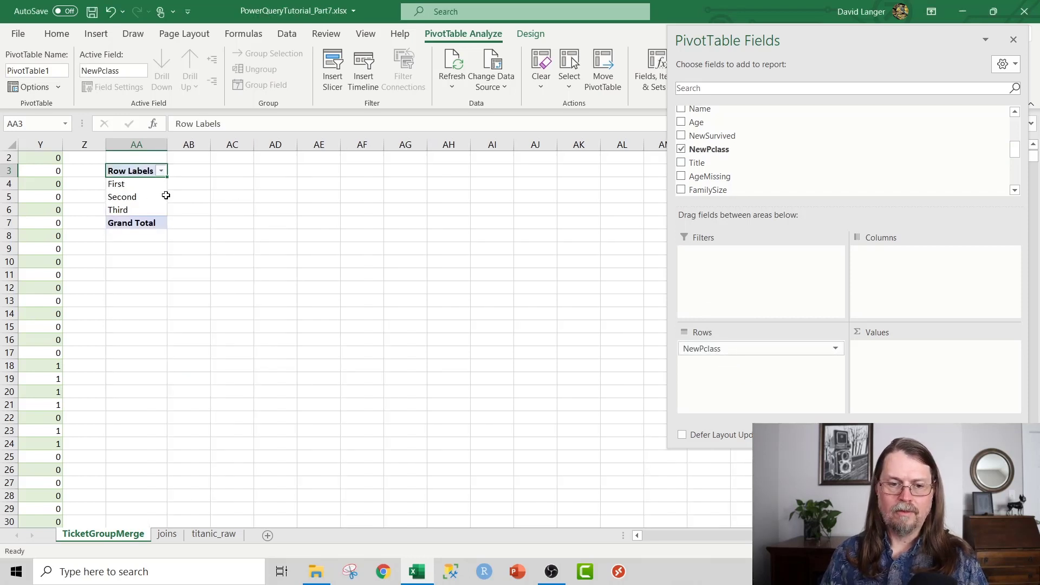
{"action": "mouse_move", "coordinate": [655, 259]}
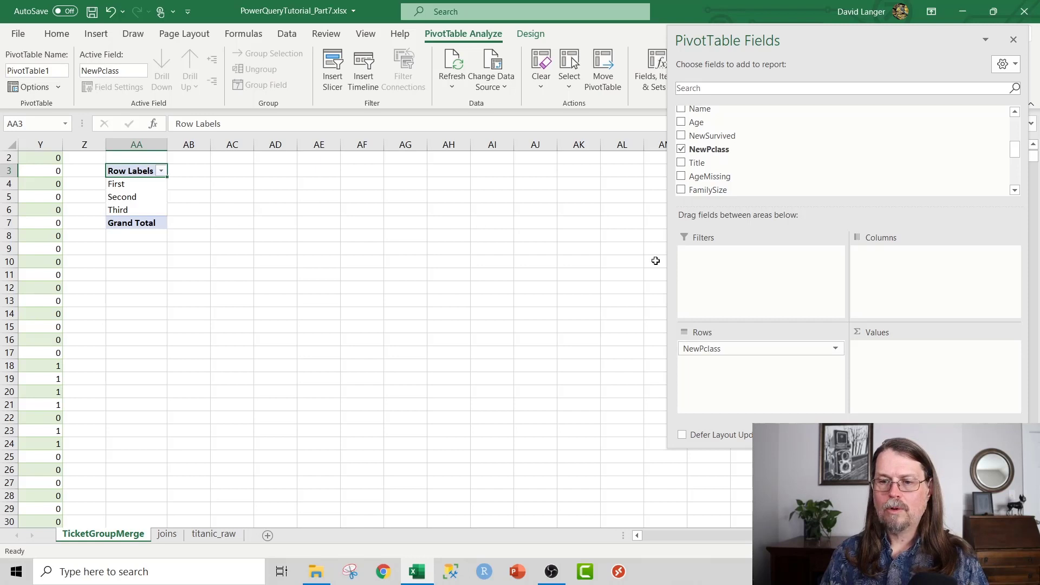
{"action": "scroll", "scroll_direction": "down", "scroll_amount": 3}
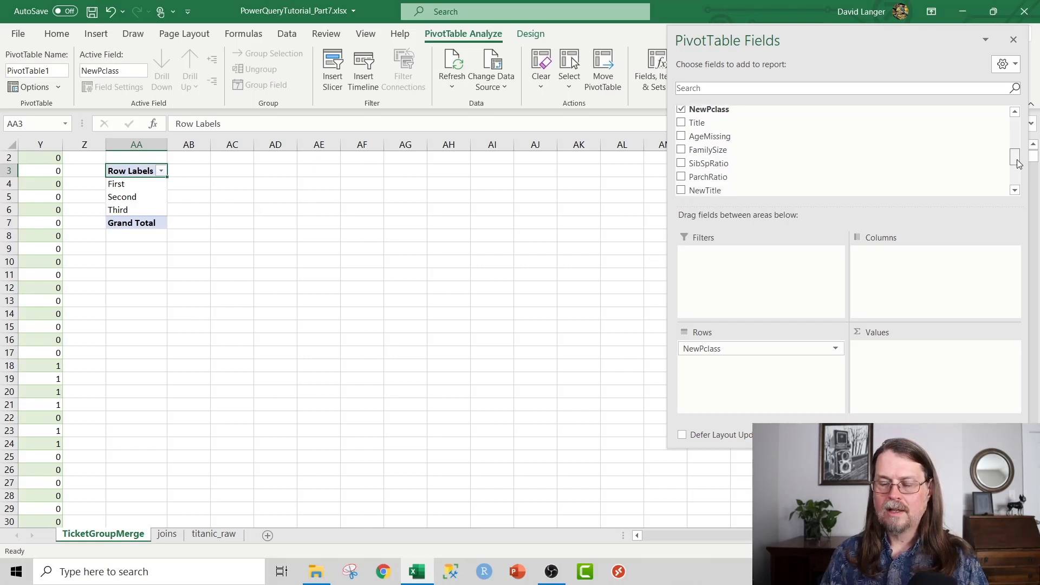
{"action": "left_click", "coordinate": [680, 153]}
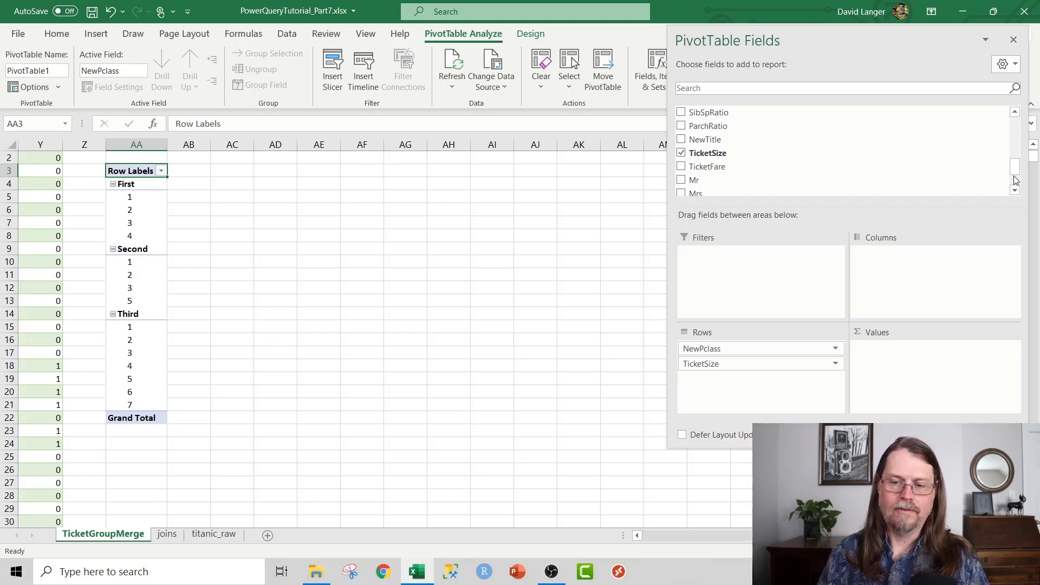
{"action": "mouse_move", "coordinate": [888, 224]}
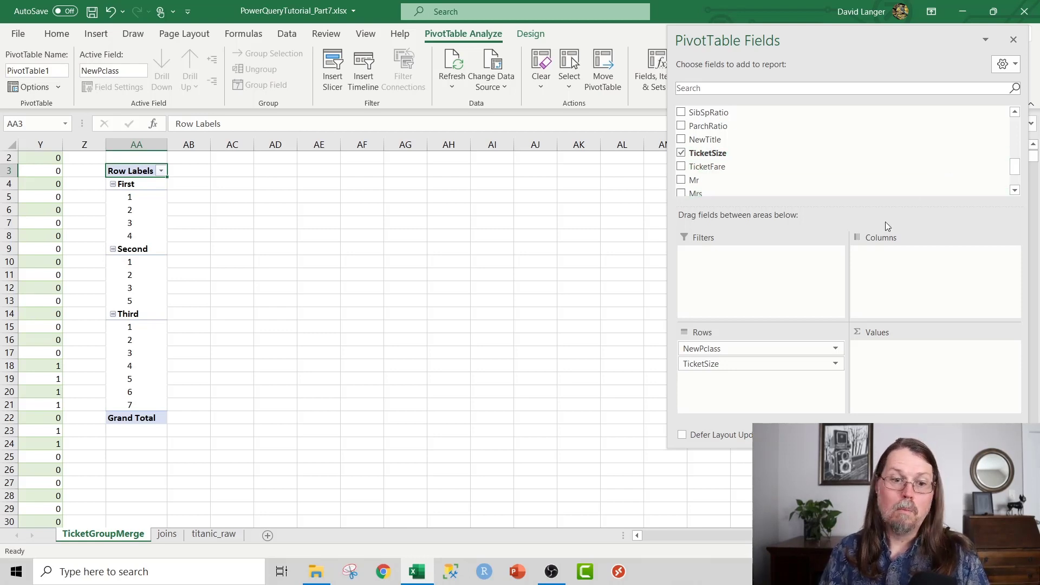
{"action": "mouse_move", "coordinate": [828, 305]}
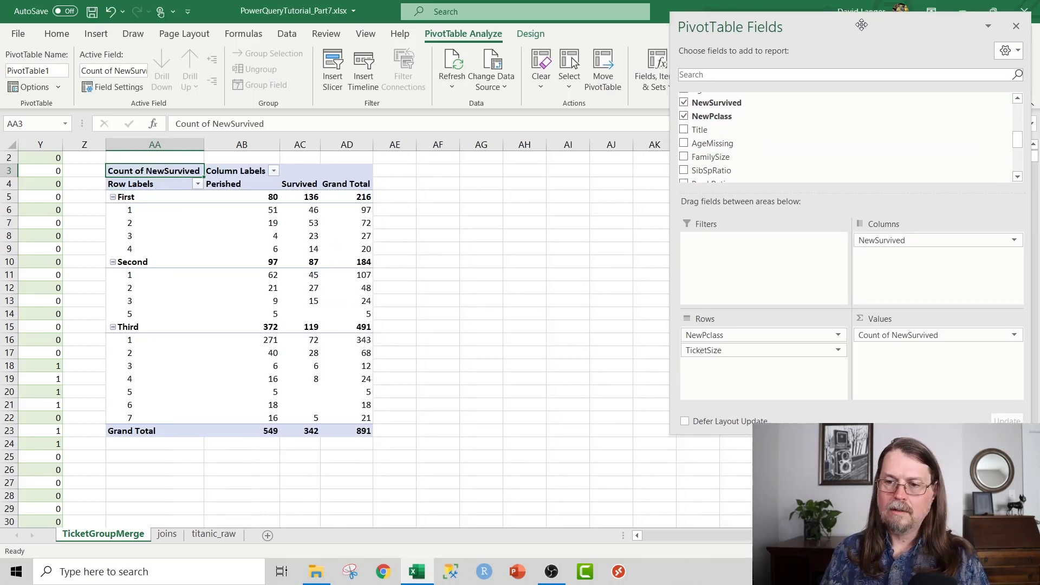
- Insert a clustered column PivotChart and enlarge it below the PivotTable
{"action": "left_click", "coordinate": [241, 249]}
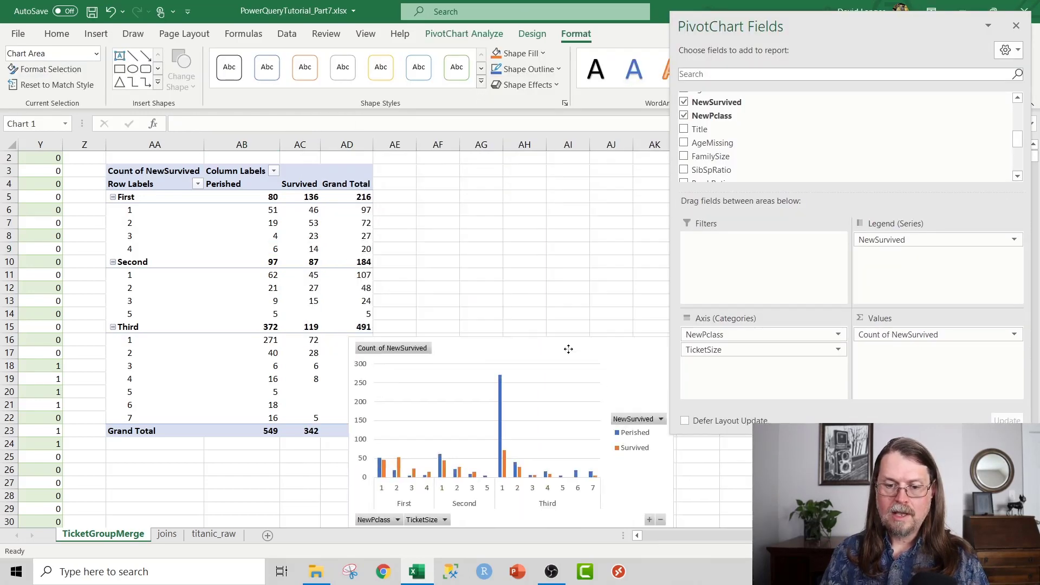
{"action": "left_click", "coordinate": [621, 332]}
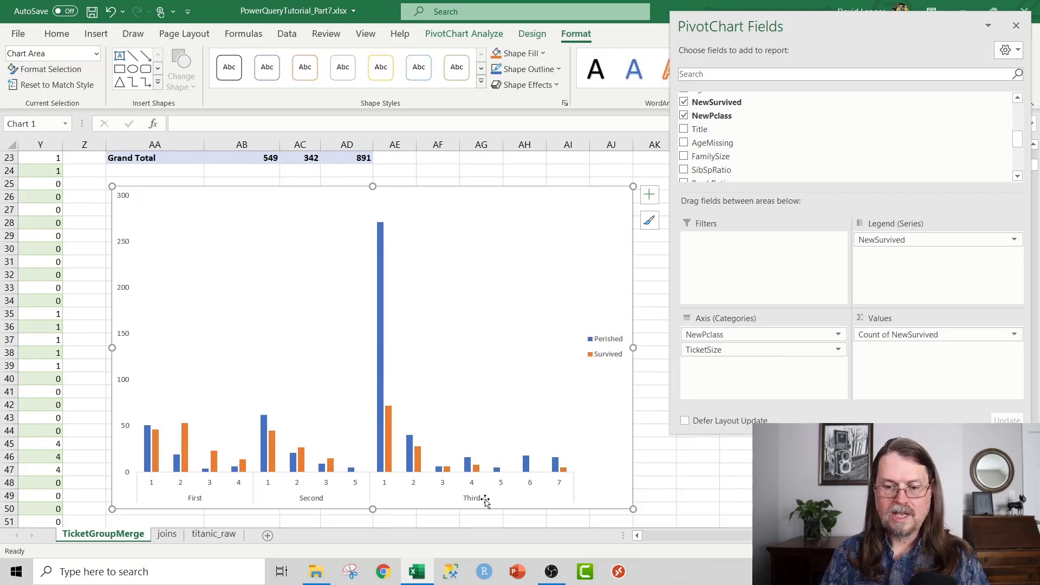
{"action": "mouse_move", "coordinate": [500, 483]}
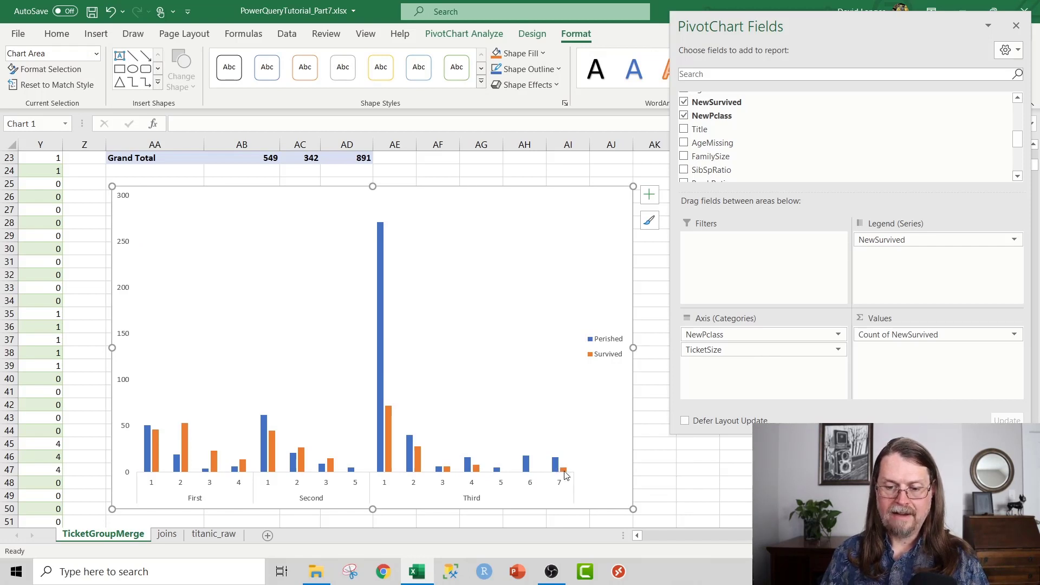
{"action": "mouse_move", "coordinate": [559, 469]}
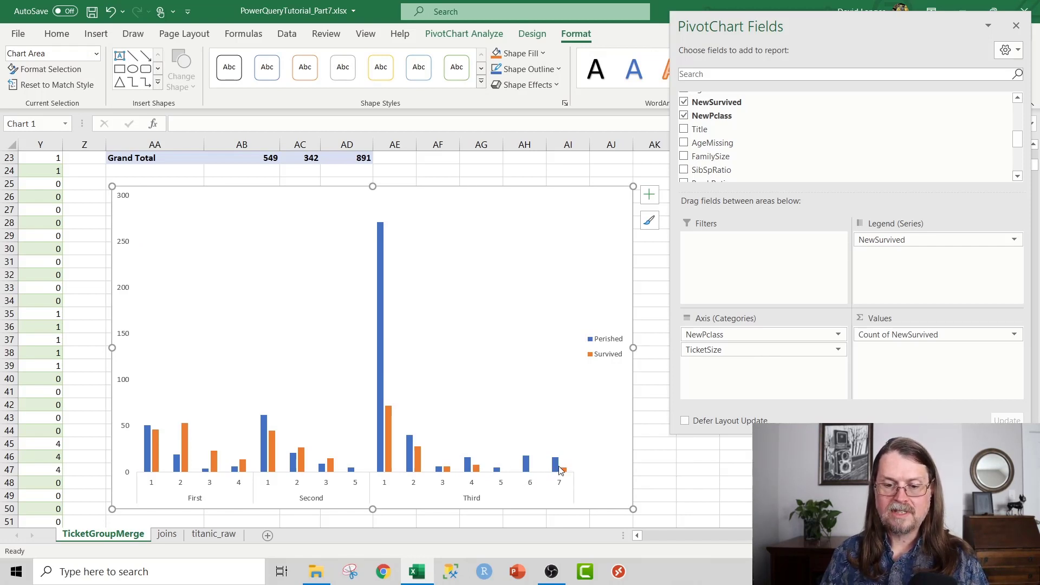
{"action": "mouse_move", "coordinate": [547, 461]}
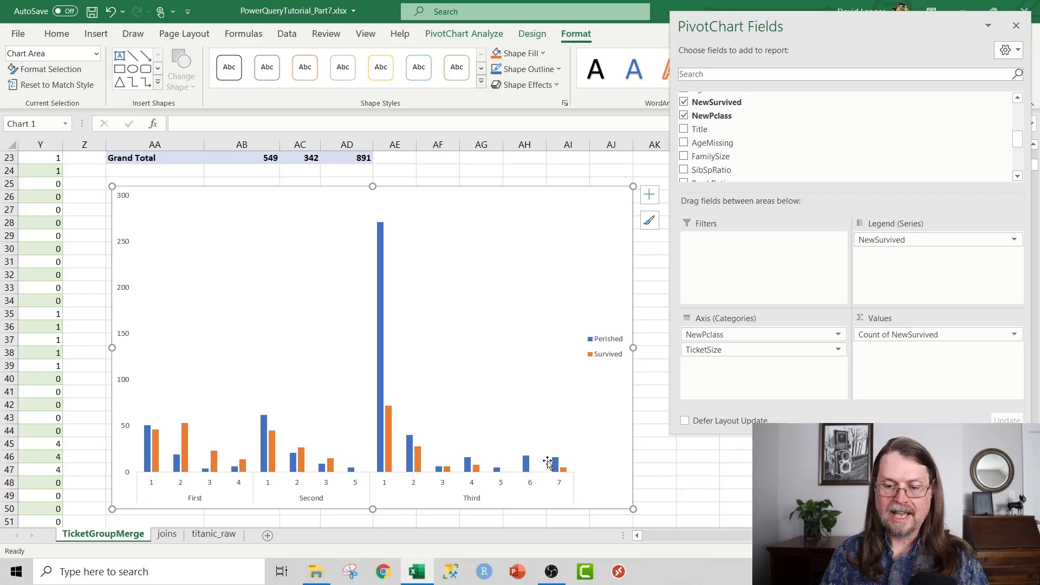
{"action": "mouse_move", "coordinate": [557, 476]}
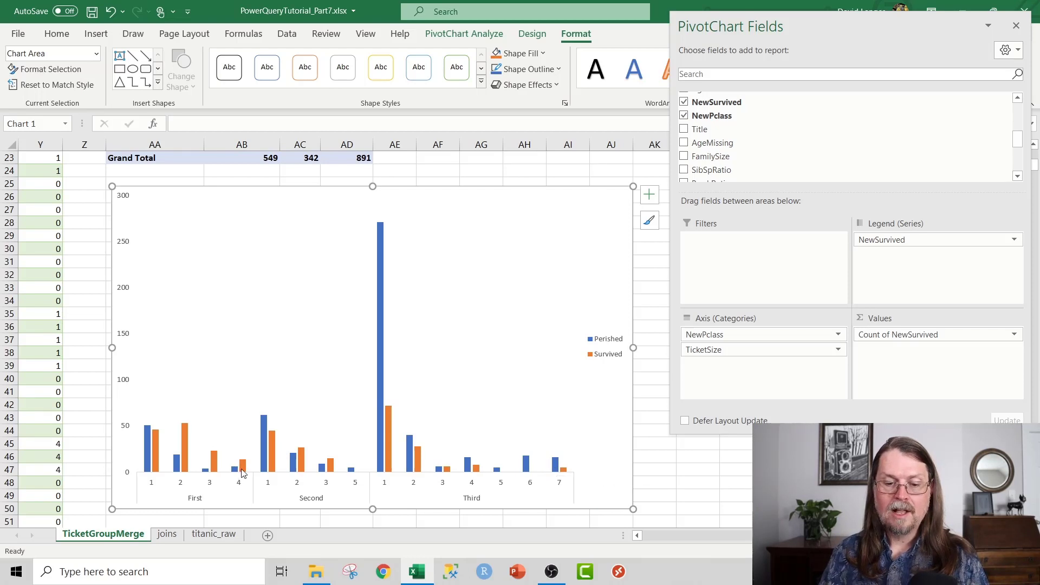
{"action": "mouse_move", "coordinate": [245, 469]}
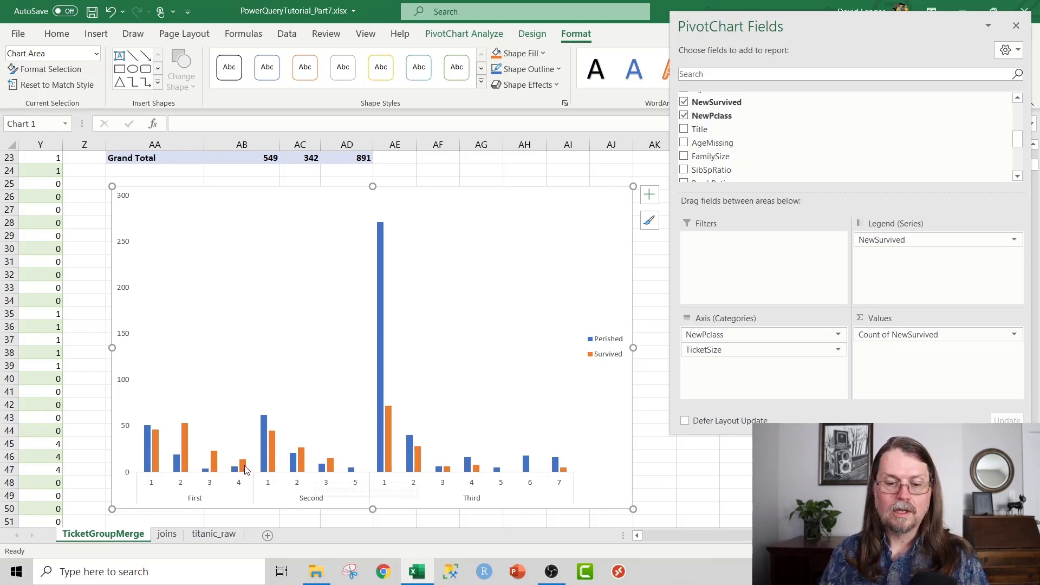
{"action": "mouse_move", "coordinate": [245, 469]}
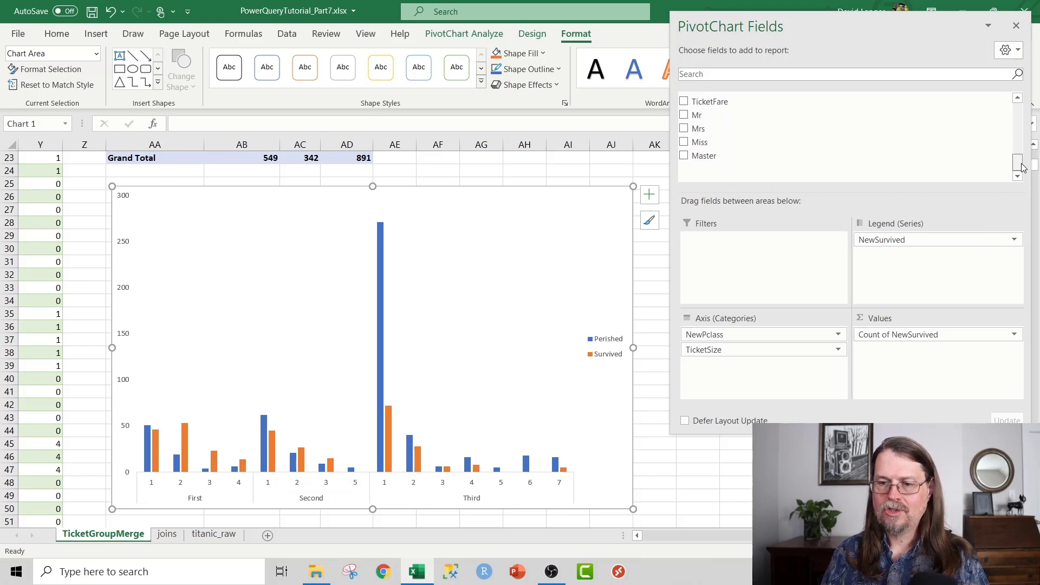
{"action": "mouse_move", "coordinate": [740, 133]}
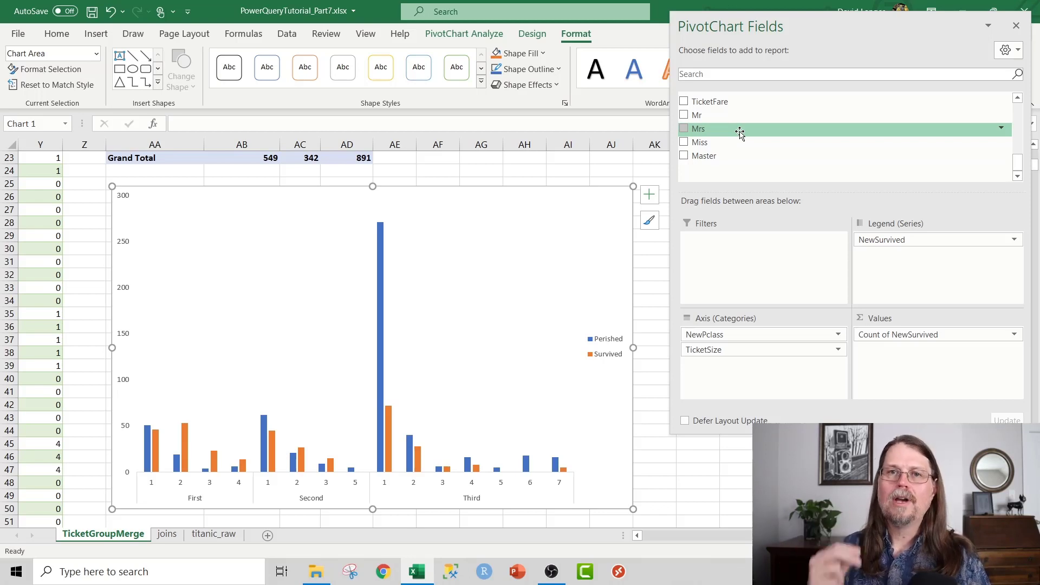
- Place the Mrs field in Axis categories between NewPclass and TicketSize
{"action": "left_click_drag", "start_coordinate": [740, 131], "coordinate": [744, 334]}
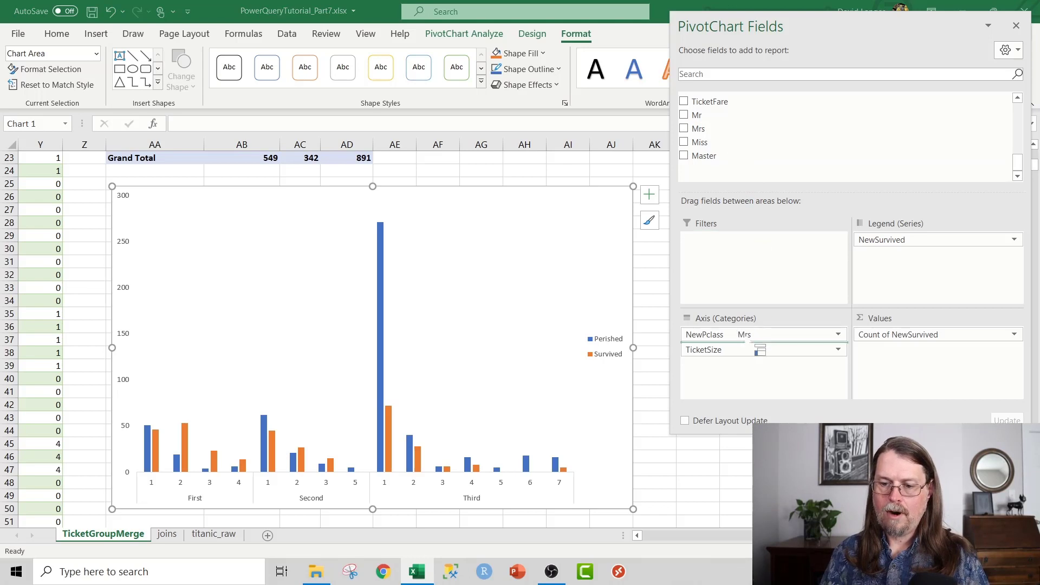
{"action": "left_click", "coordinate": [685, 128]}
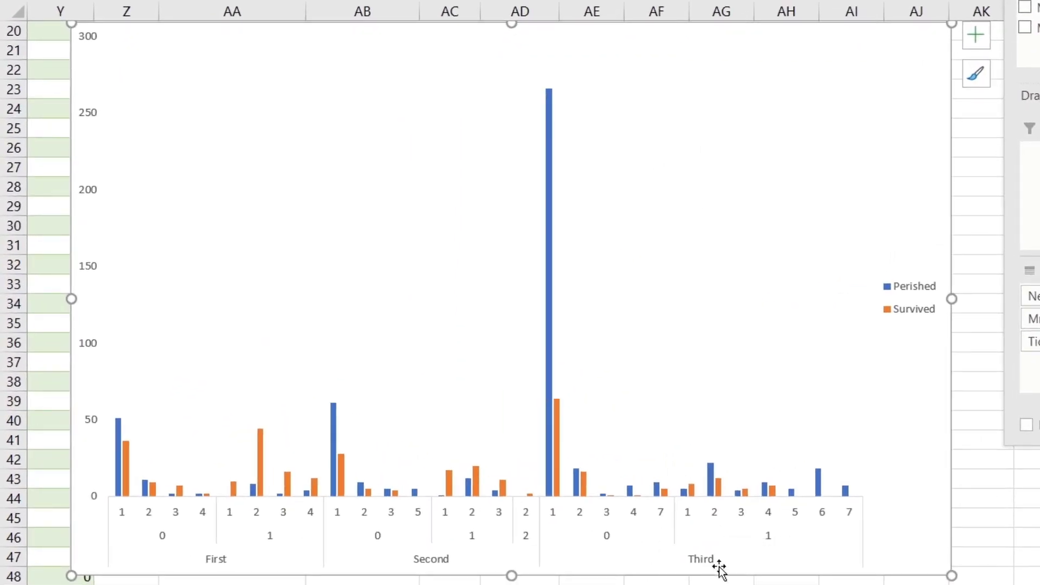
{"action": "mouse_move", "coordinate": [639, 553]}
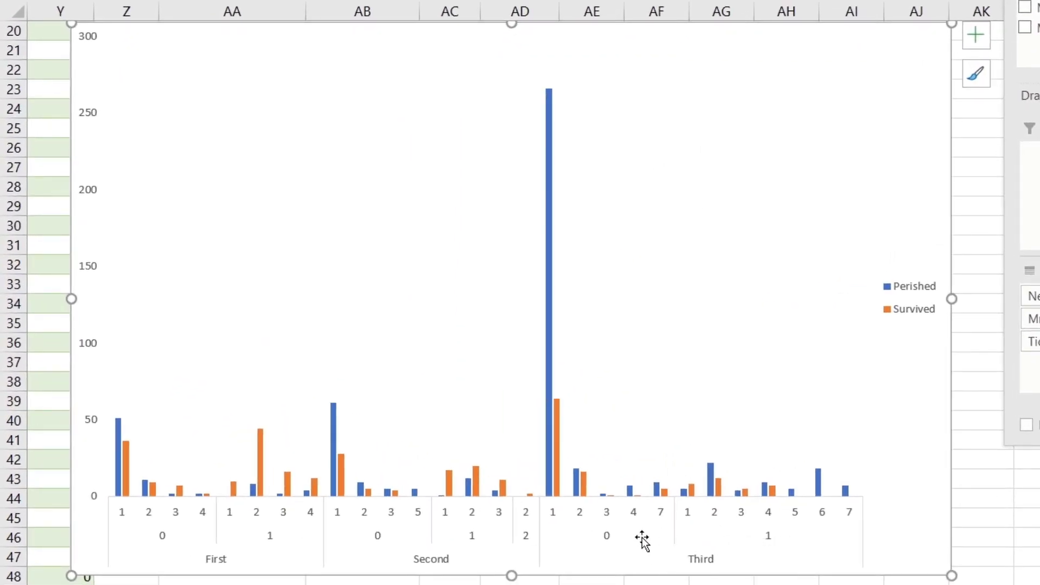
{"action": "mouse_move", "coordinate": [620, 552]}
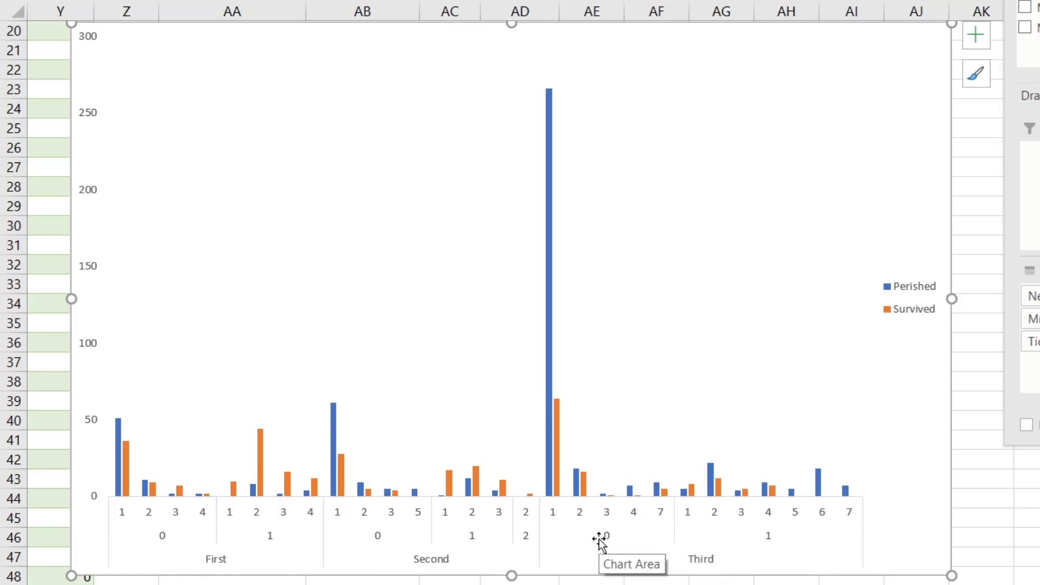
{"action": "mouse_move", "coordinate": [775, 544]}
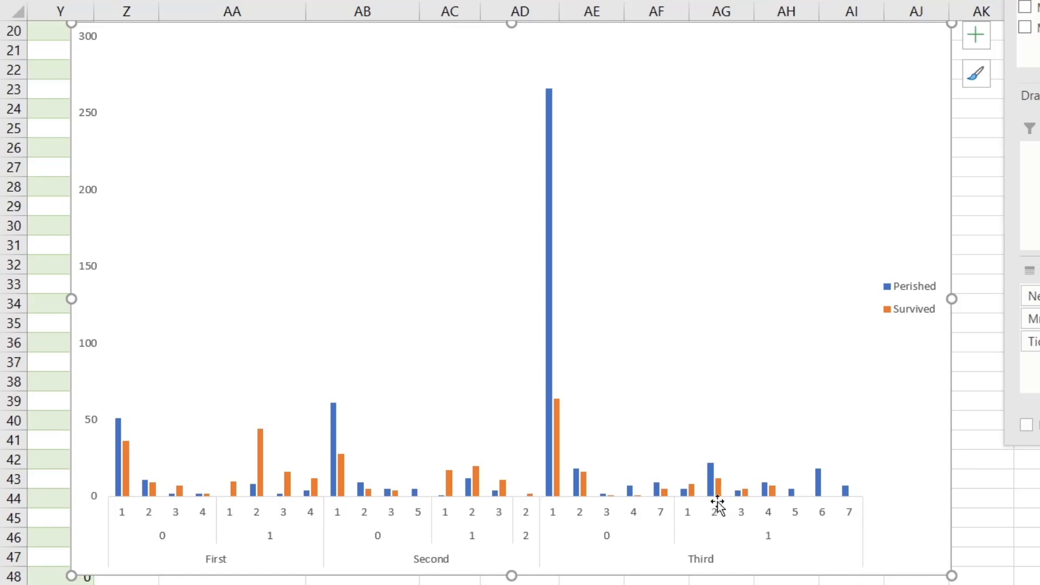
{"action": "mouse_move", "coordinate": [825, 510]}
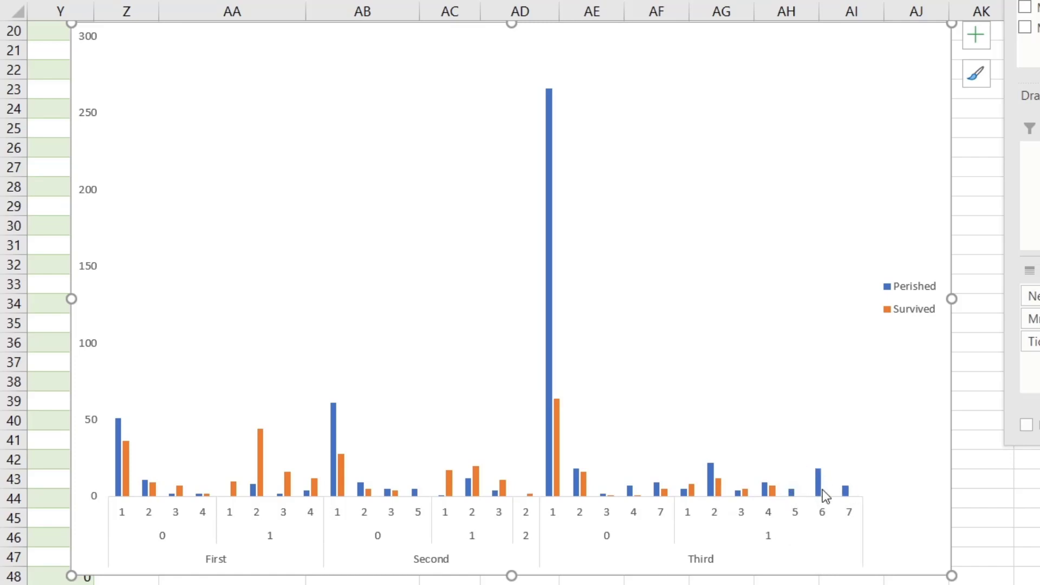
{"action": "mouse_move", "coordinate": [829, 497]}
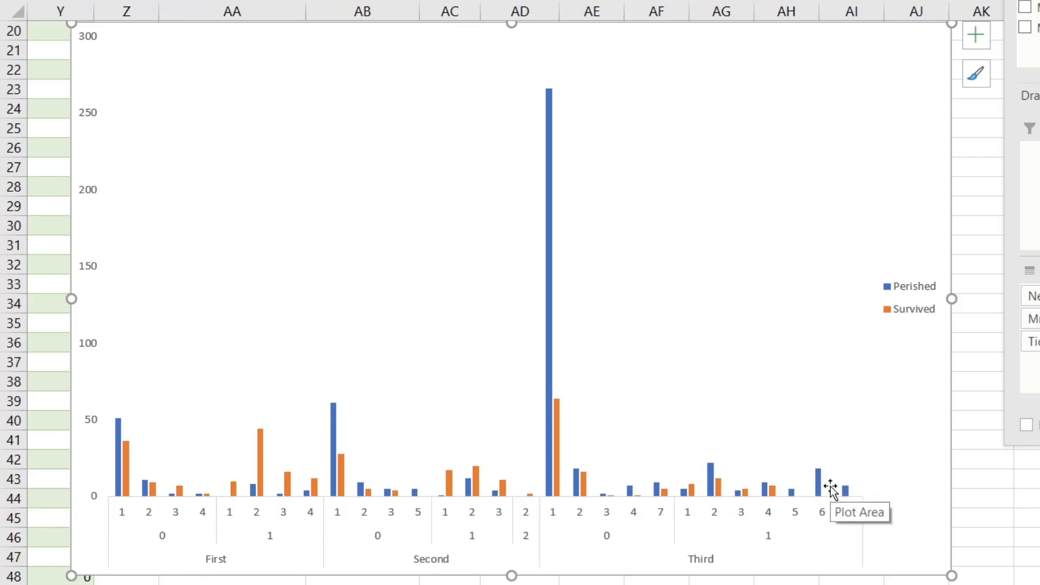
{"action": "mouse_move", "coordinate": [828, 532]}
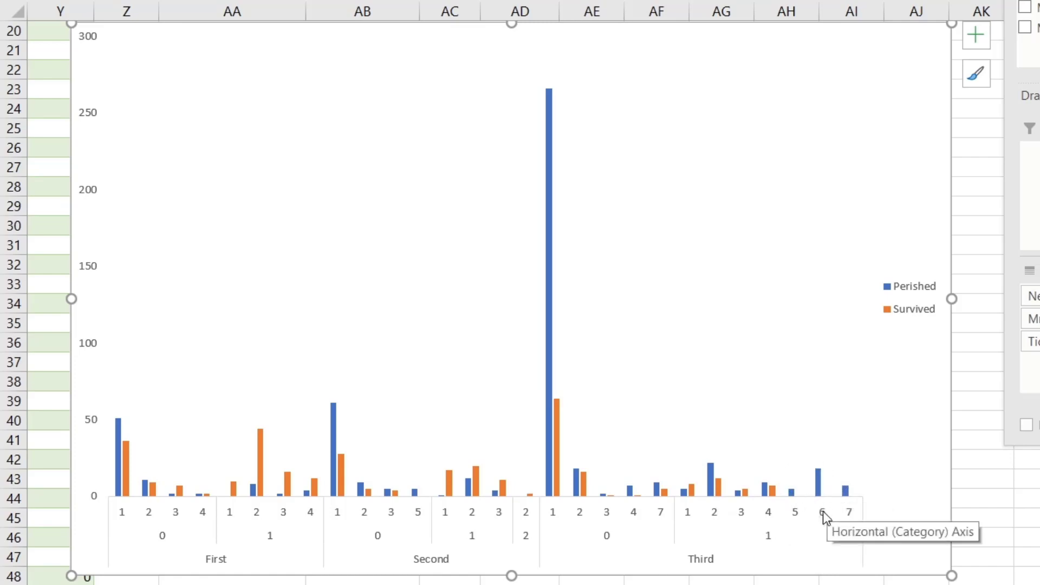
{"action": "mouse_move", "coordinate": [768, 548]}
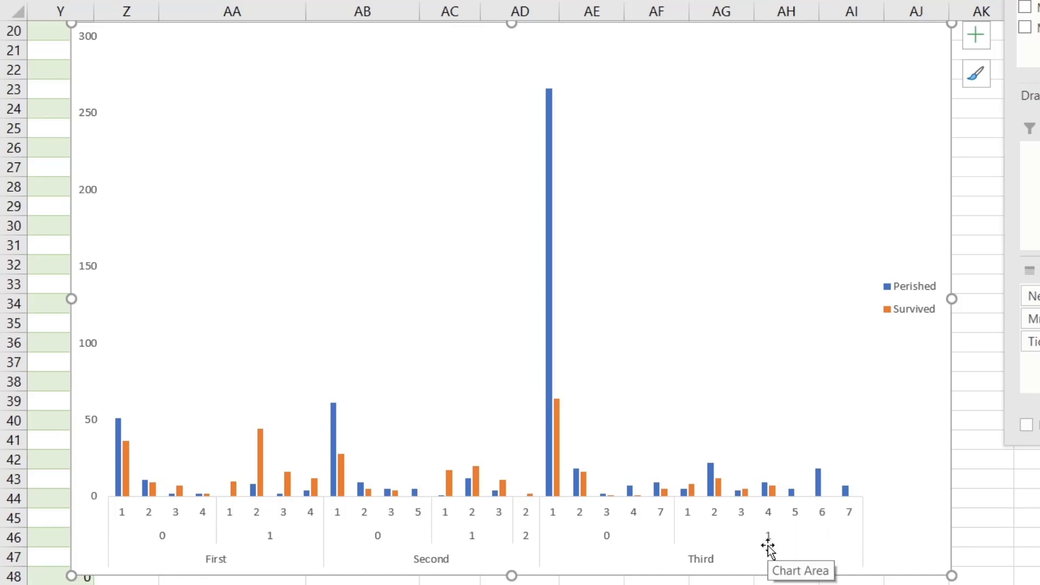
{"action": "mouse_move", "coordinate": [838, 496]}
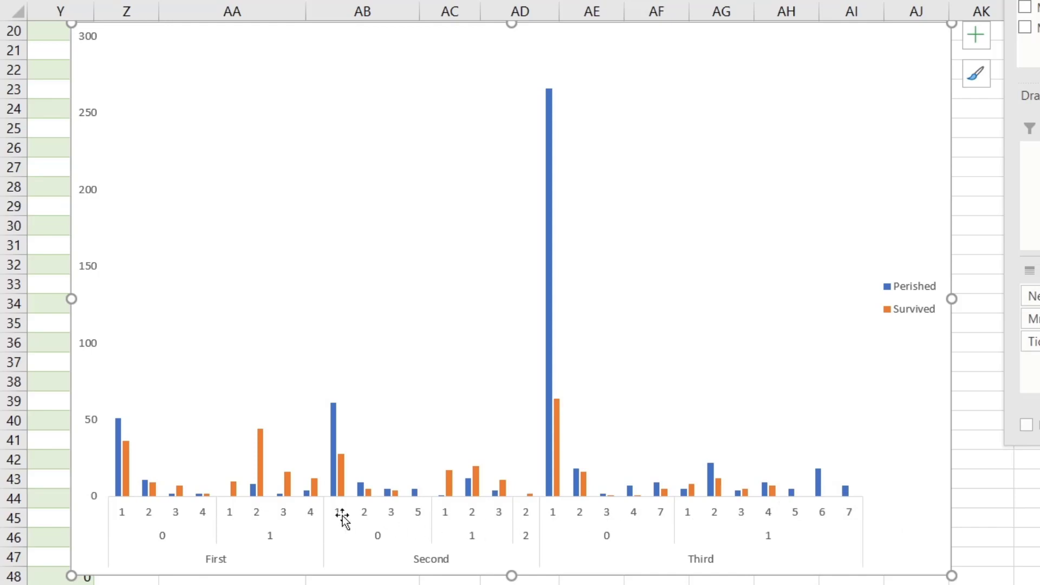
{"action": "mouse_move", "coordinate": [179, 531]}
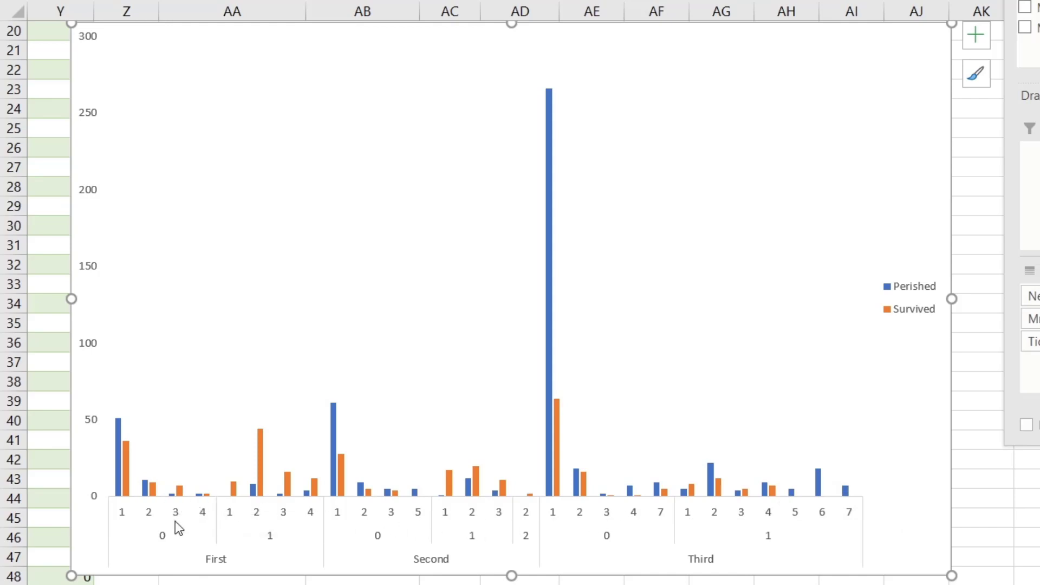
{"action": "mouse_move", "coordinate": [294, 531]}
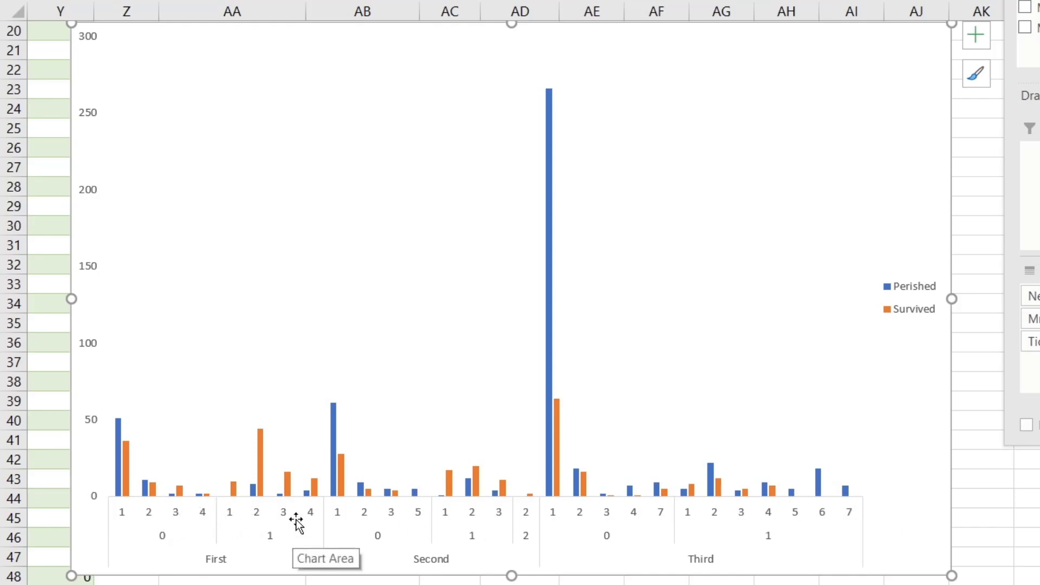
{"action": "mouse_move", "coordinate": [386, 526]}
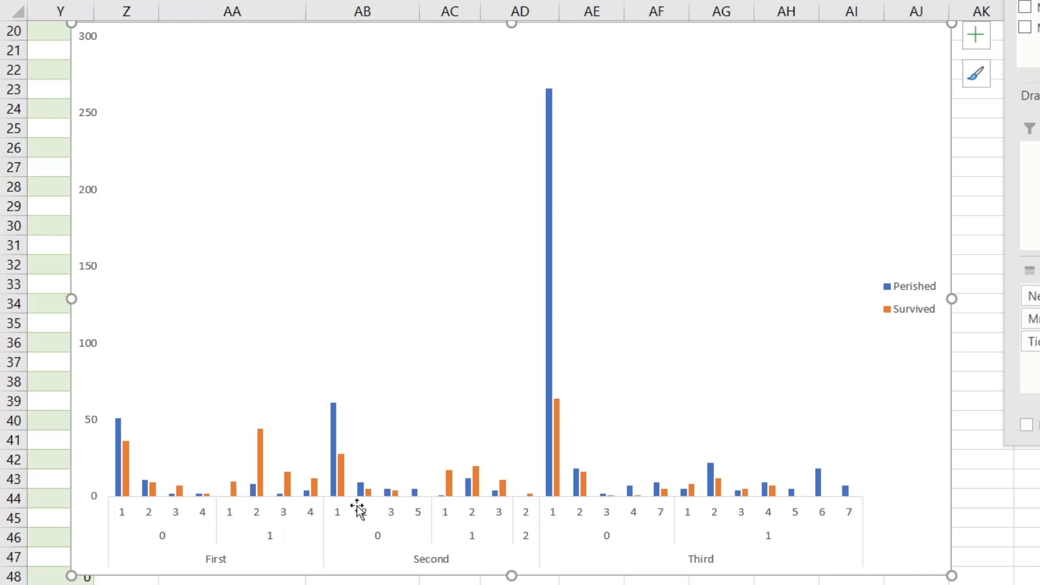
{"action": "mouse_move", "coordinate": [412, 526]}
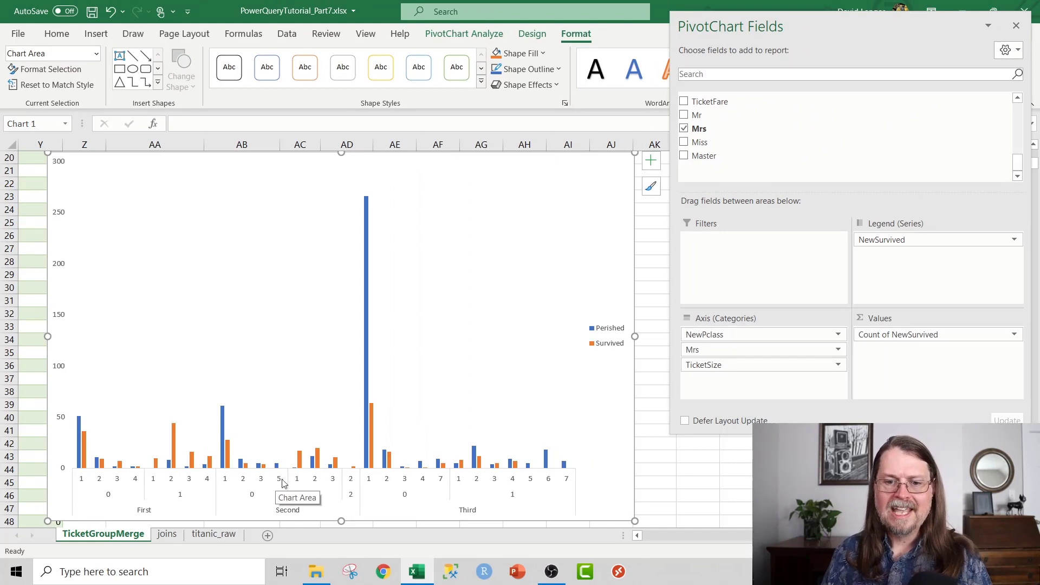
{"action": "mouse_move", "coordinate": [488, 440]}
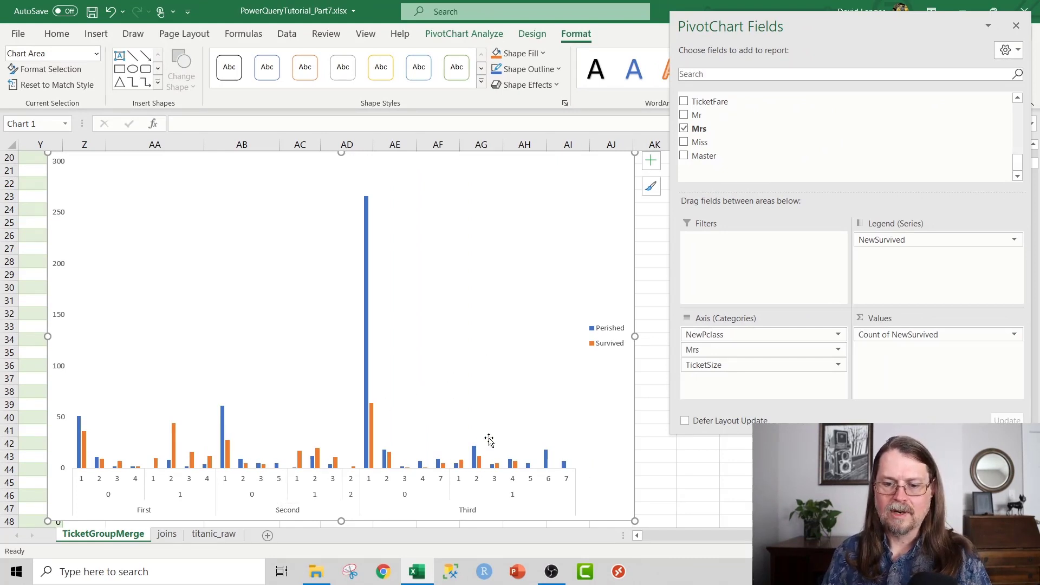
{"action": "mouse_move", "coordinate": [488, 439]}
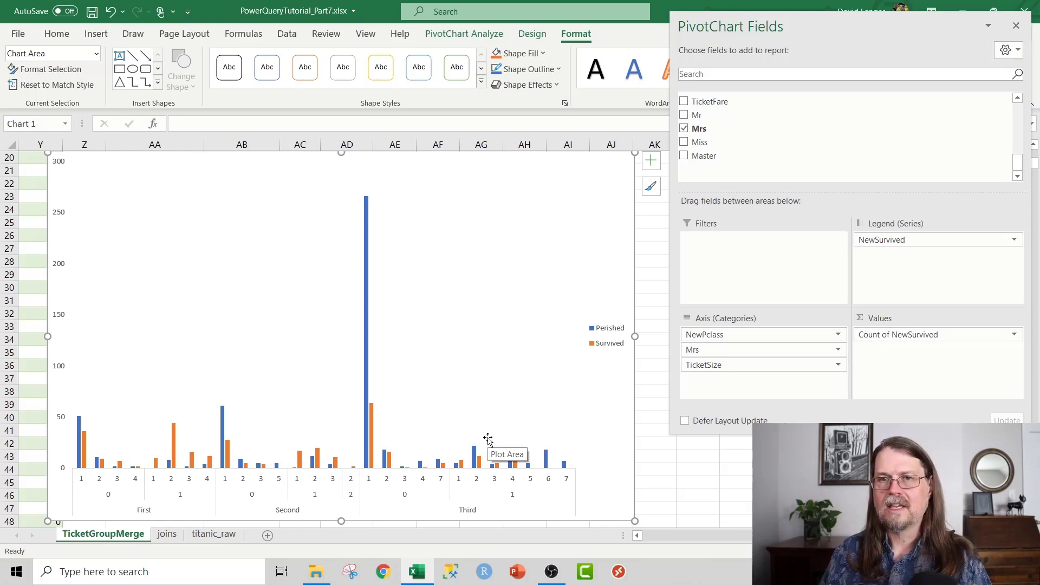
{"action": "mouse_move", "coordinate": [496, 475]}
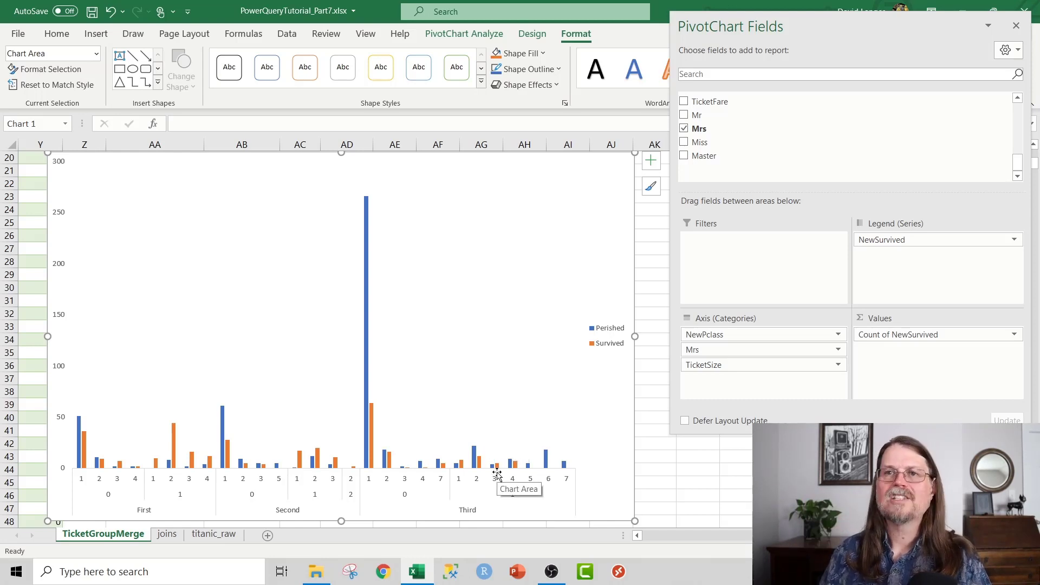